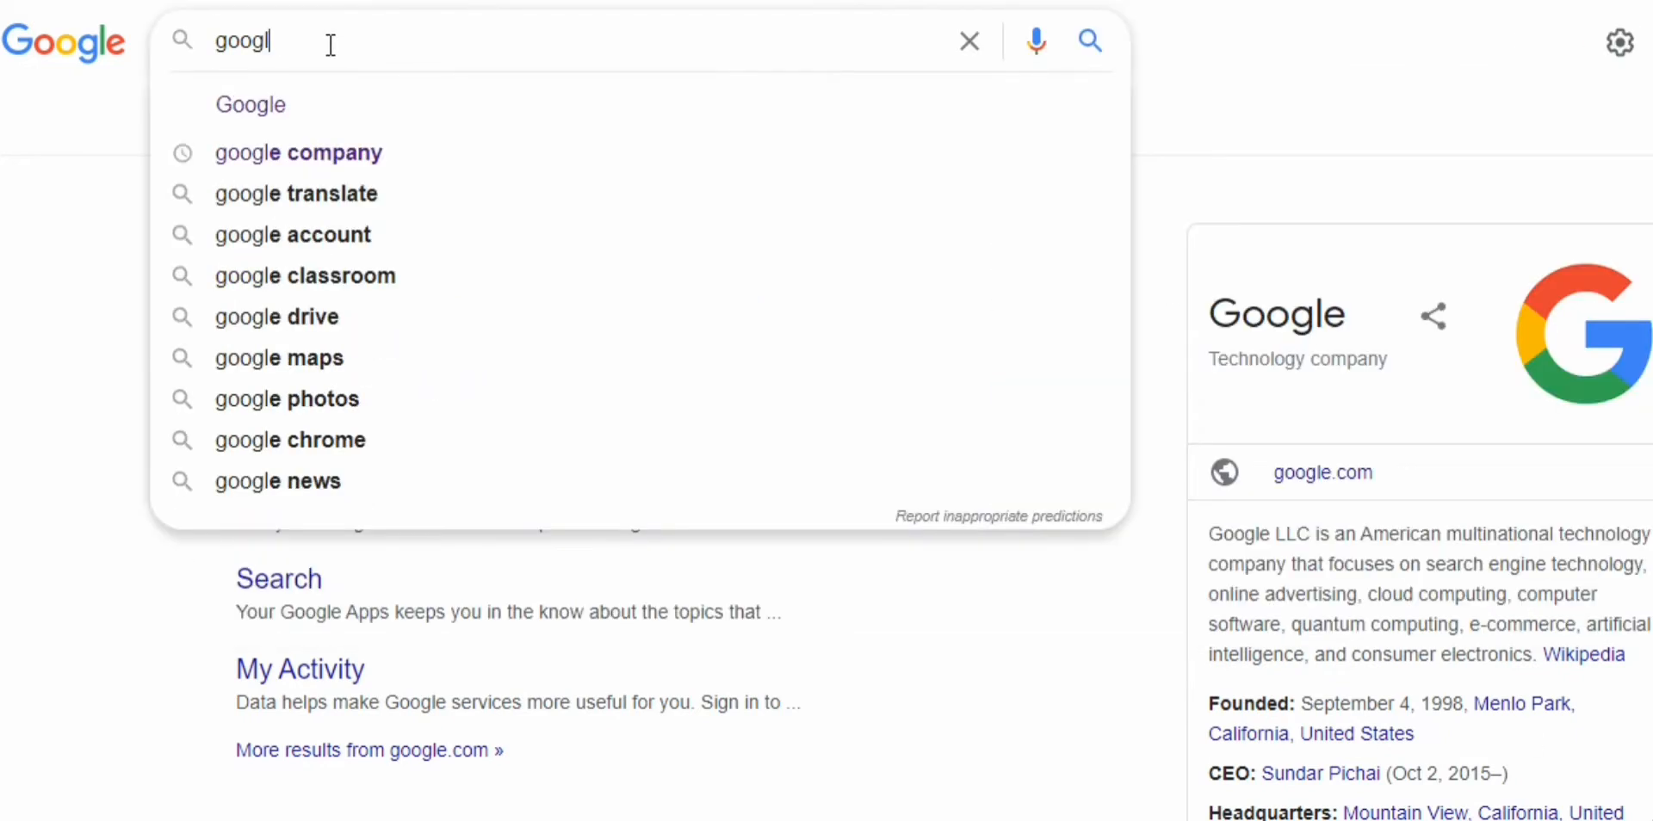
- Search Google for infinityfree.net and open the InfinityFree website result
type("infinityfree.net")
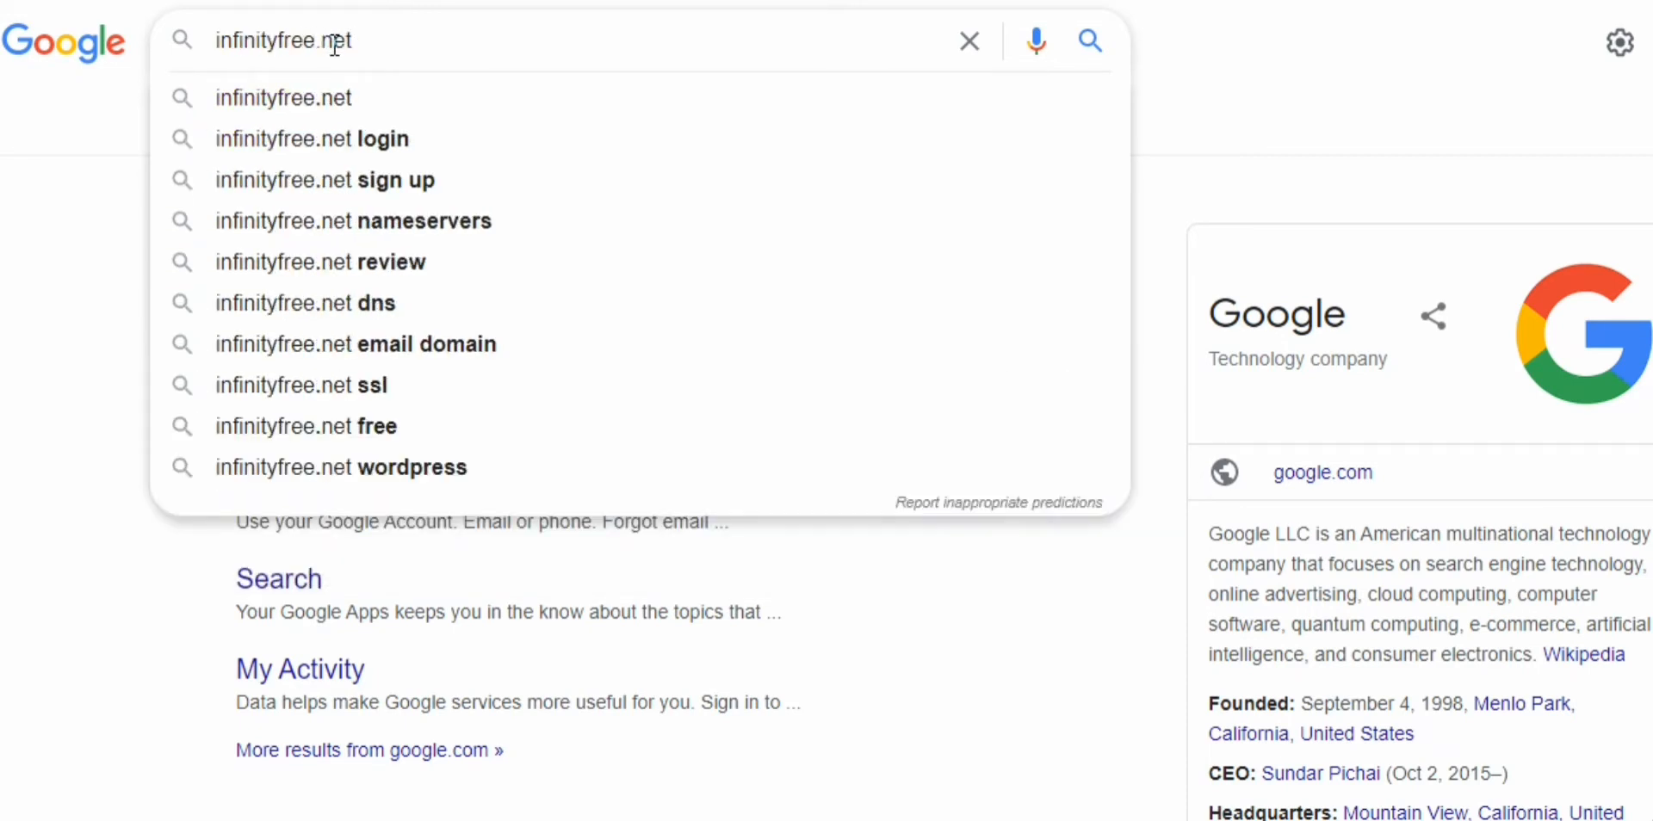
left_click(282, 96)
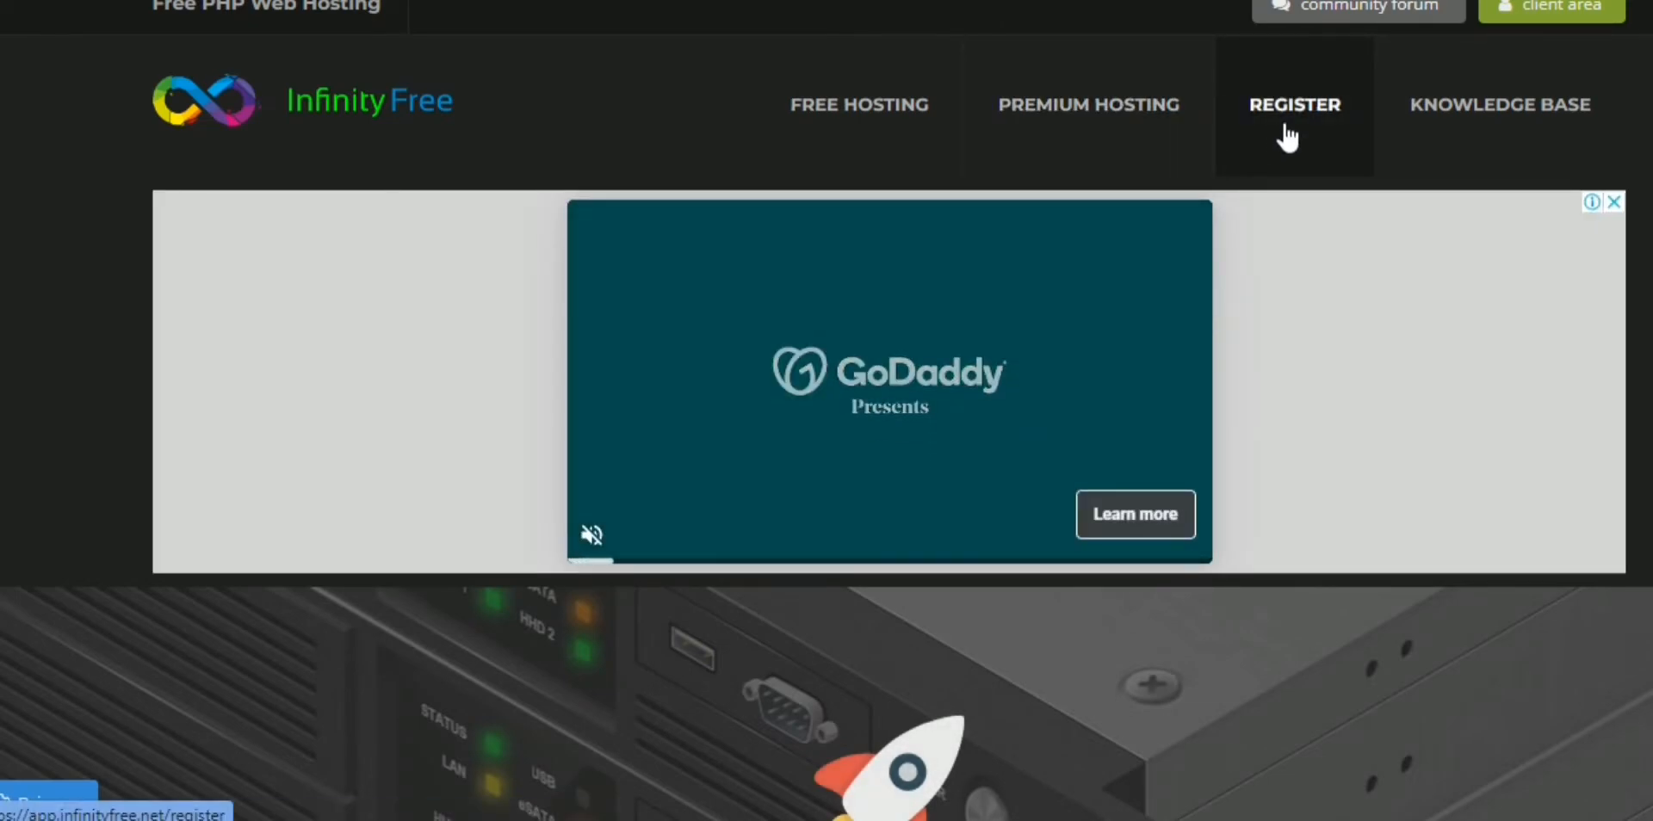
- Register for InfinityFree and verify the account's email address from the Gmail link
left_click(1295, 105)
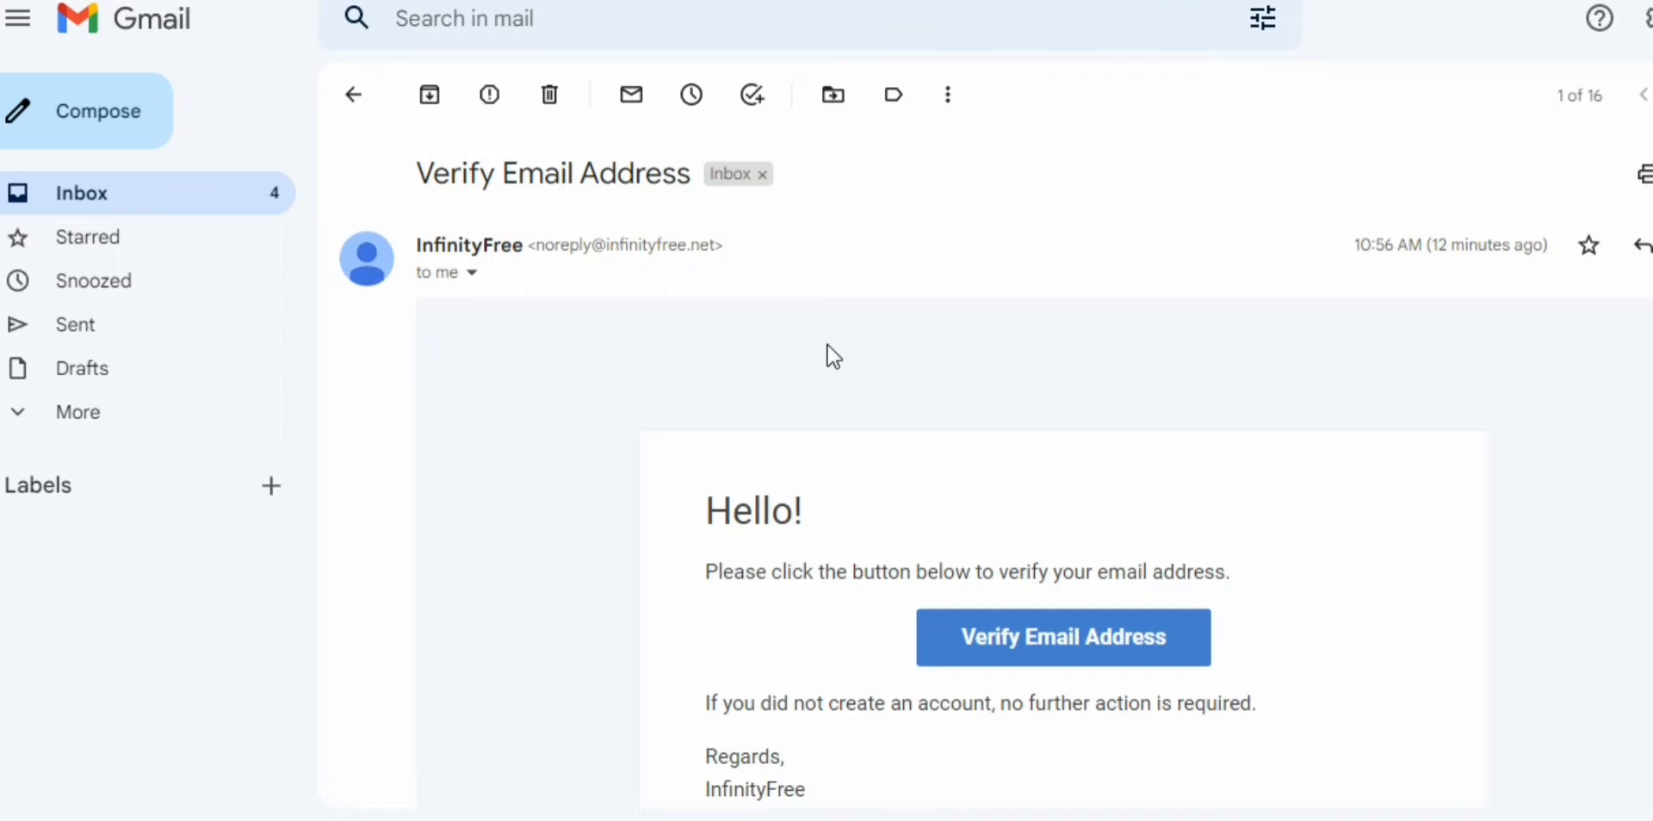
mouse_move(1063, 637)
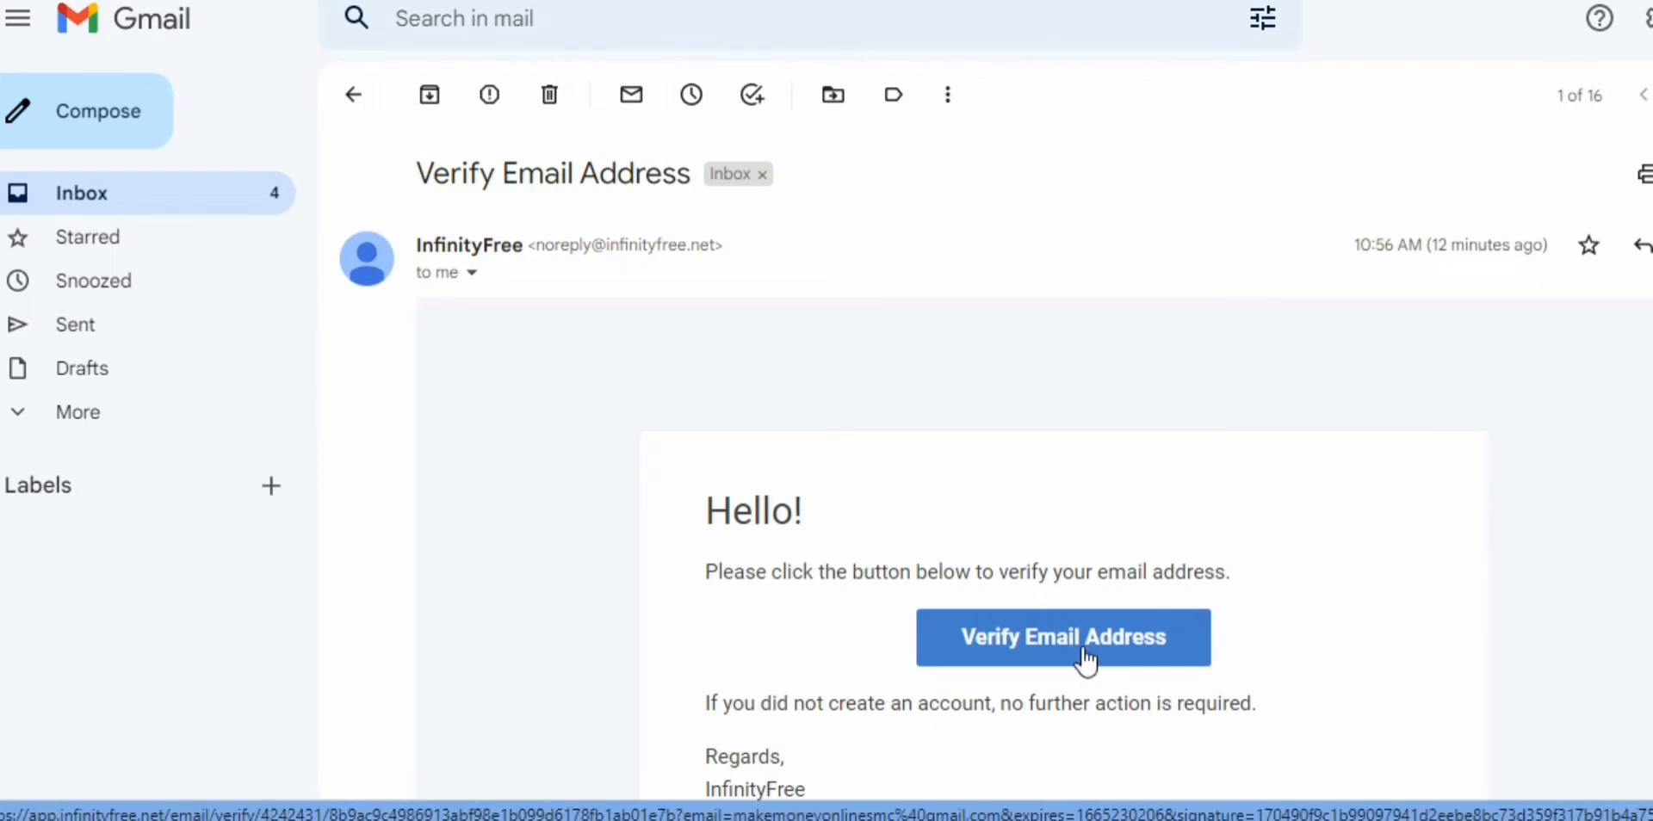
mouse_move(1045, 646)
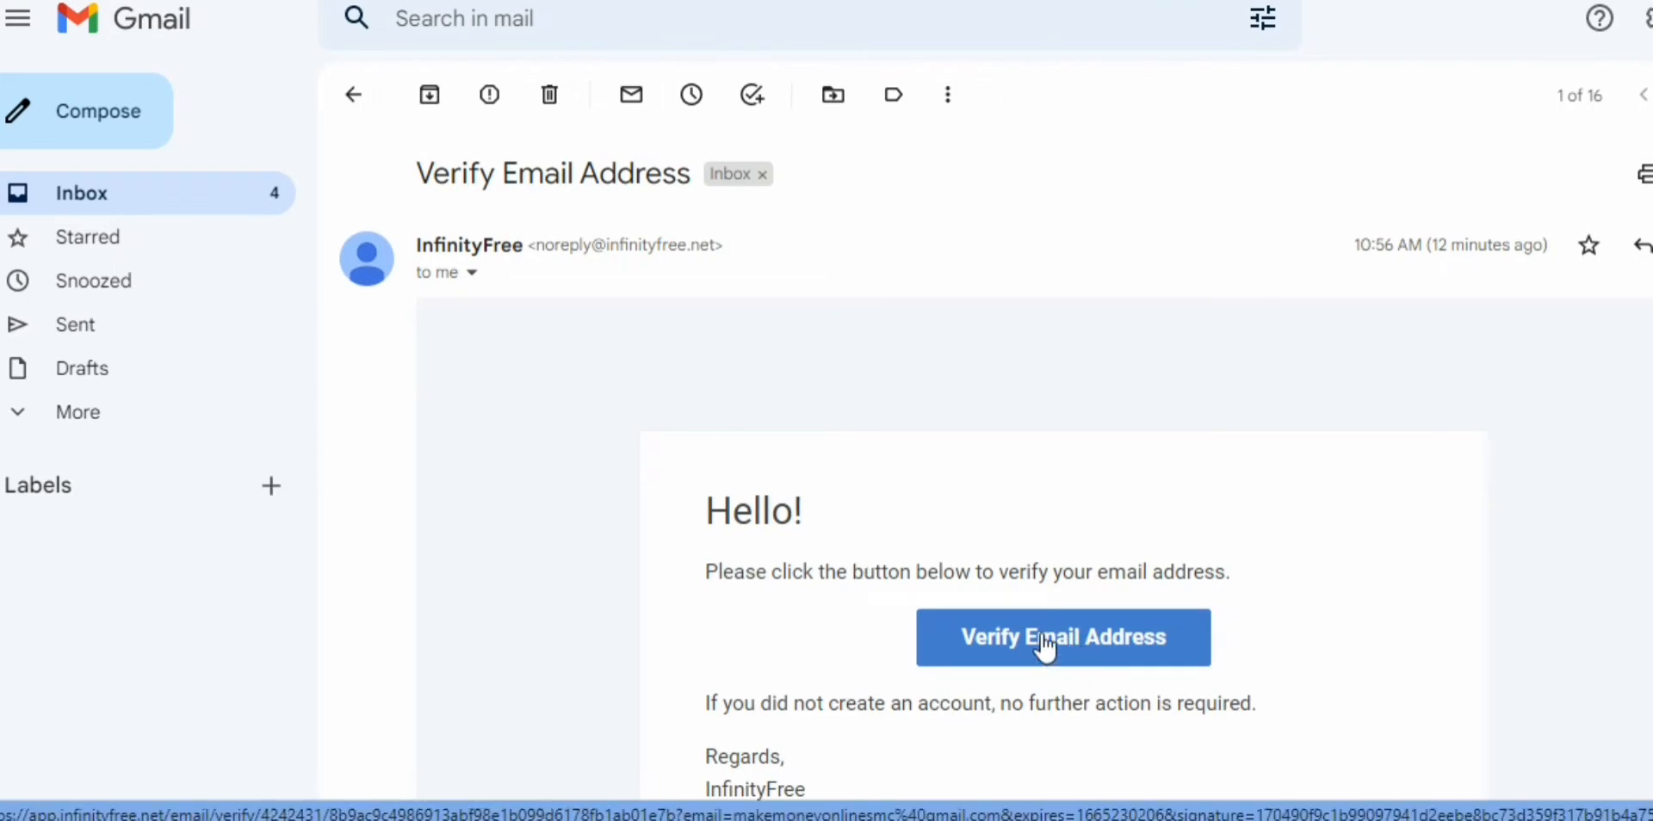
left_click(1062, 637)
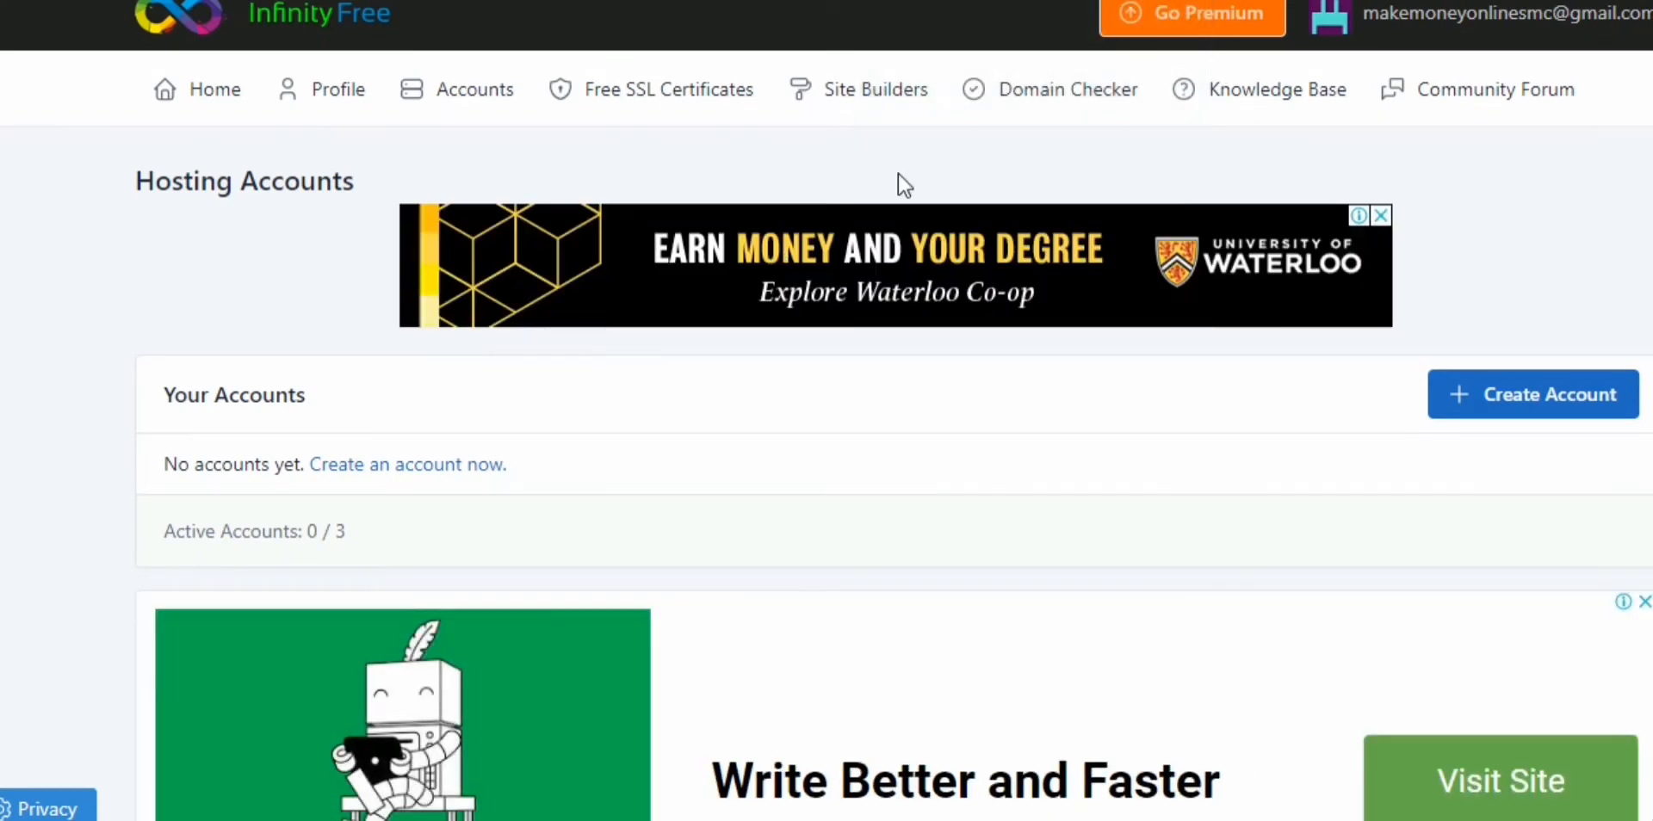
mouse_move(758, 168)
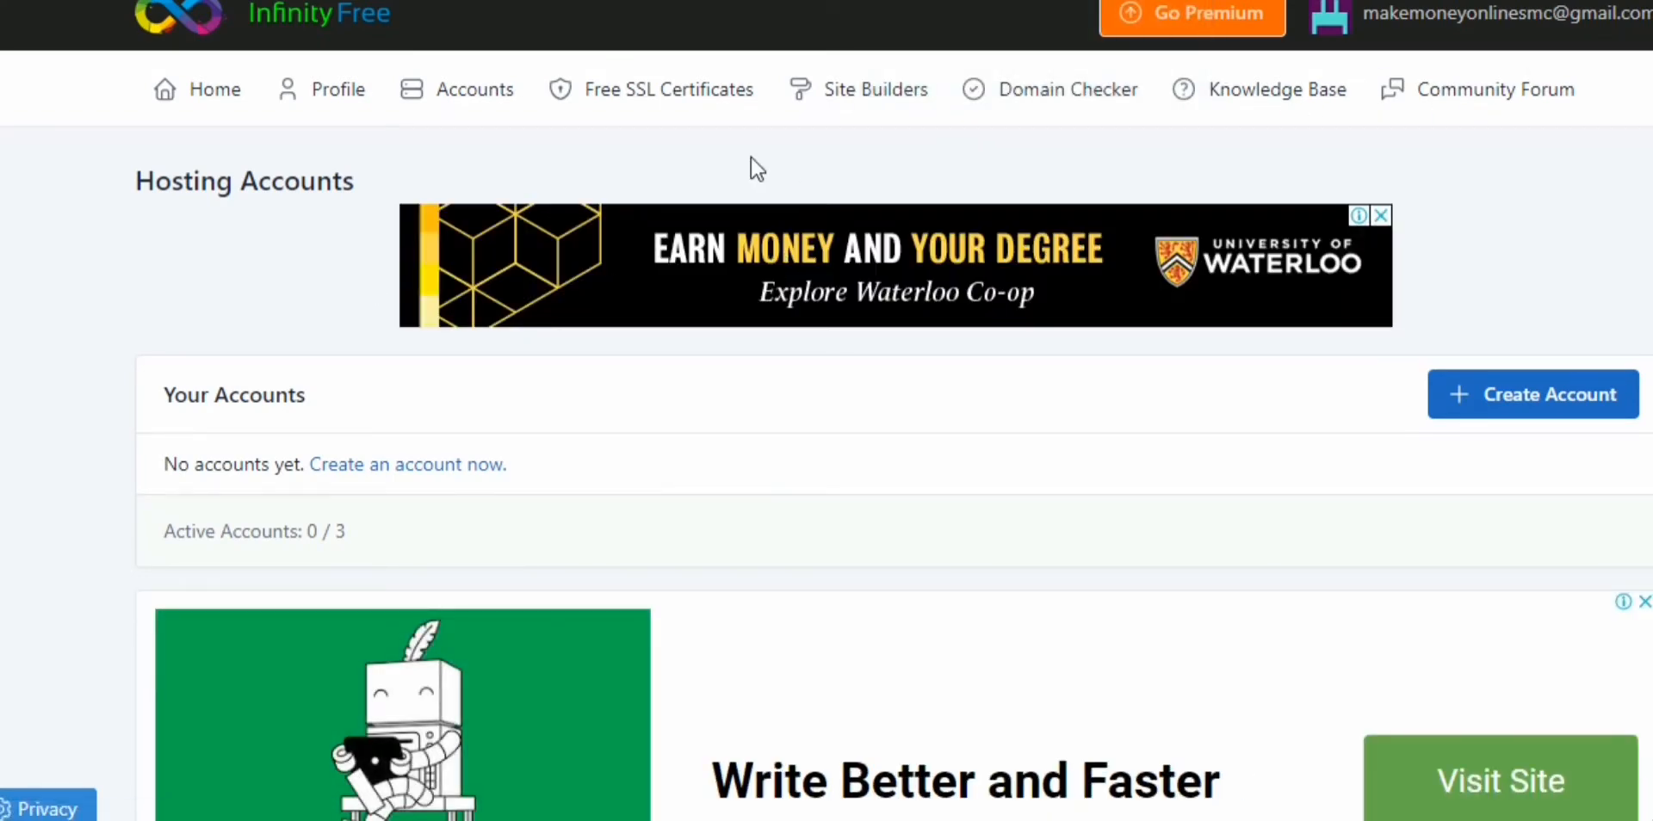
mouse_move(203, 208)
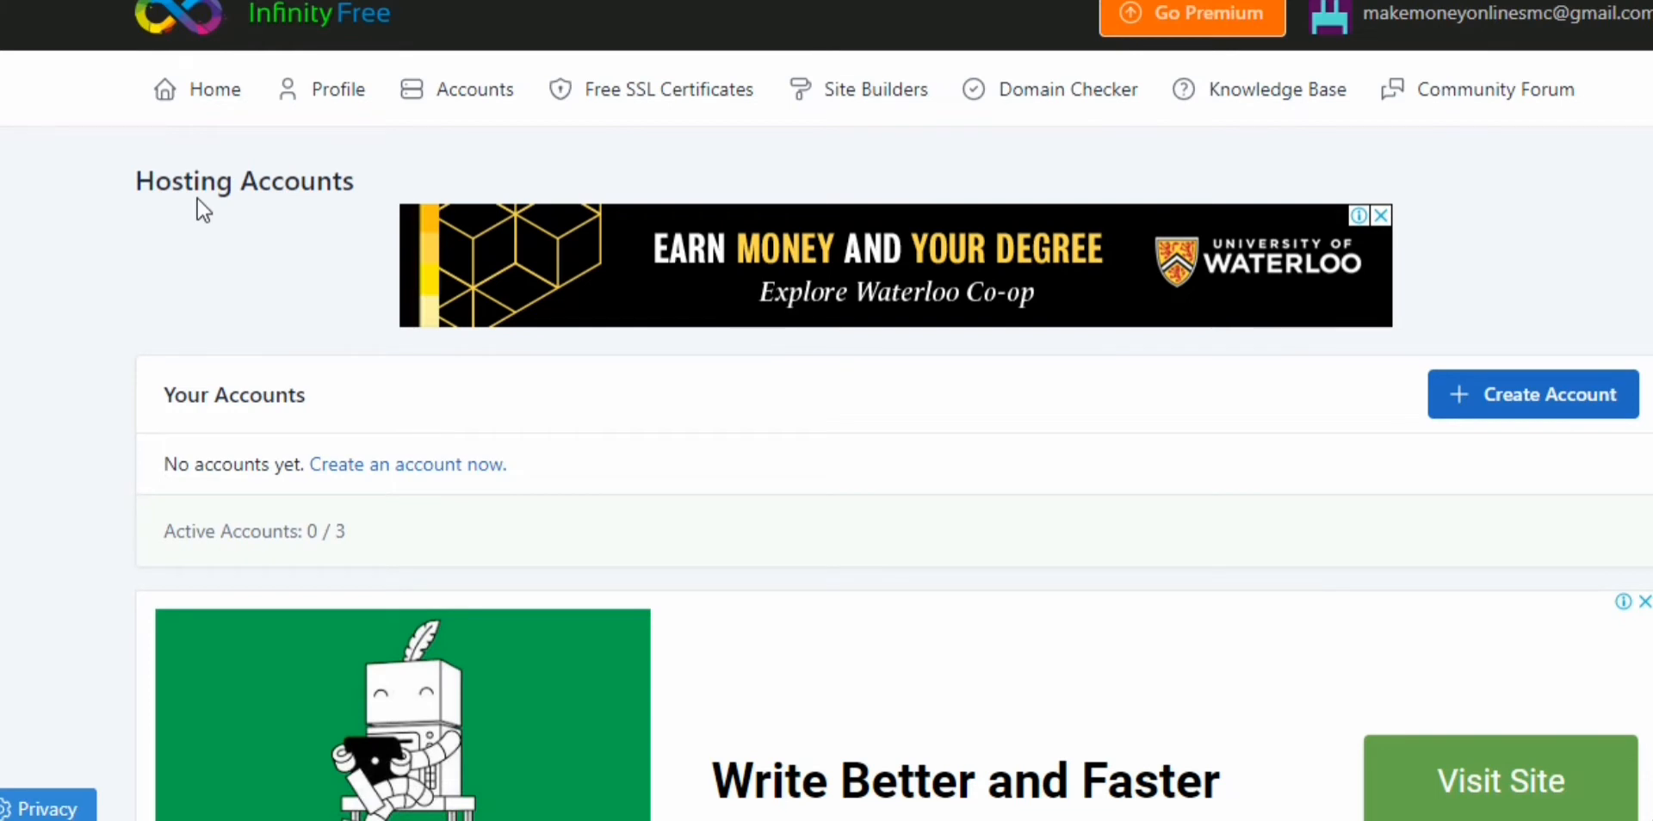
mouse_move(265, 236)
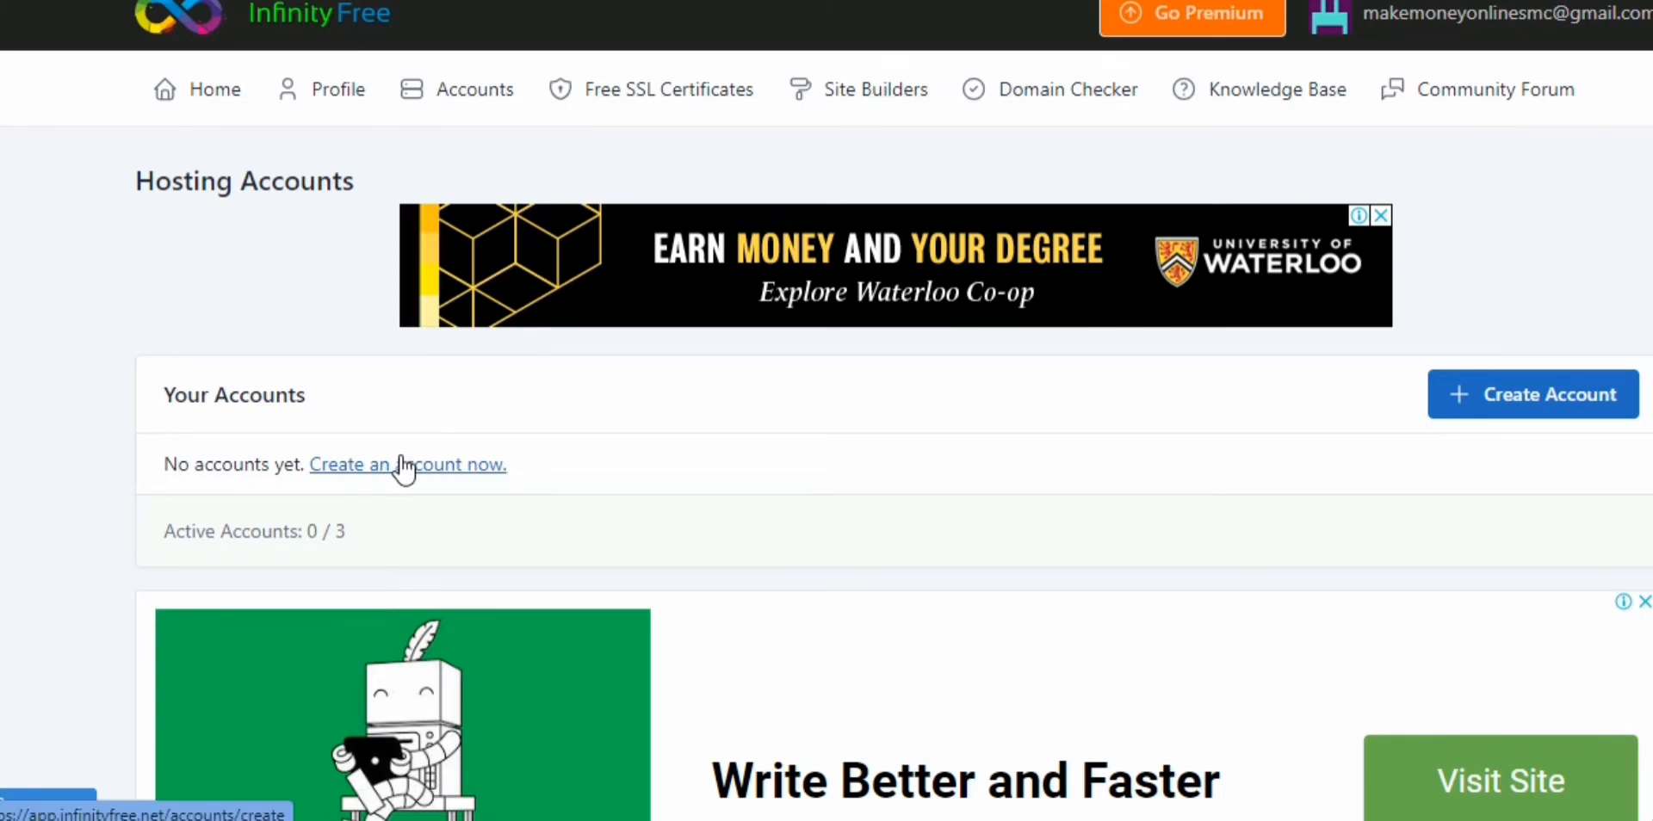
- Create a new hosting account on subdomain jowathome.42web.io and confirm it is available
left_click(406, 463)
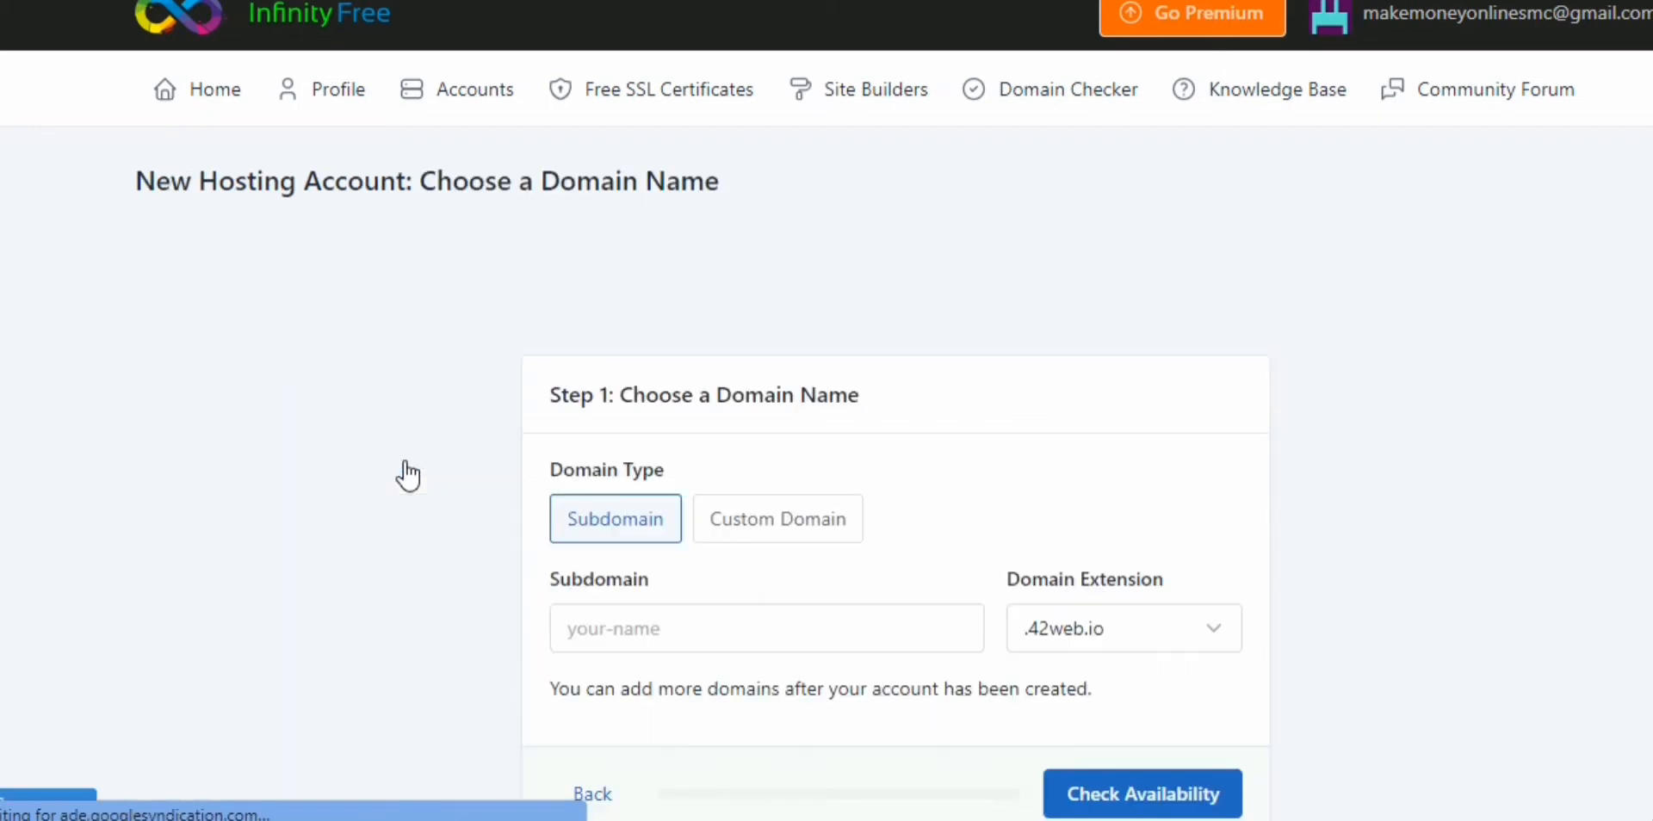
left_click(777, 518)
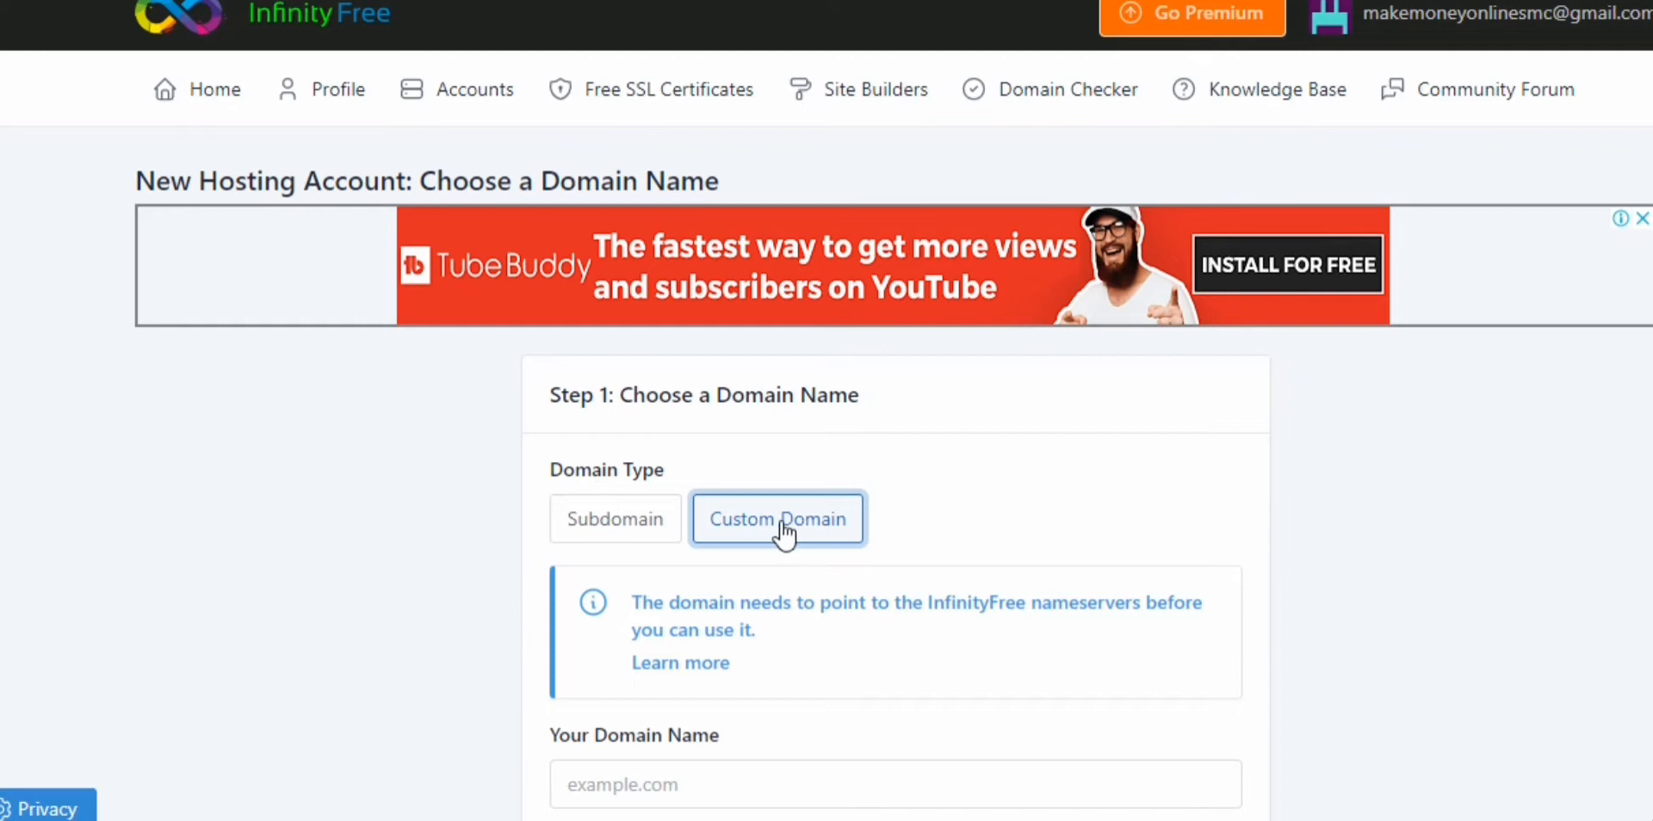
left_click(615, 519)
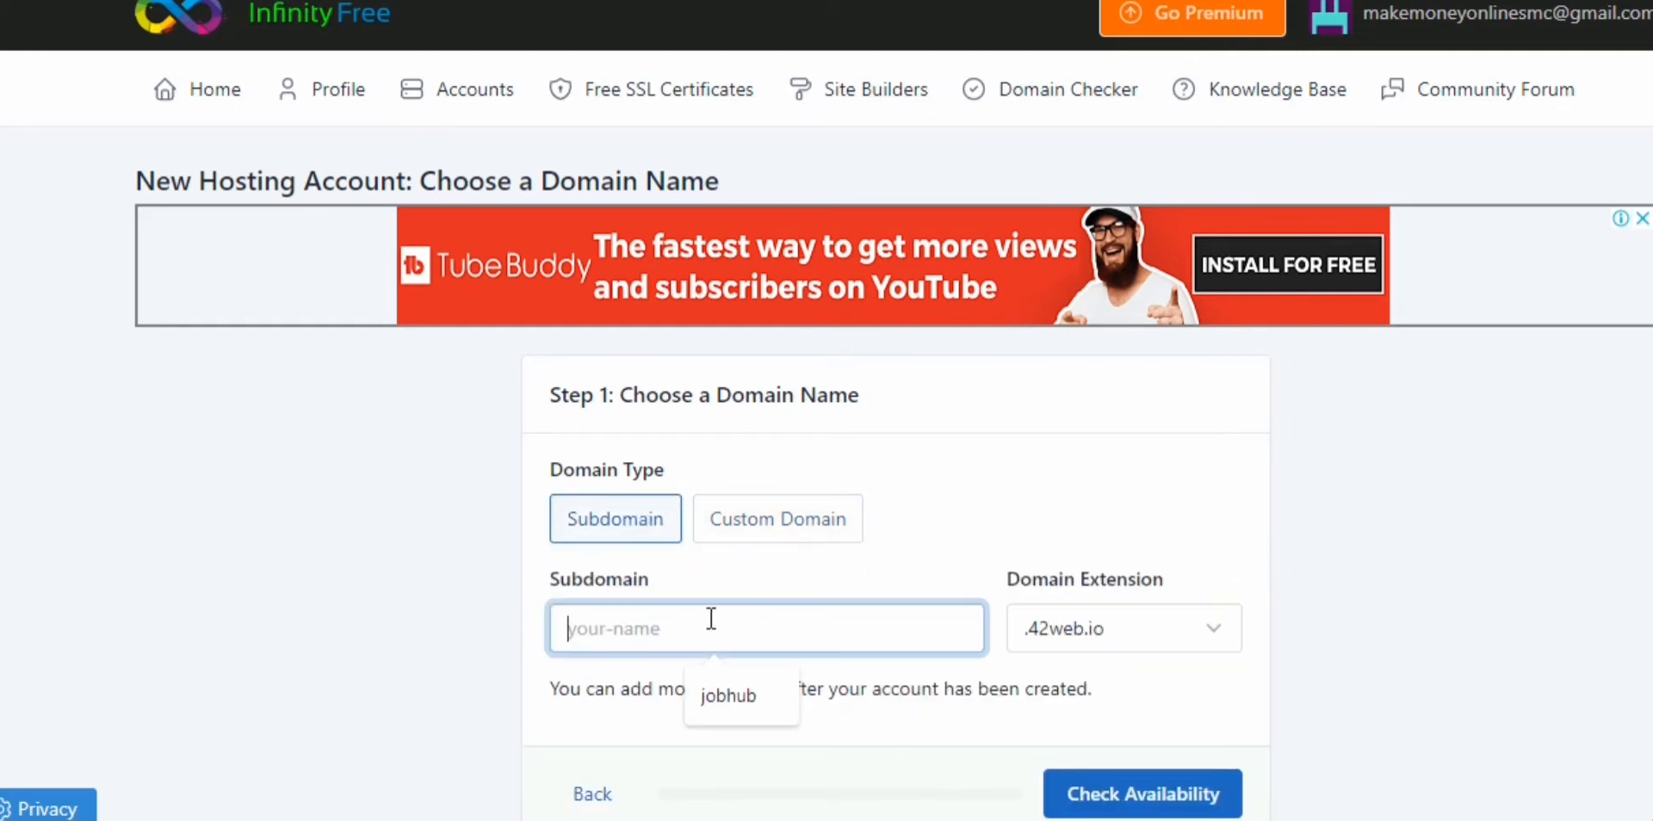
type("jowa")
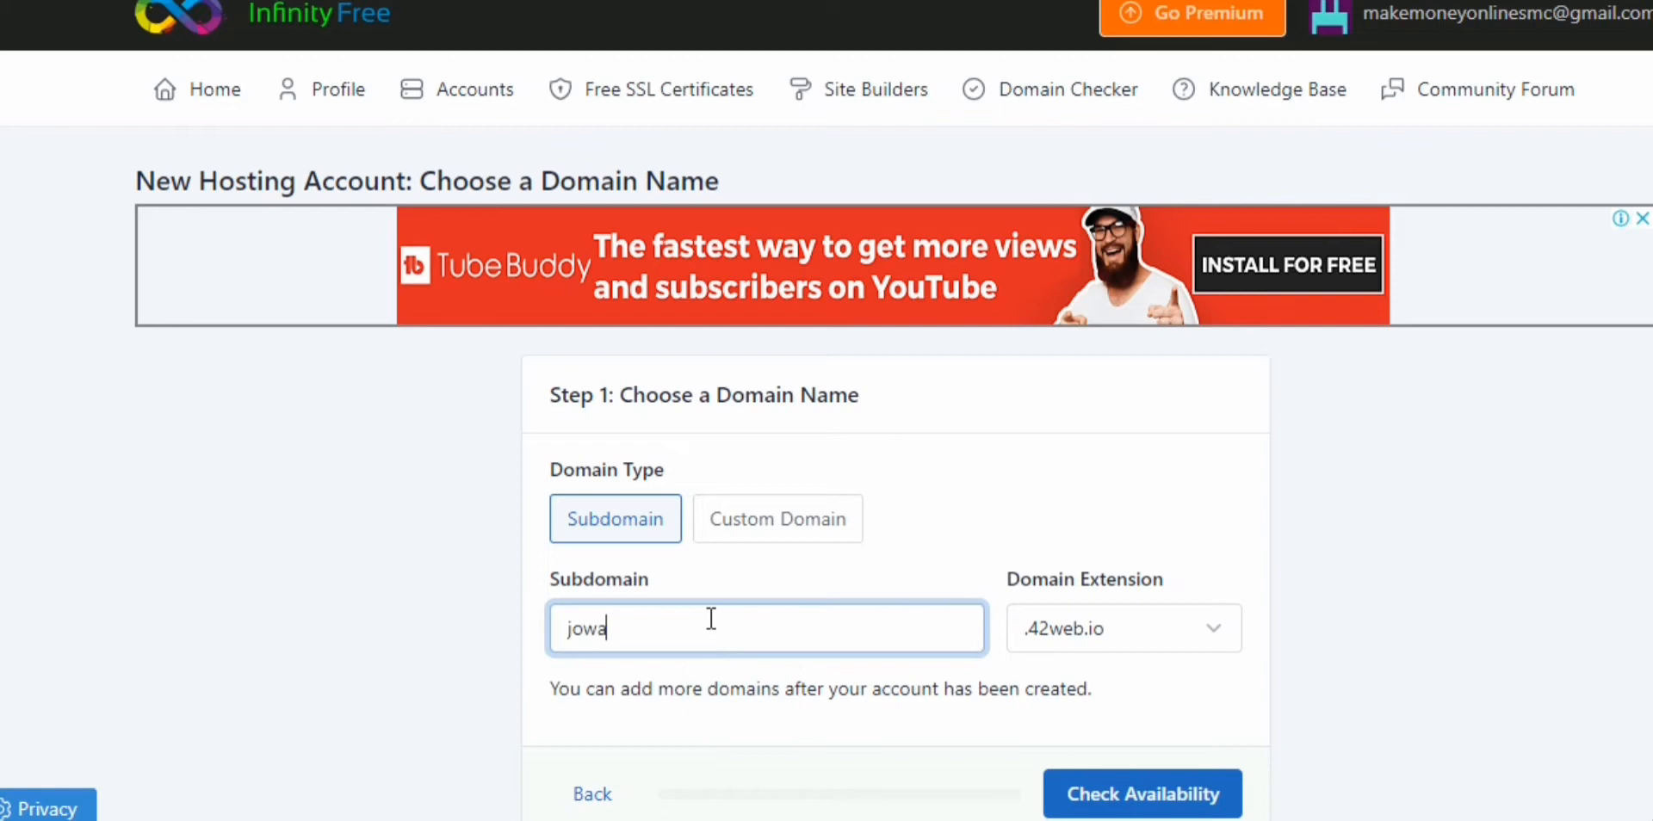
type("thome")
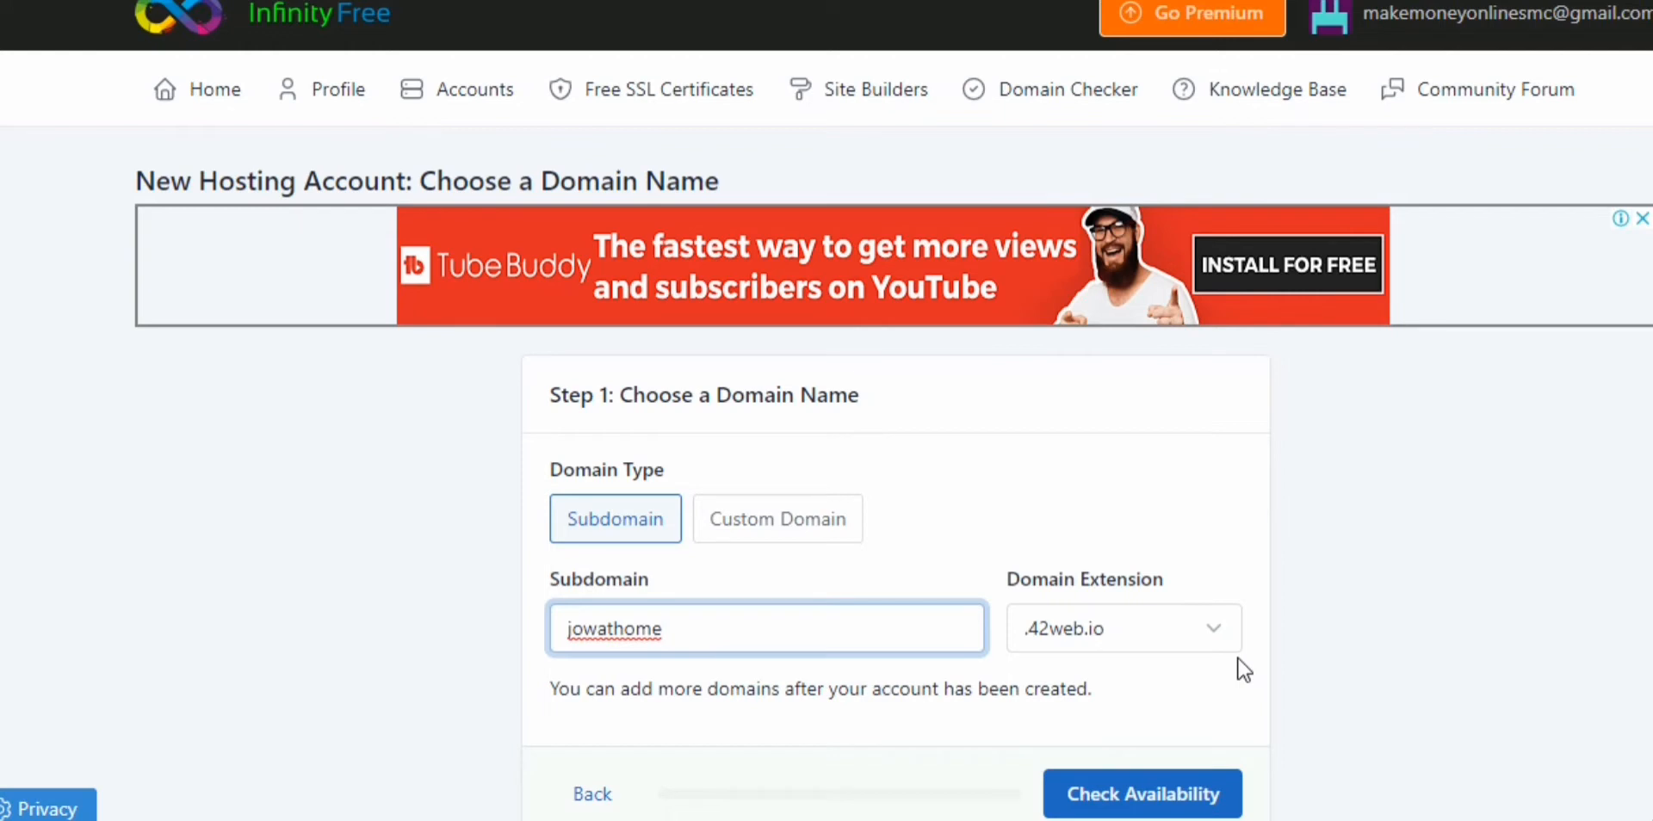
left_click(1142, 793)
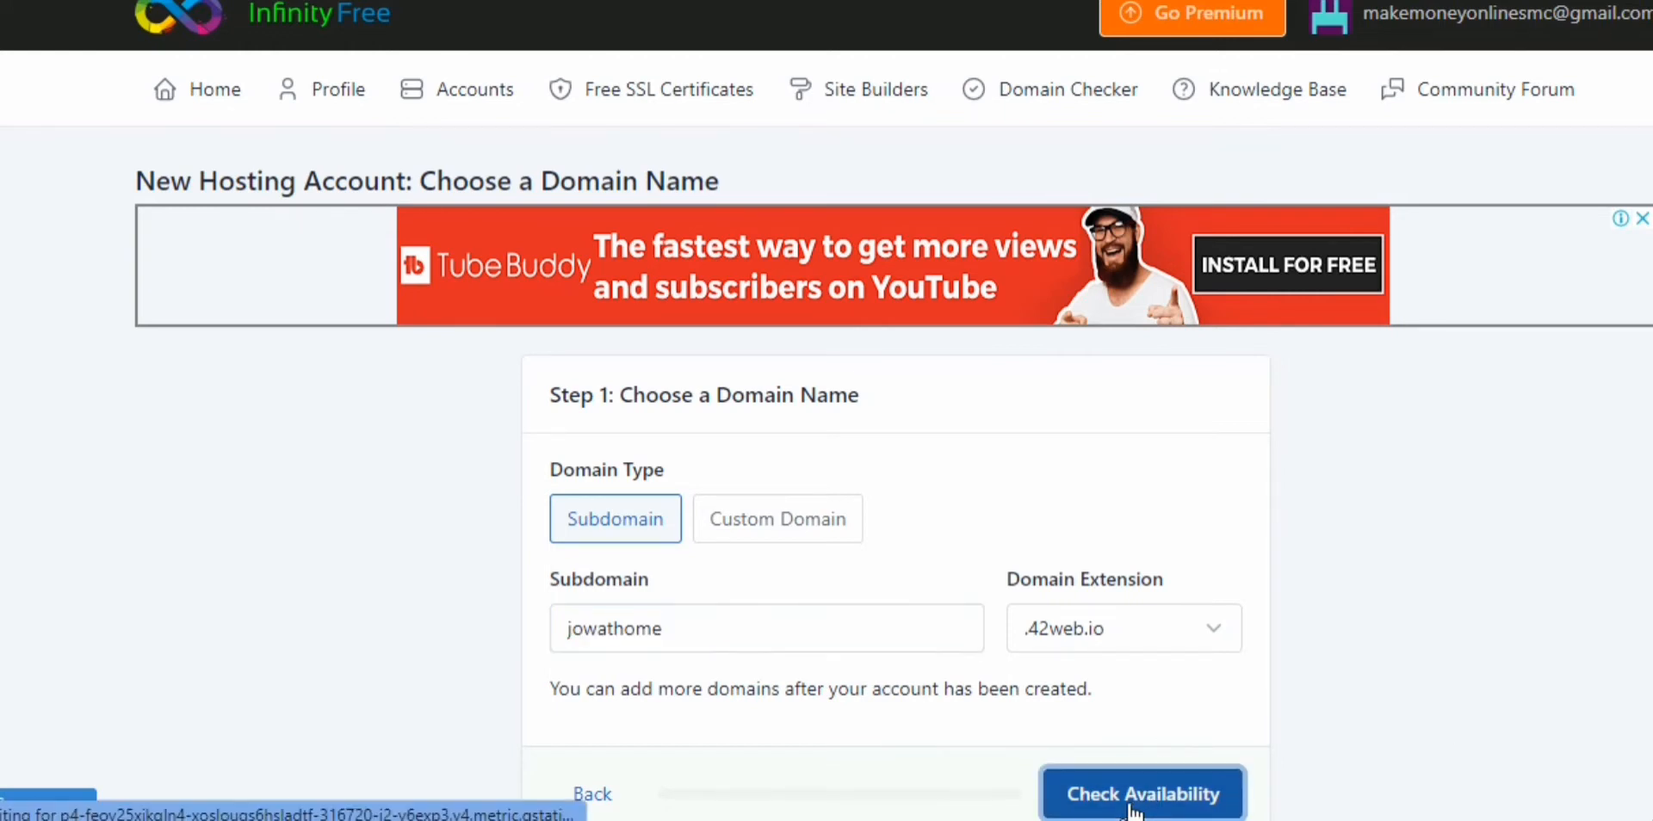
left_click(1139, 792)
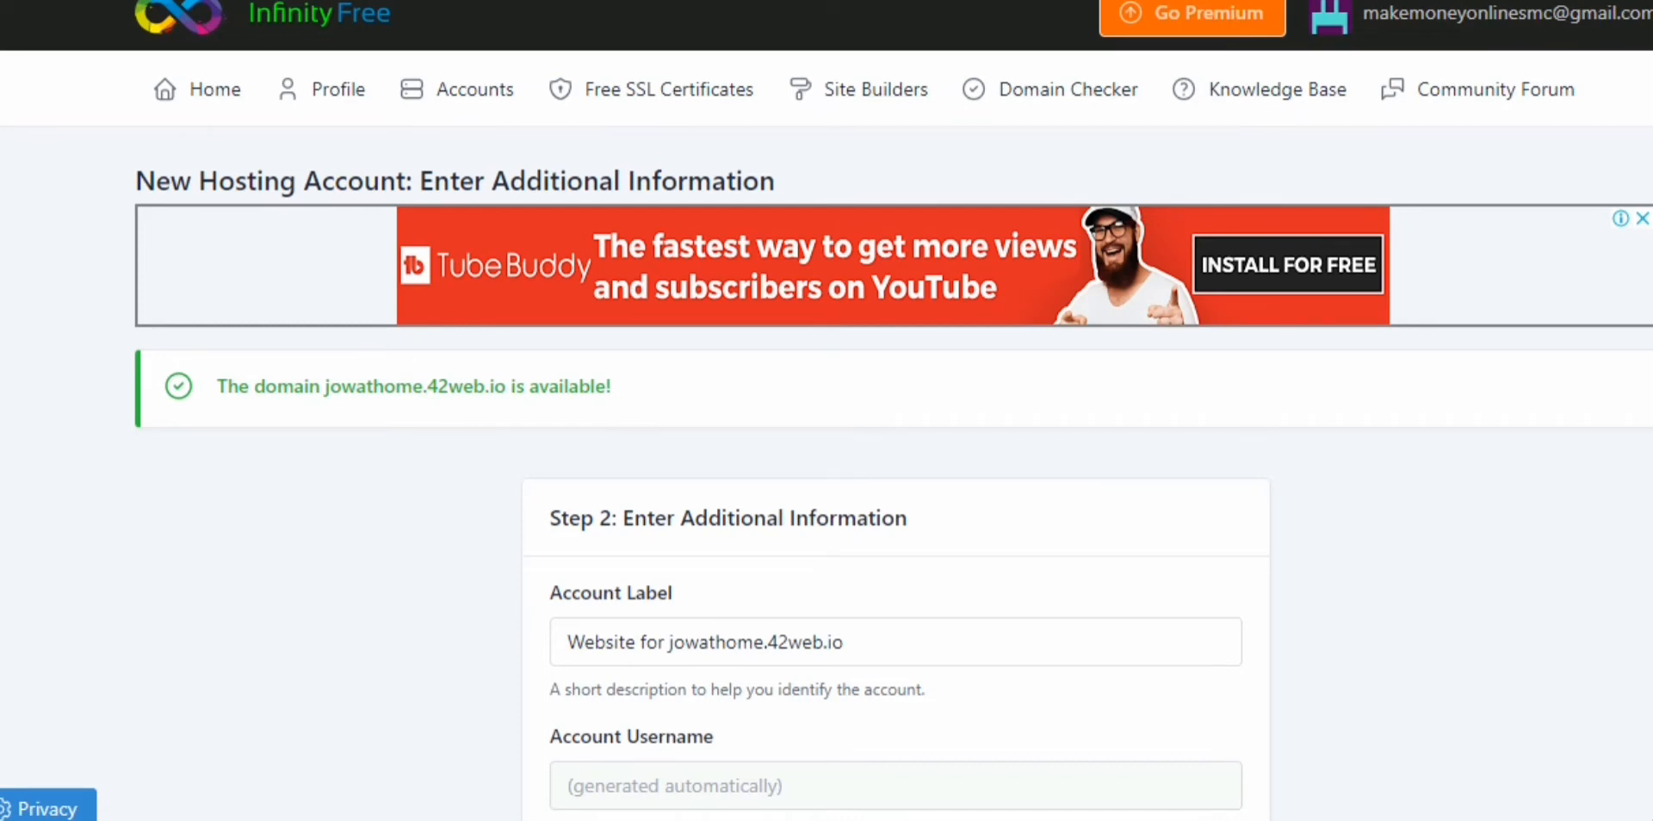
scroll("down", 3)
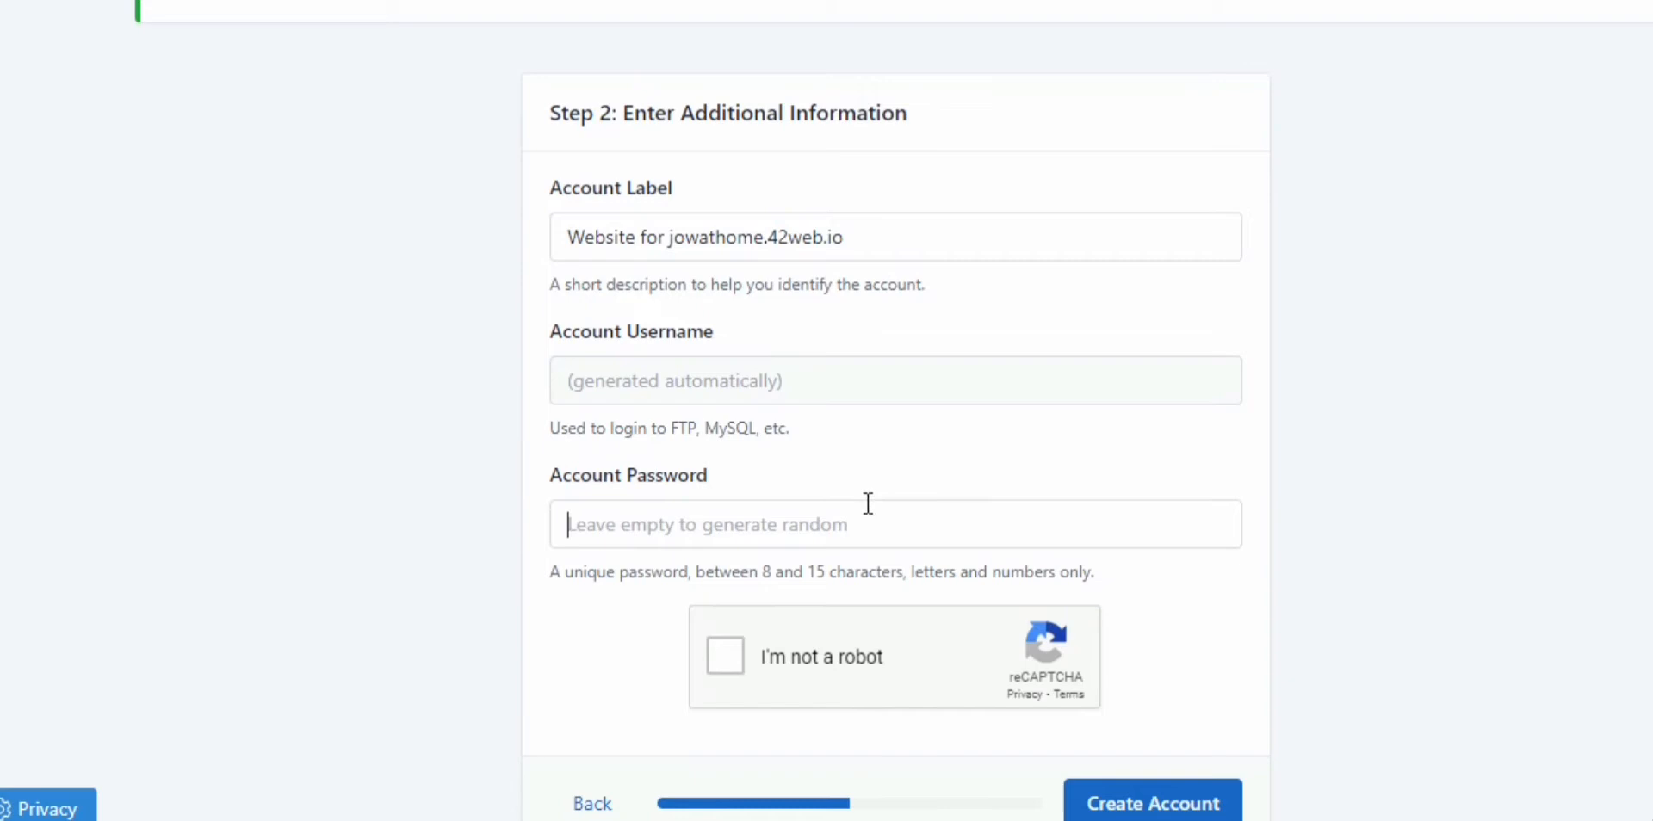
left_click(894, 524)
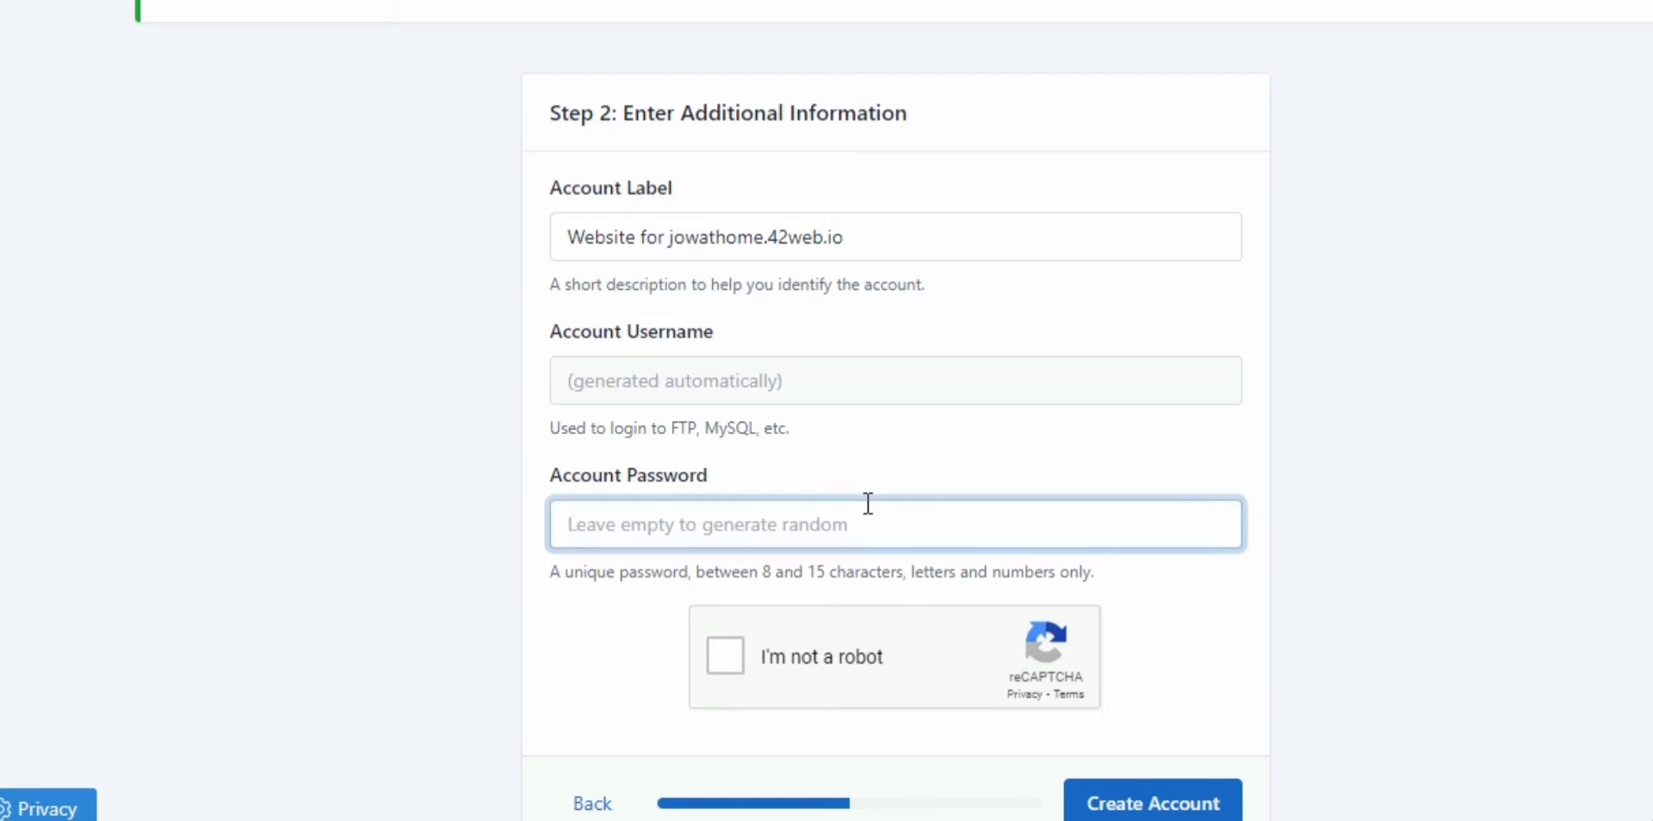
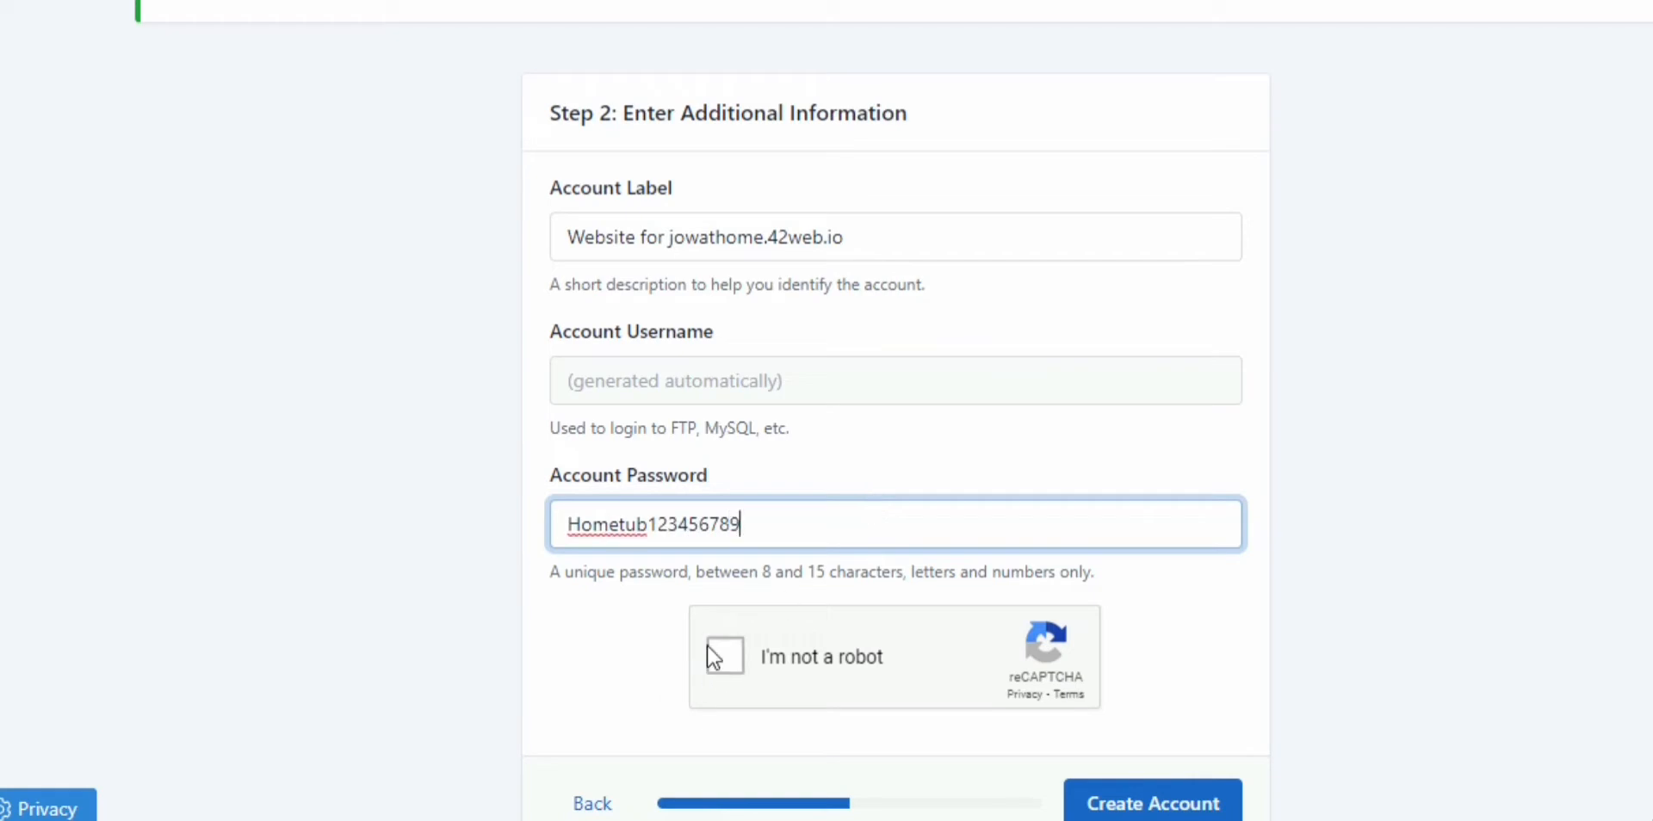
left_click(725, 654)
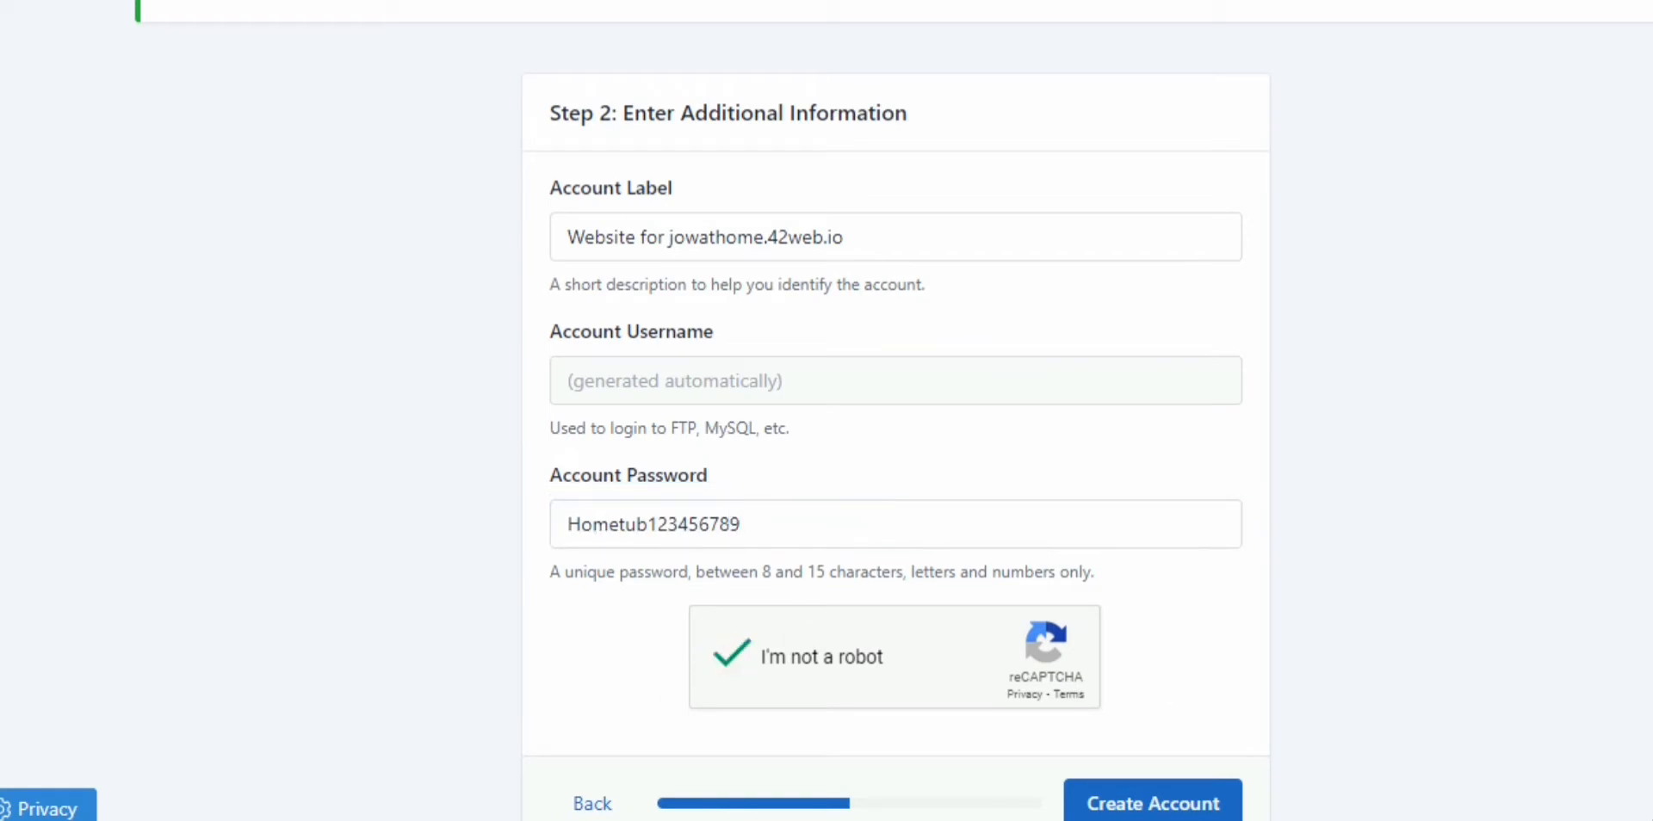
scroll("down", 3)
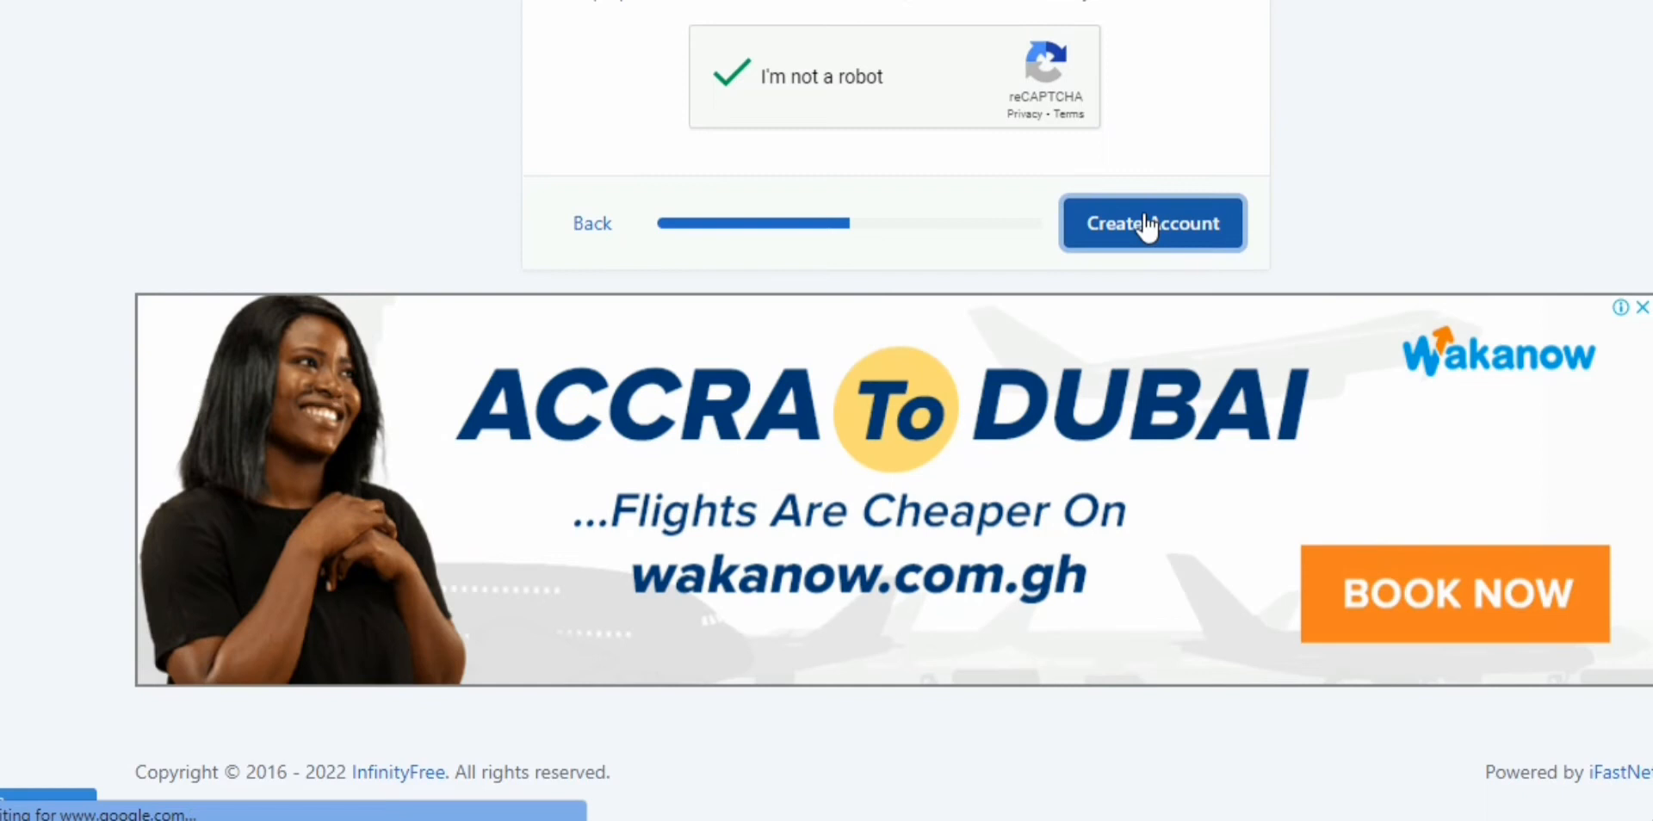
left_click(1150, 222)
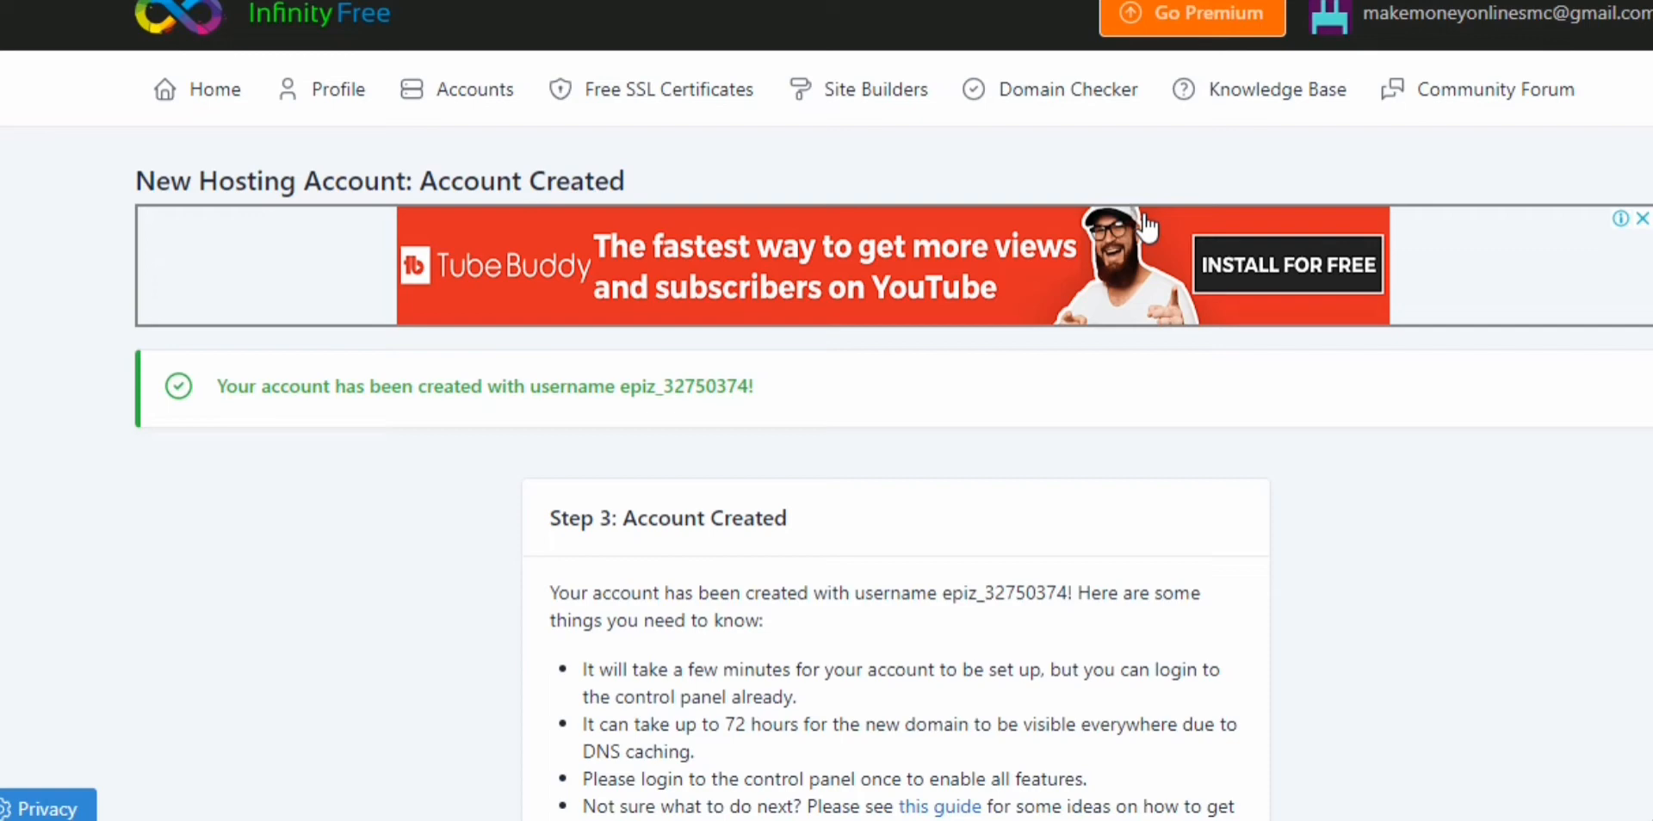
mouse_move(1138, 238)
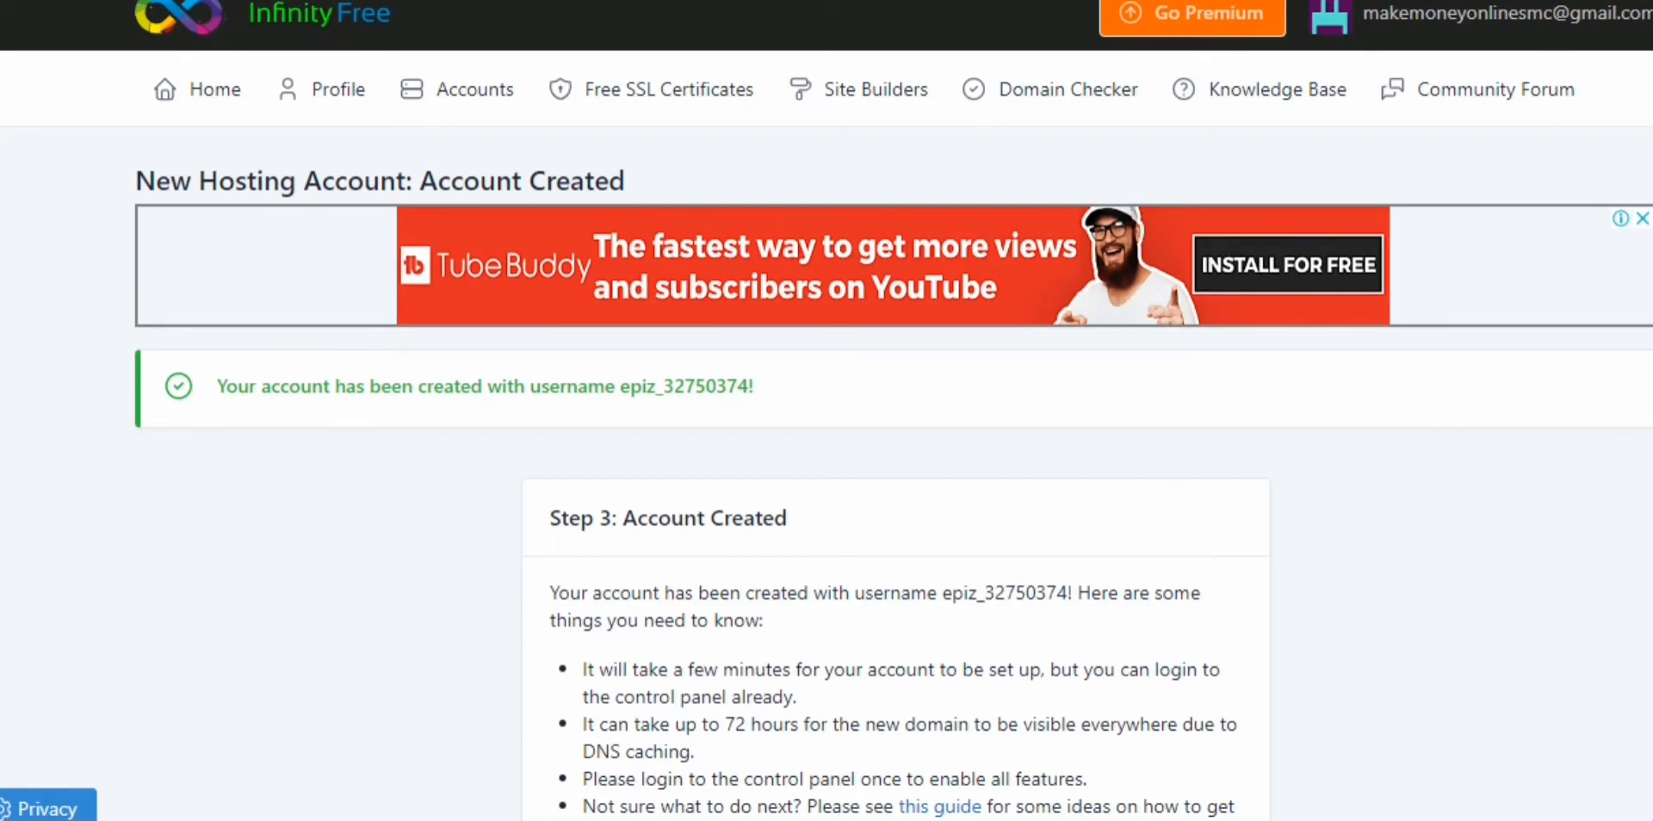
scroll("down", 3)
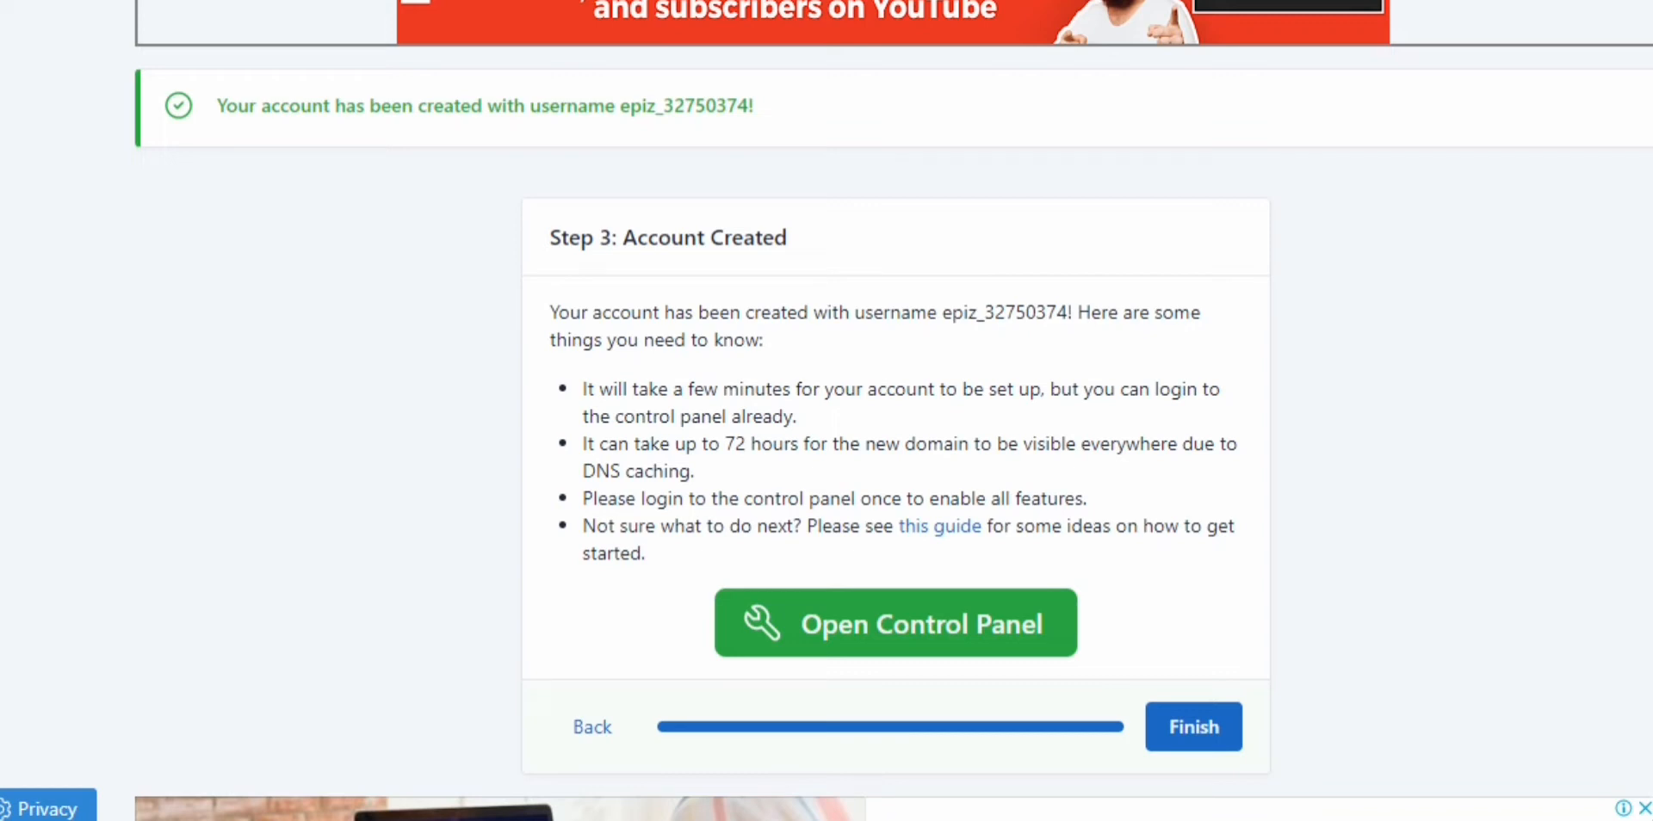
mouse_move(1059, 100)
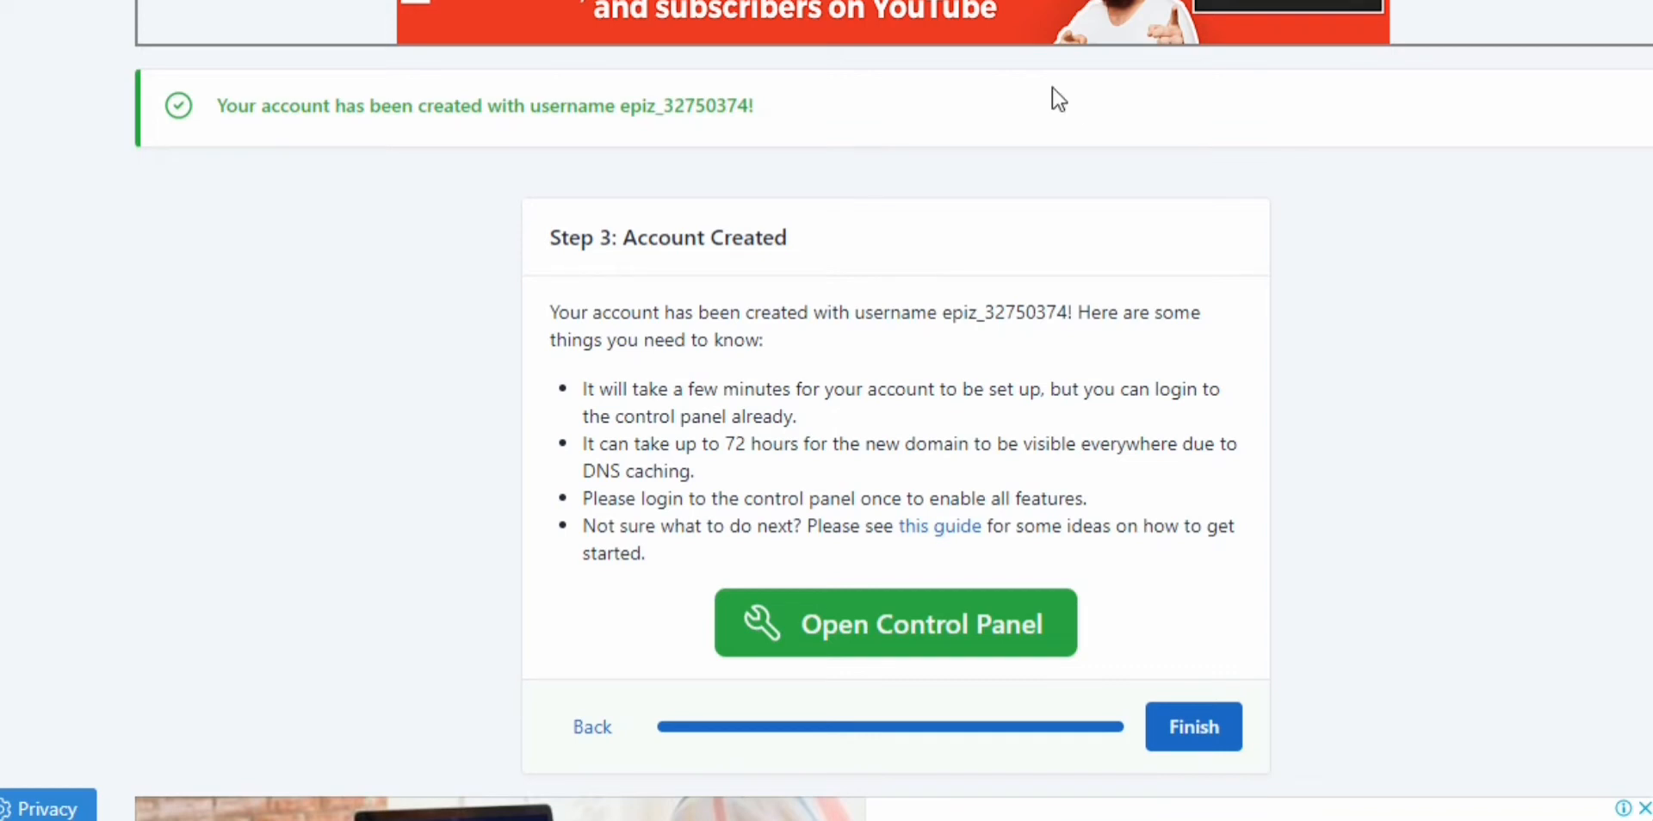
mouse_move(1449, 445)
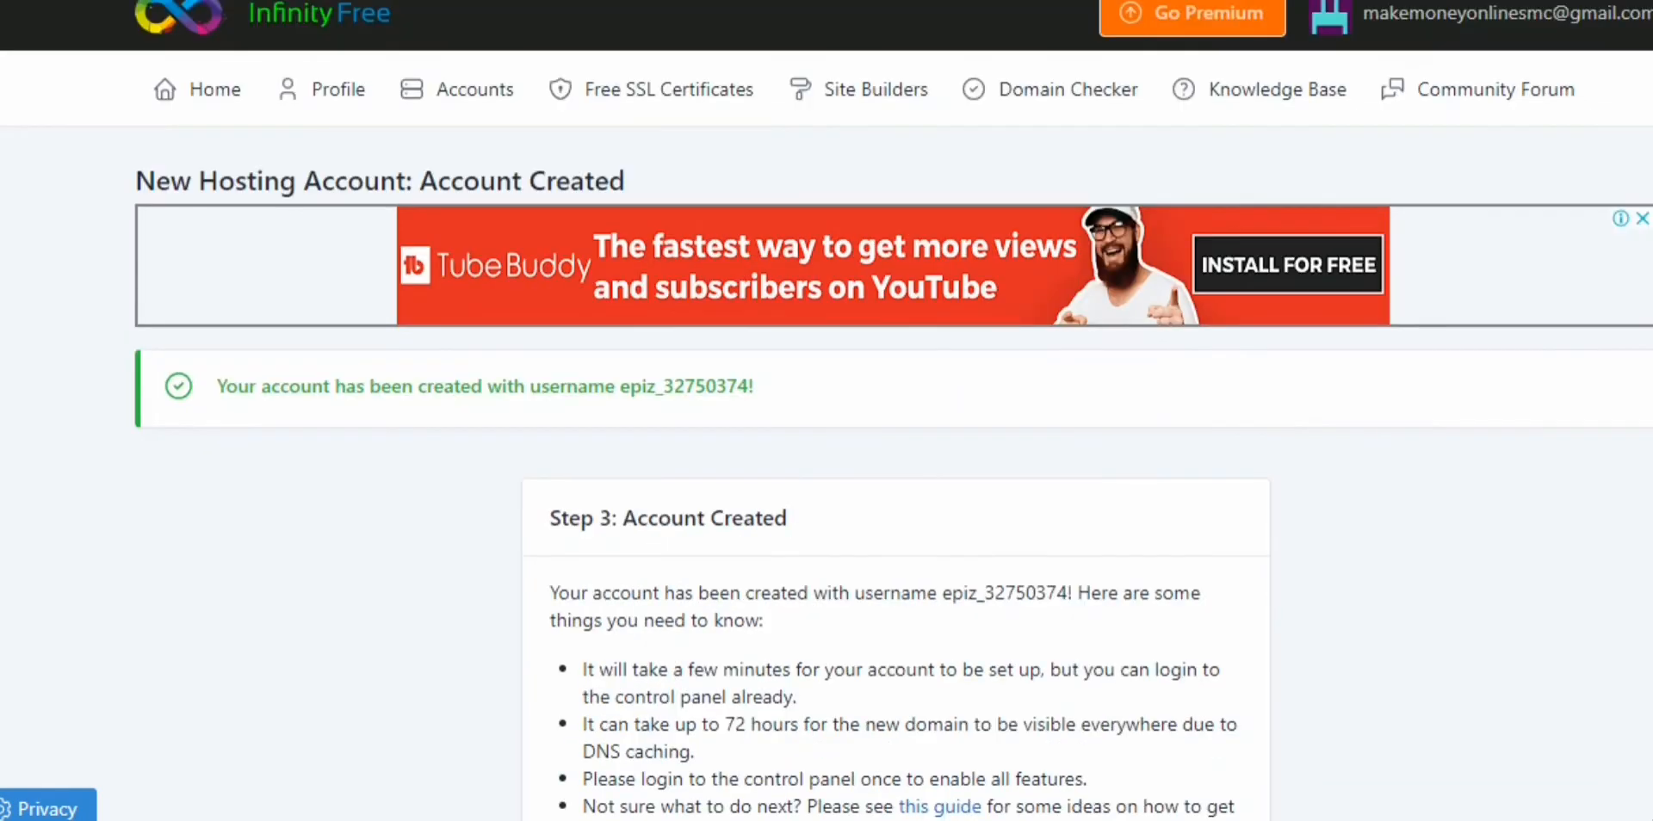
scroll("down", 3)
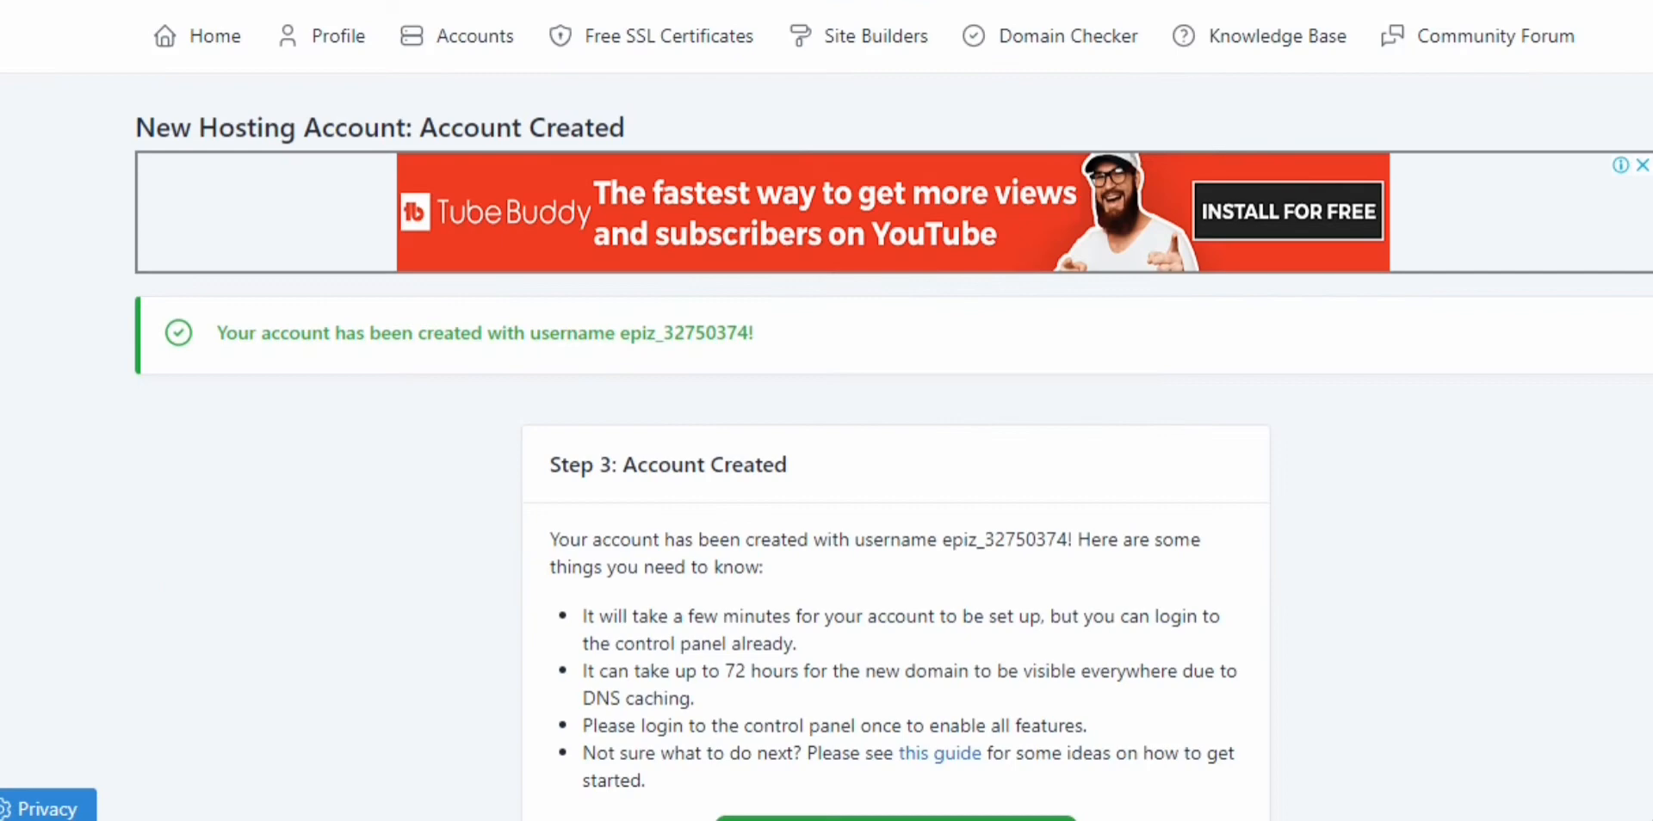
scroll("down", 3)
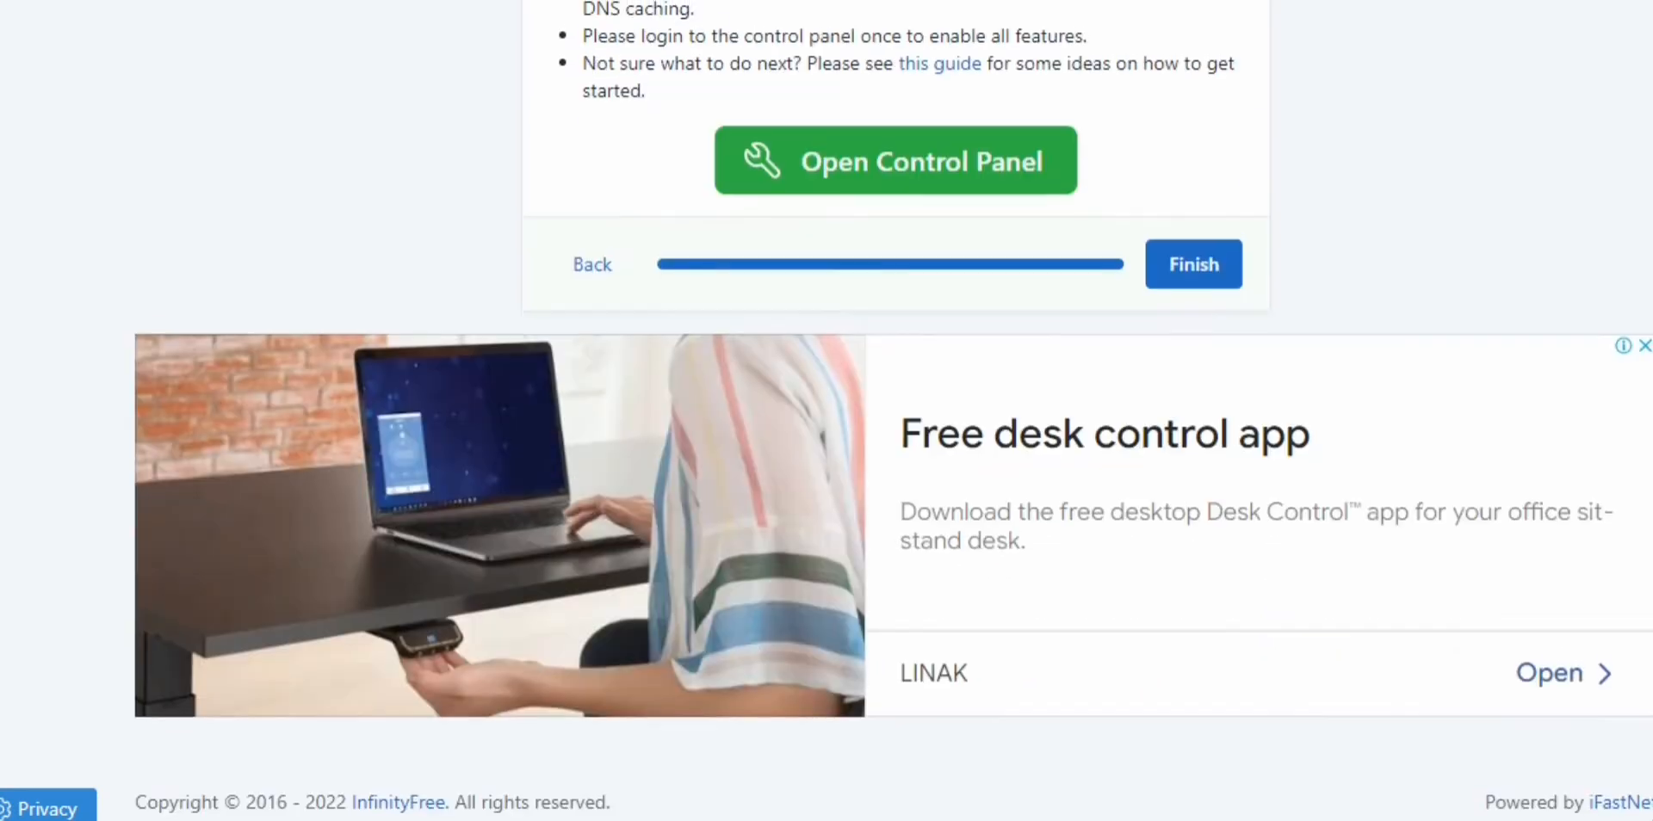
scroll("up", 3)
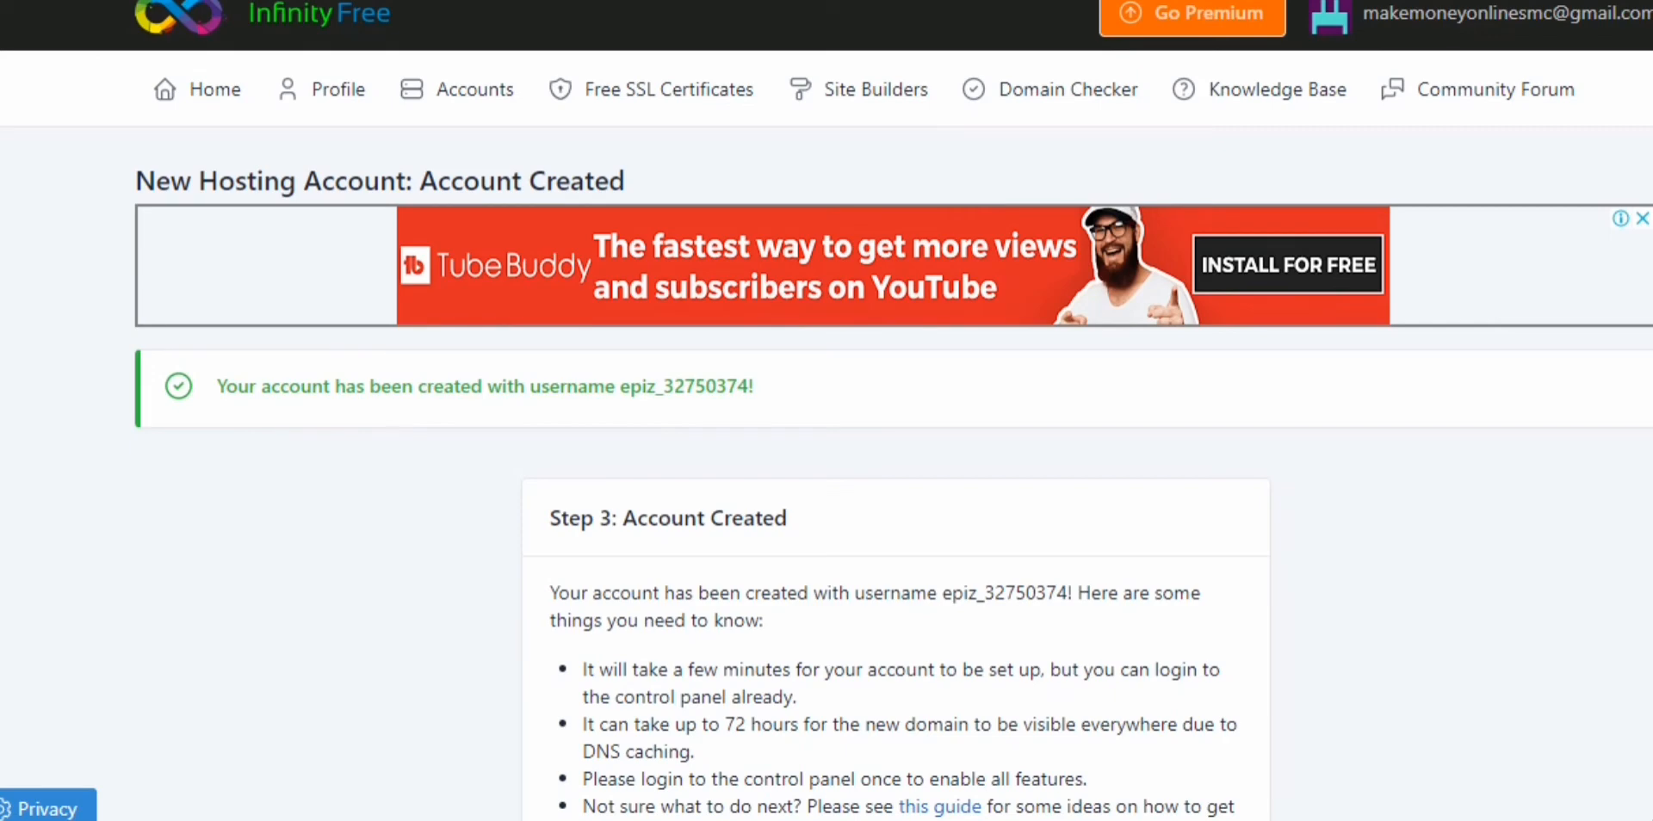
scroll("down", 3)
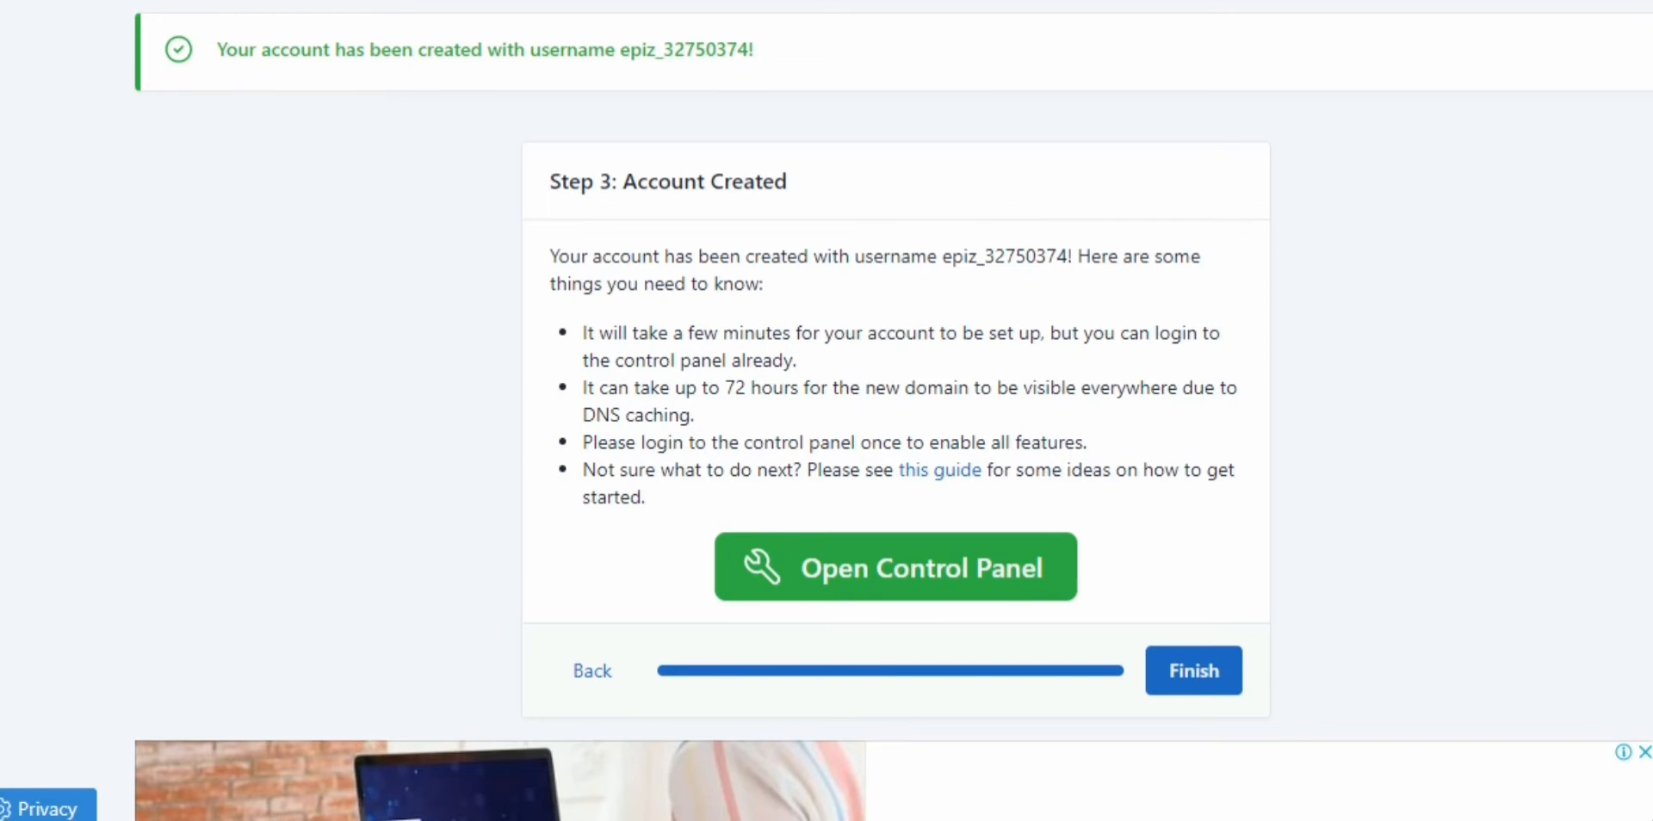
mouse_move(1476, 344)
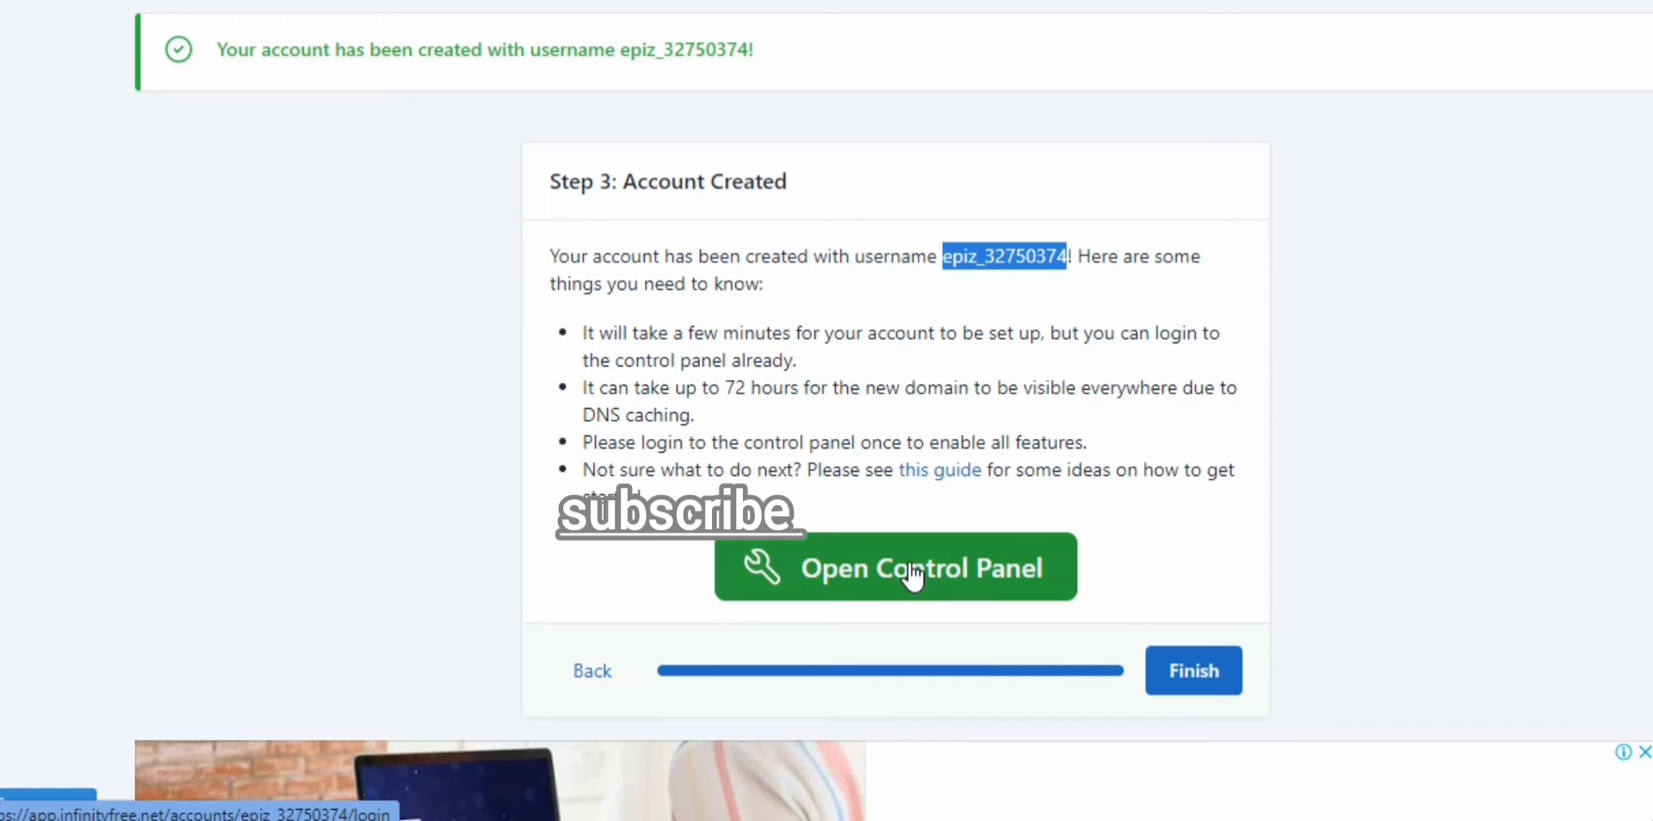
left_click(894, 566)
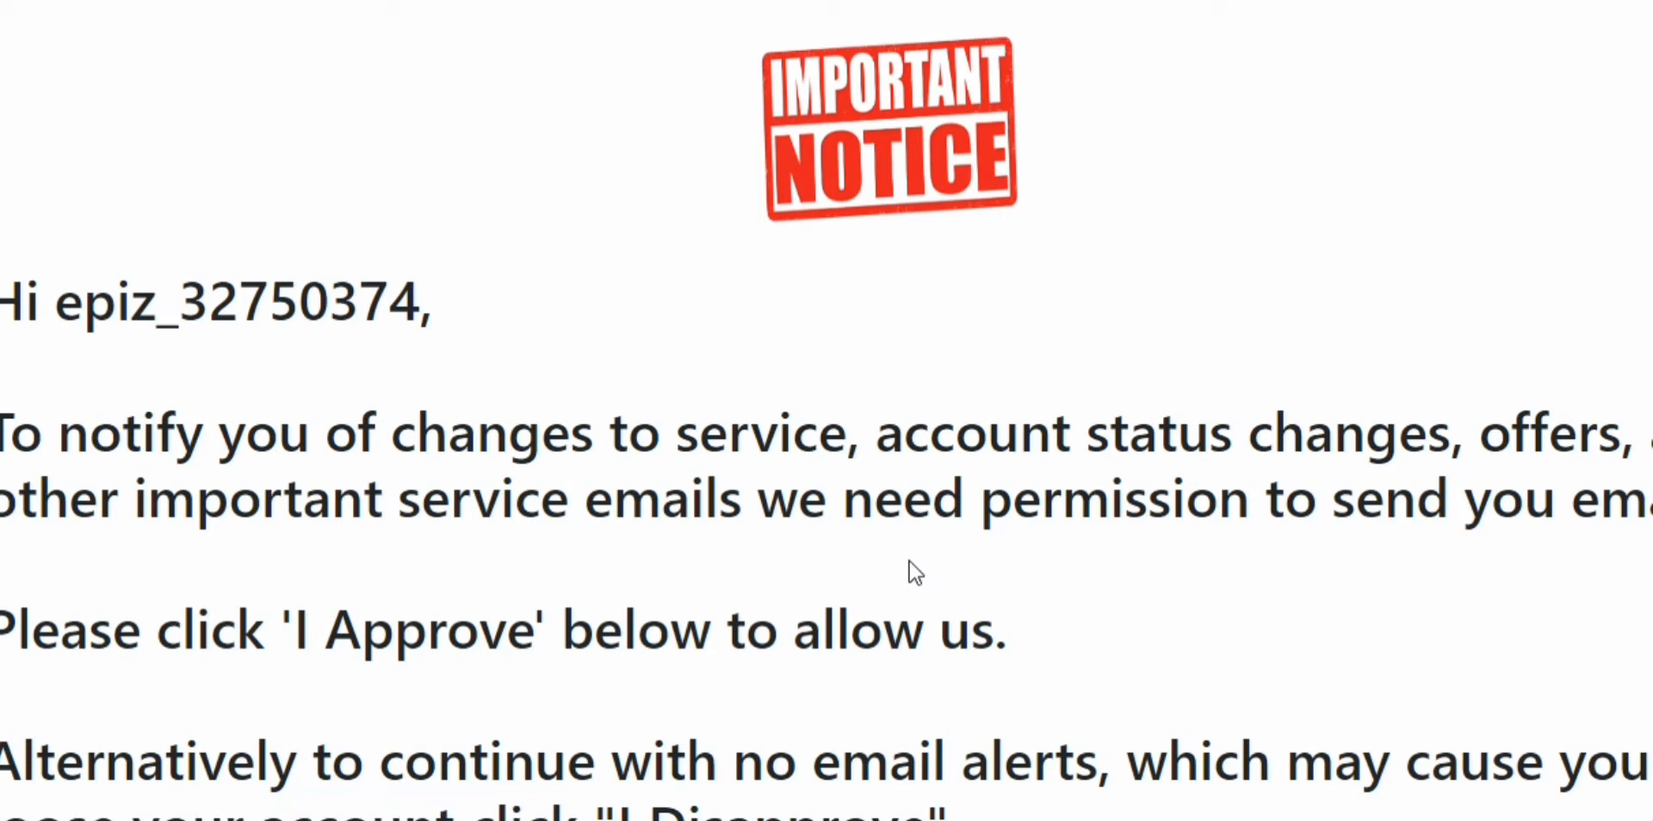
- Approve service emails on the Important Notice page so VistaPanel opens
scroll("down", 3)
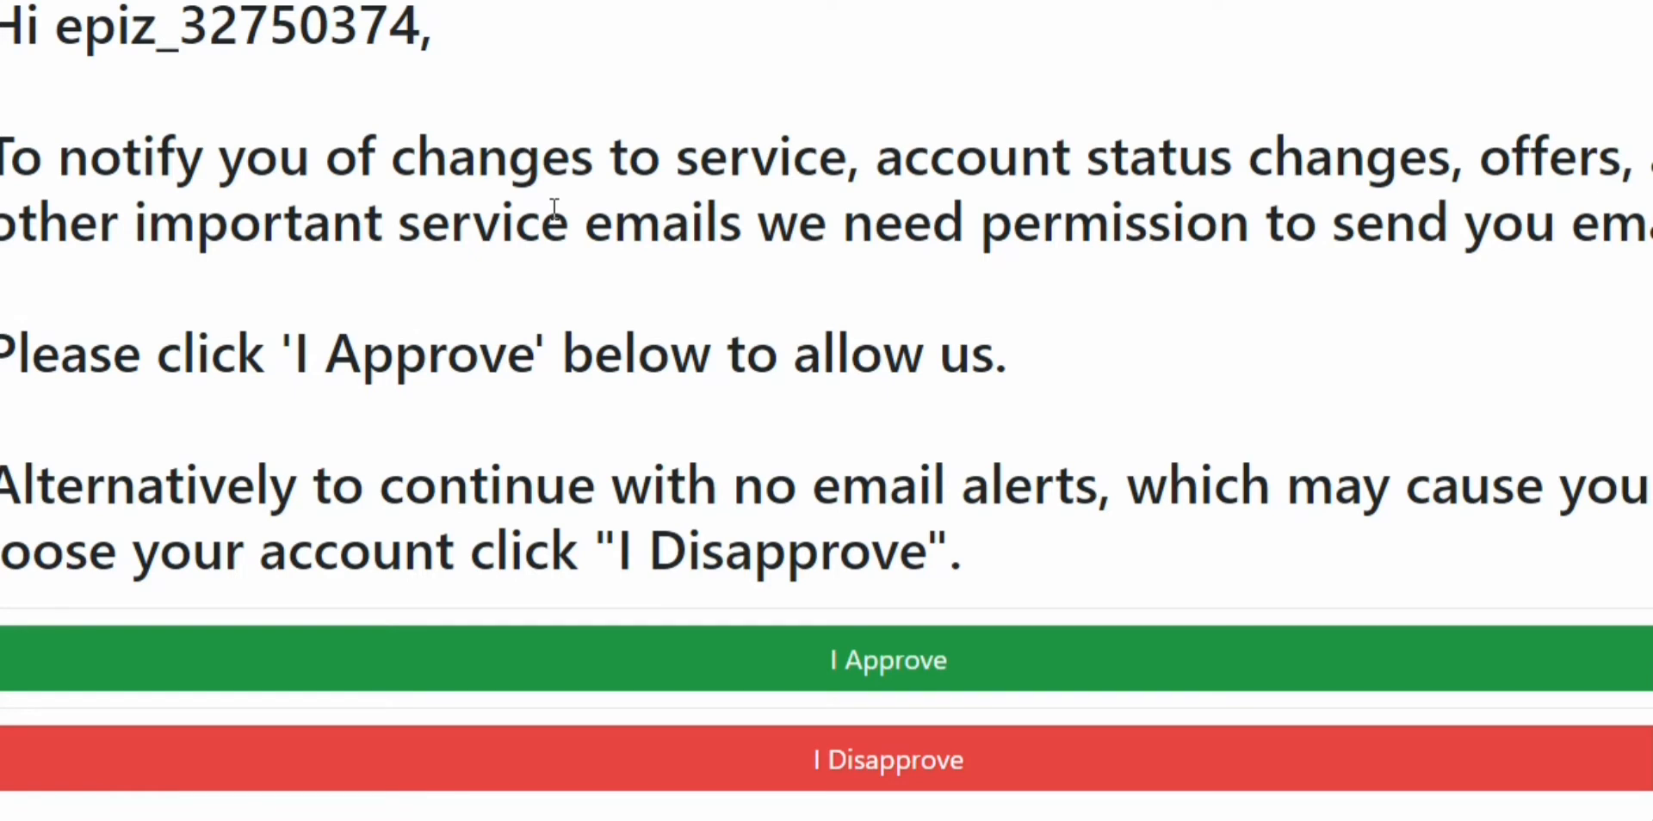
mouse_move(923, 496)
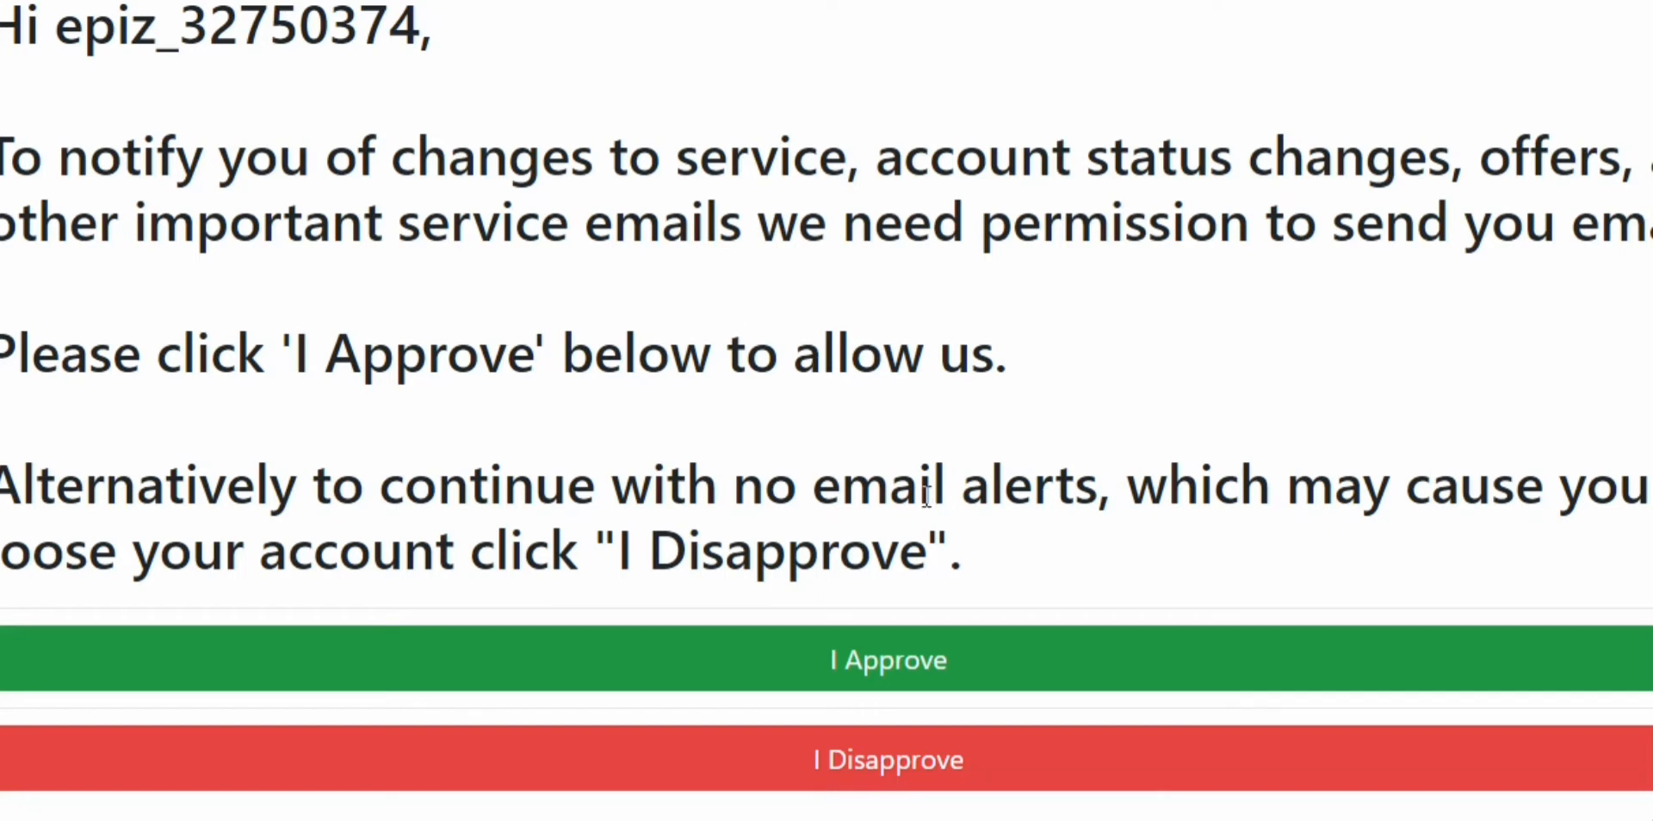
left_click(887, 659)
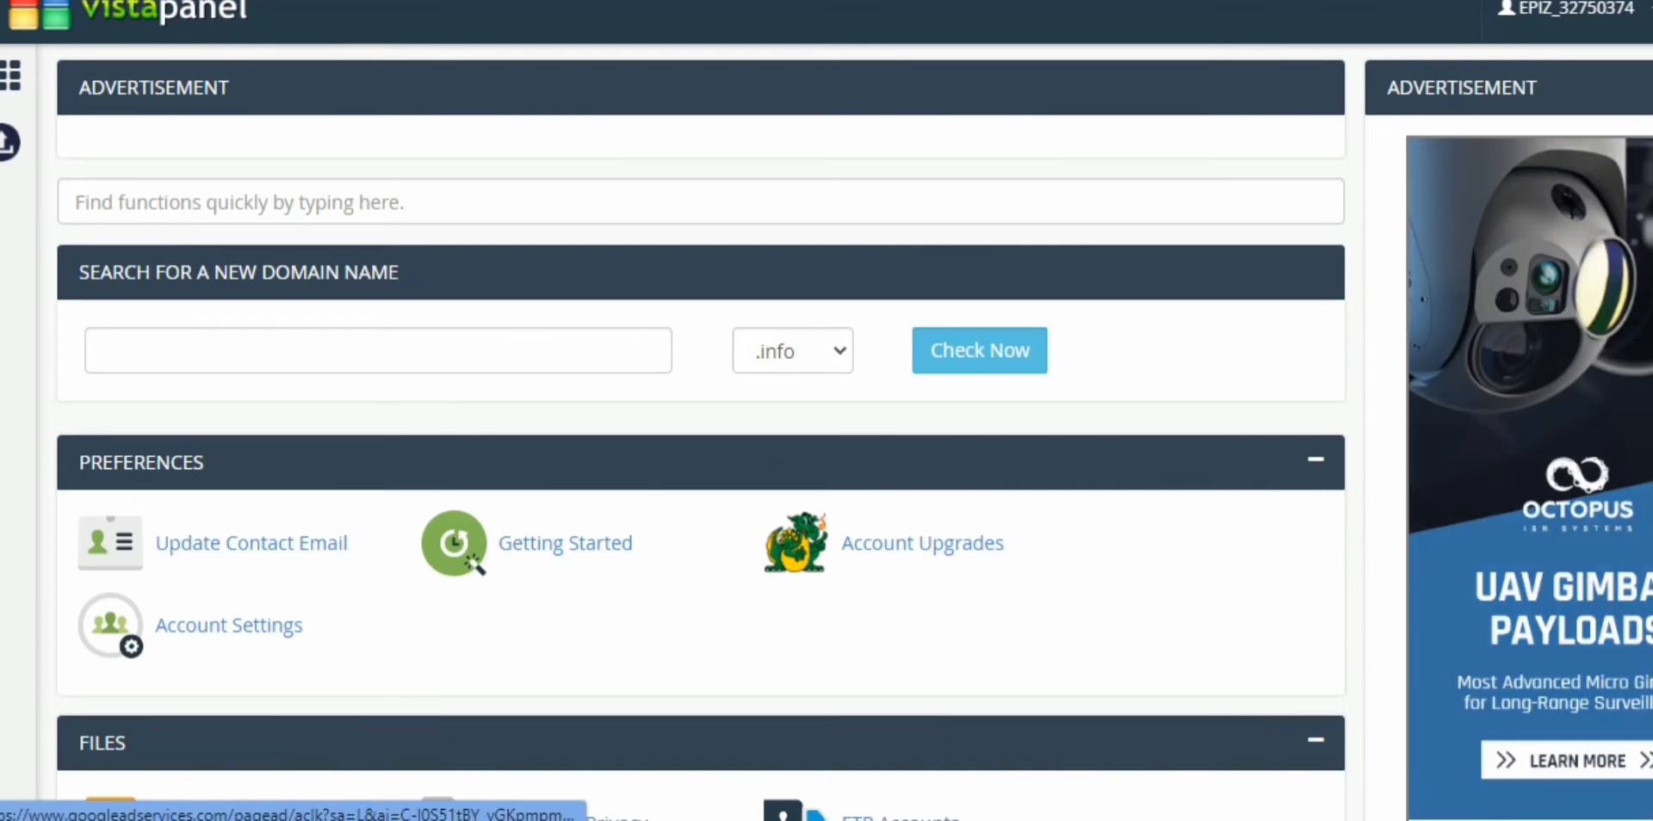
scroll("down", 3)
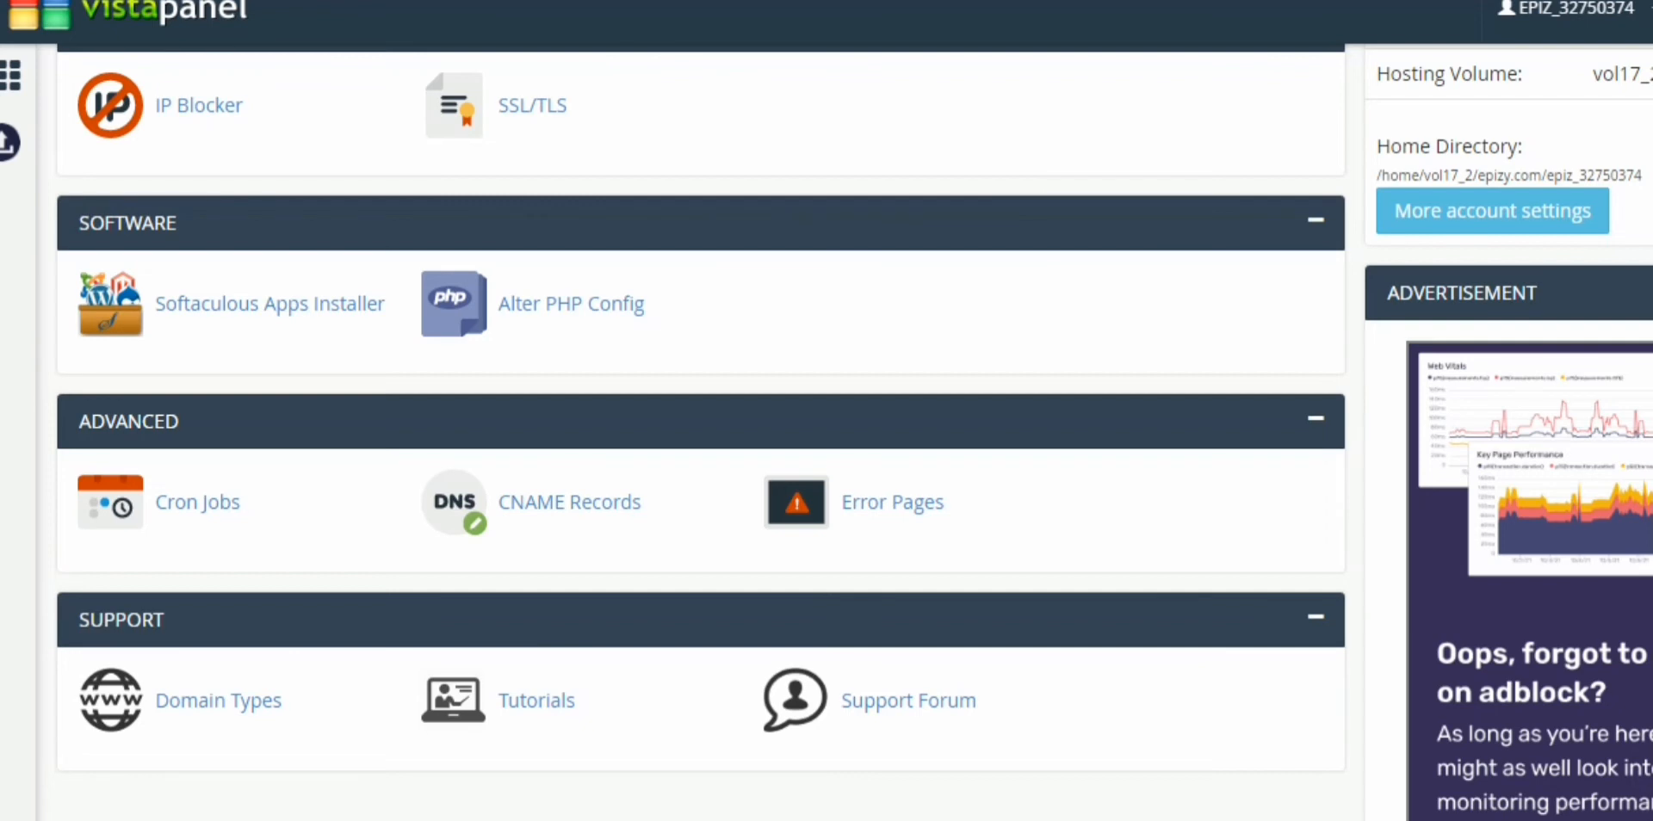
scroll("up", 3)
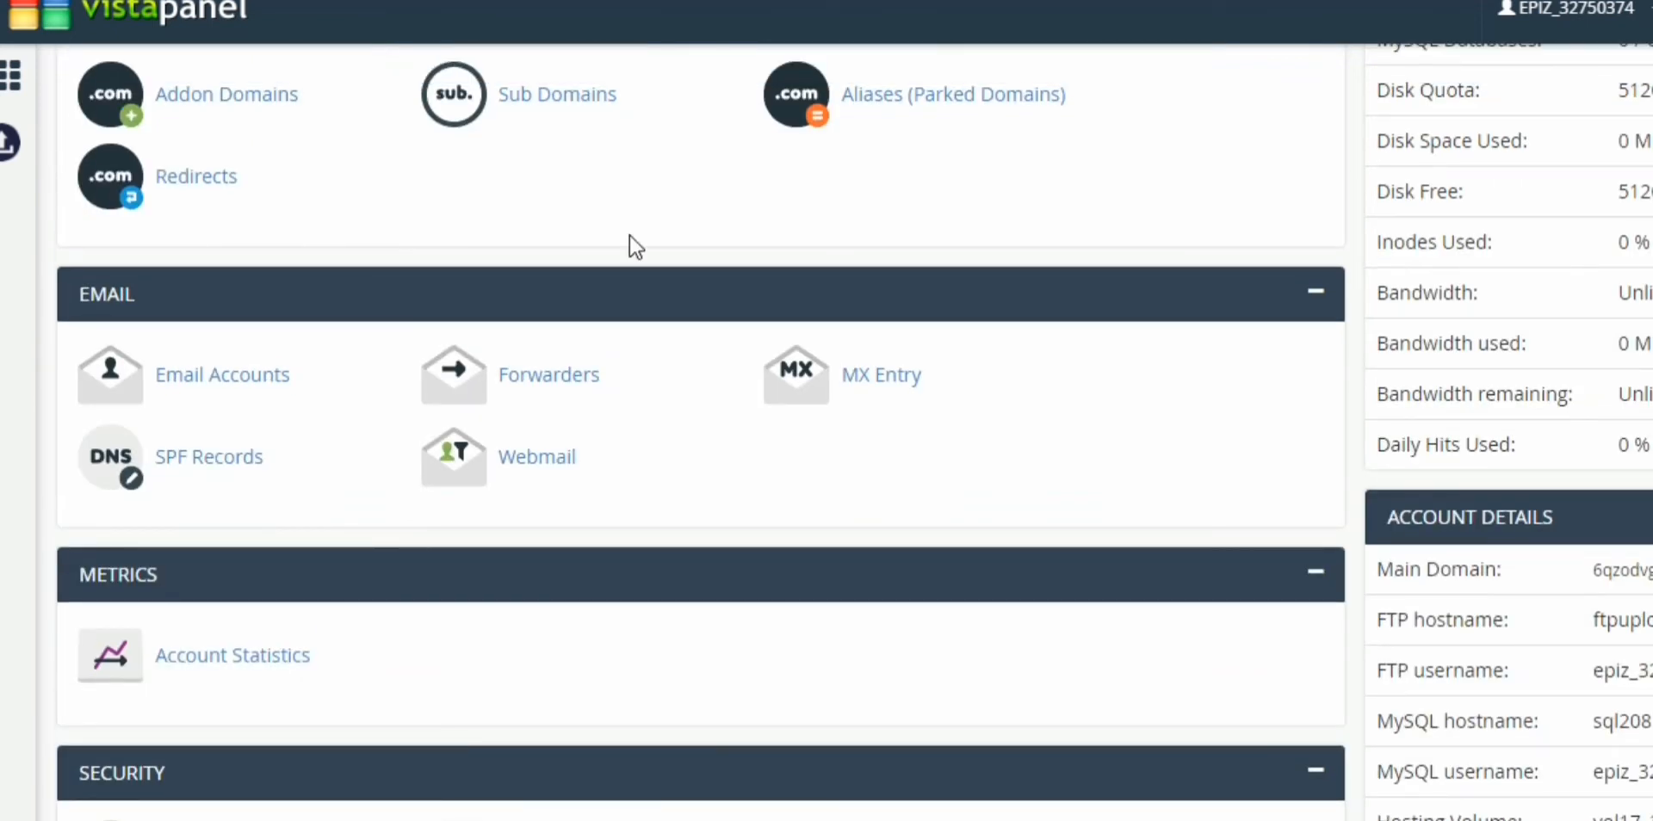
left_click(222, 374)
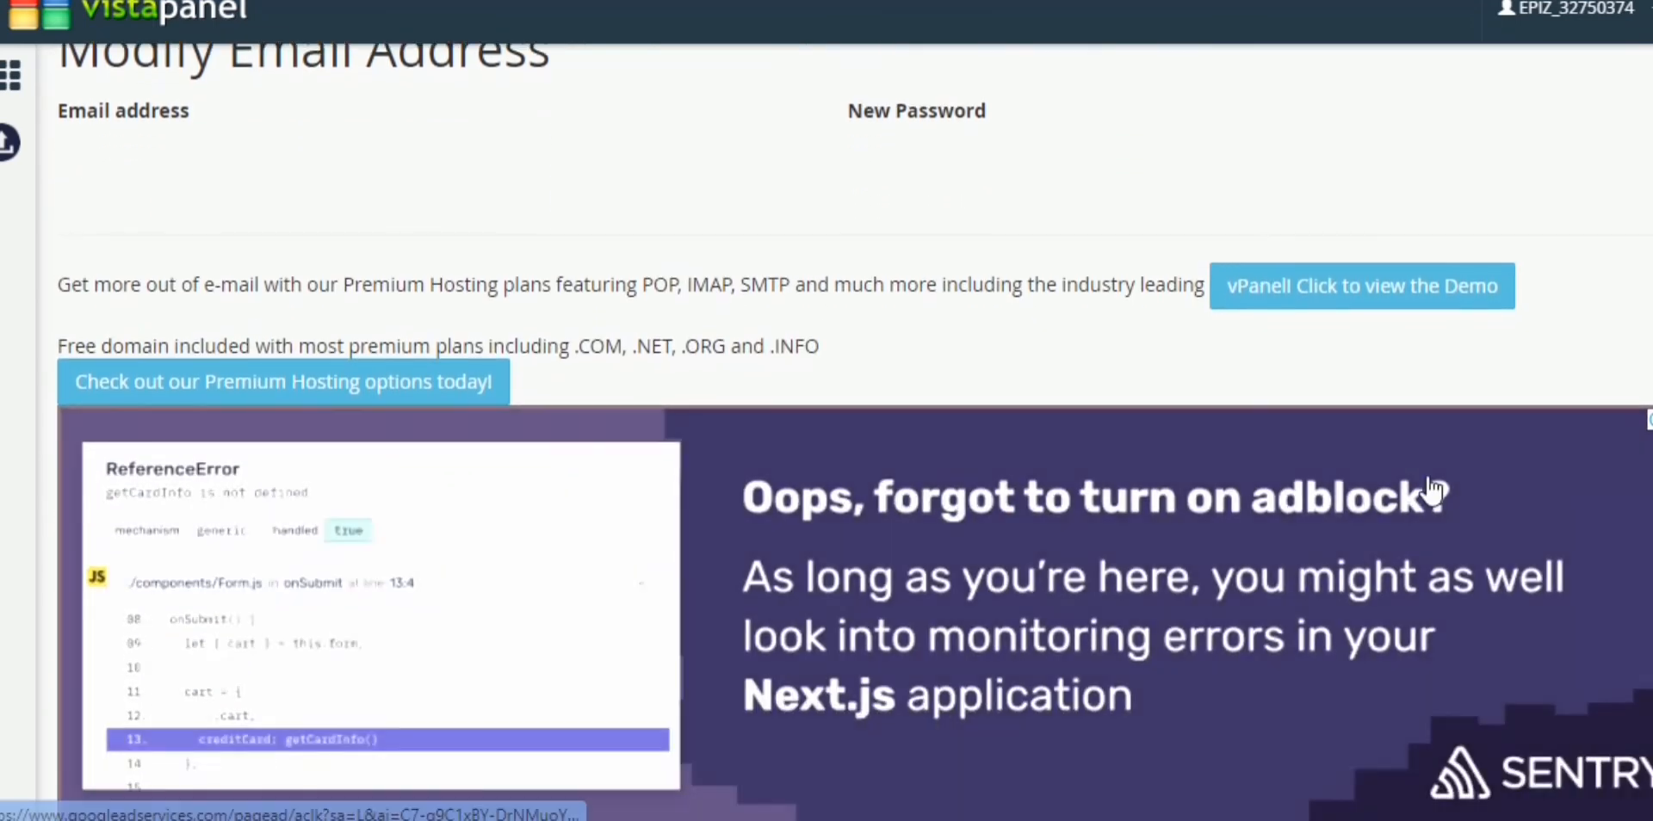
scroll("up", 3)
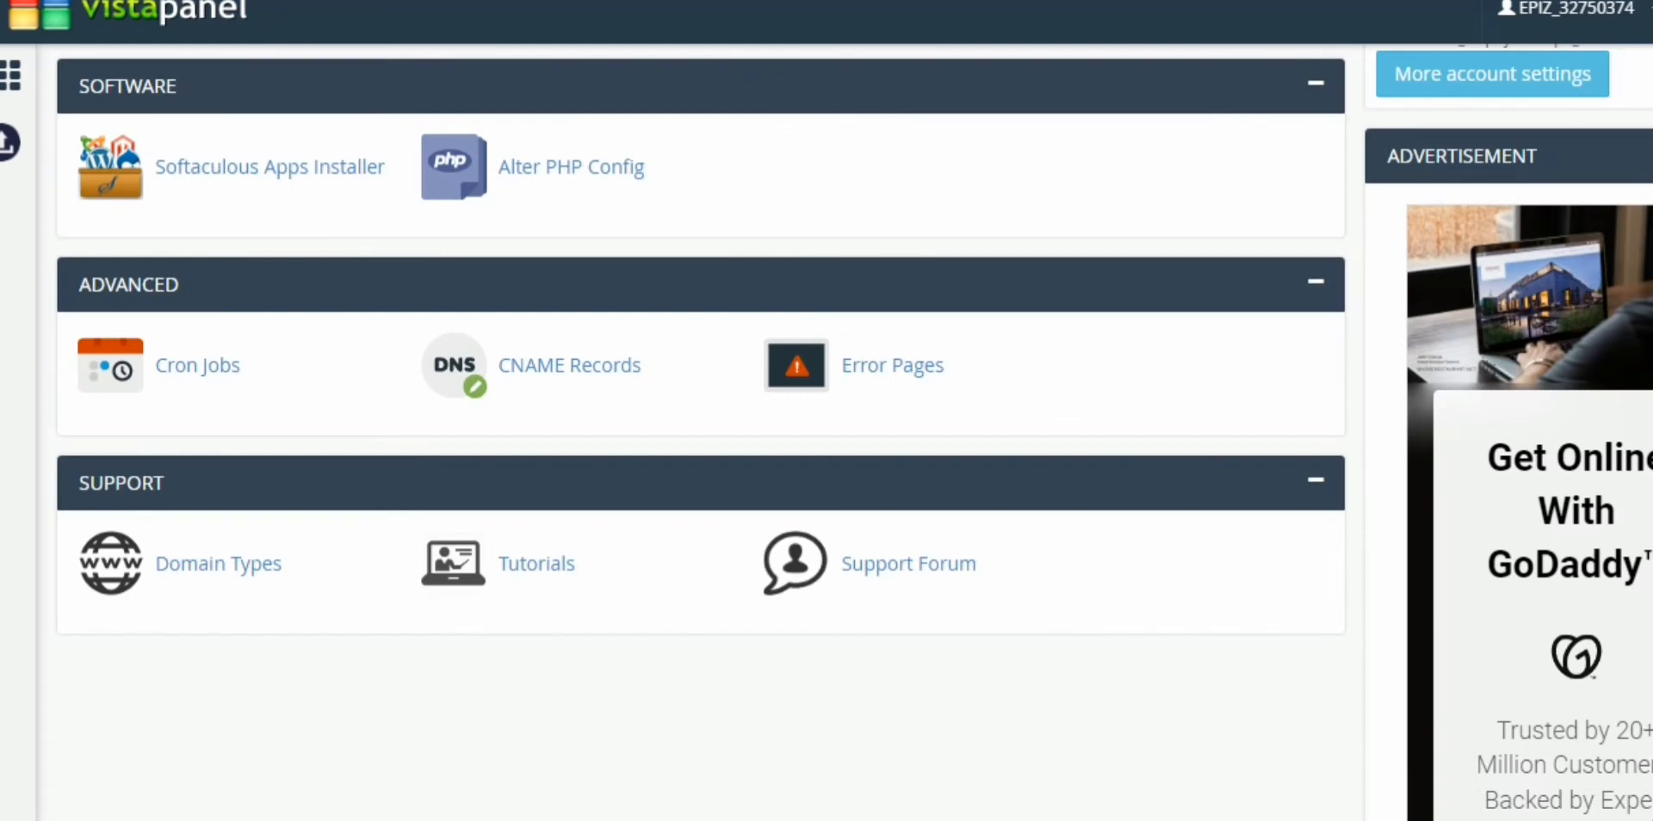
scroll("down", 3)
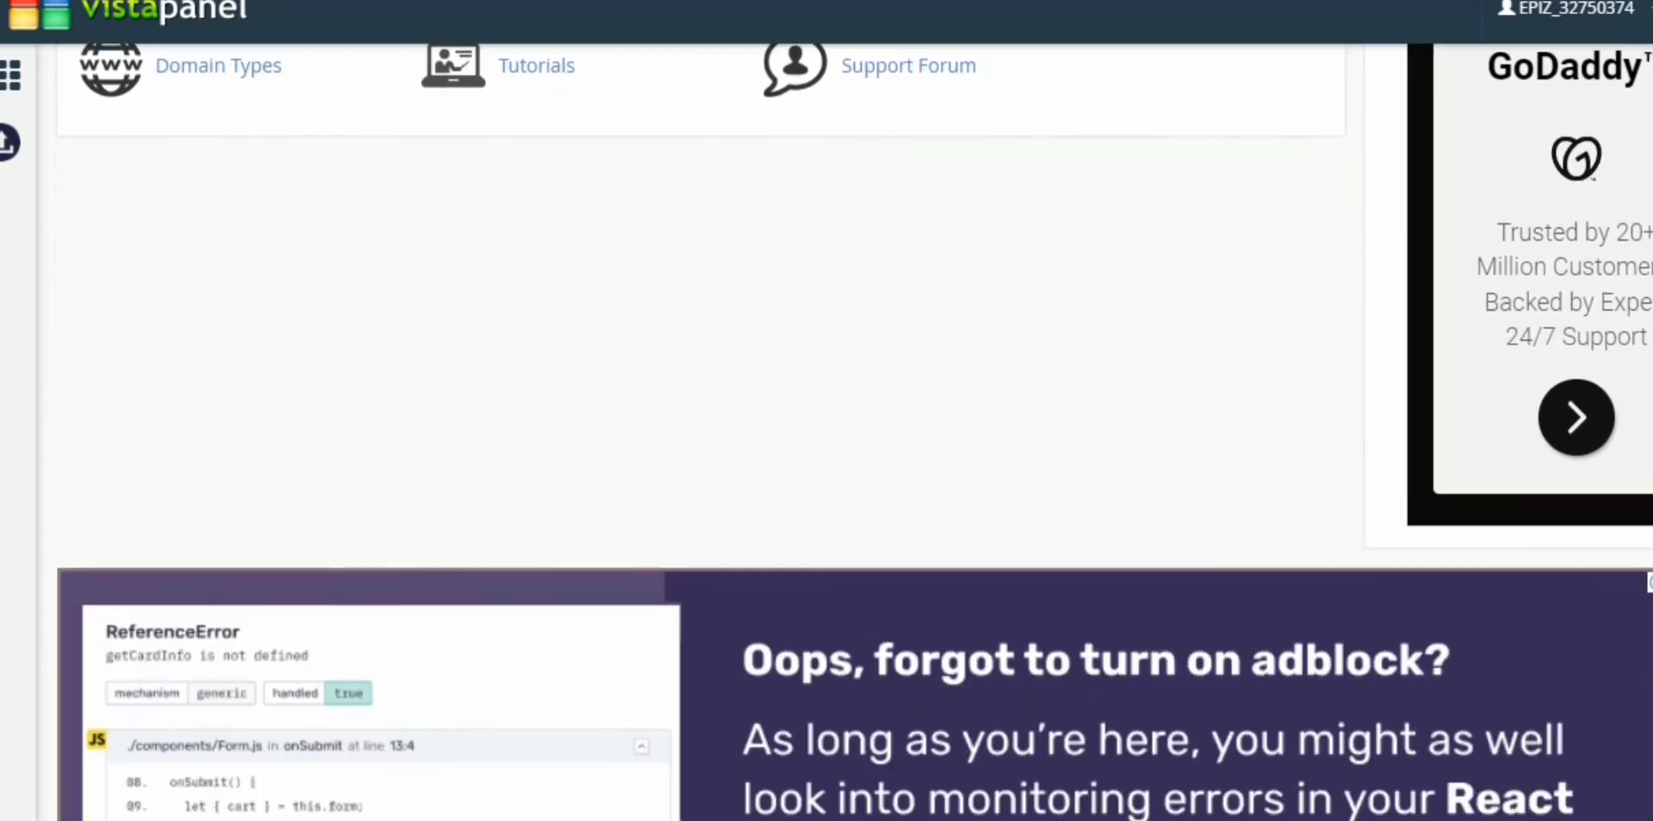
scroll("down", 3)
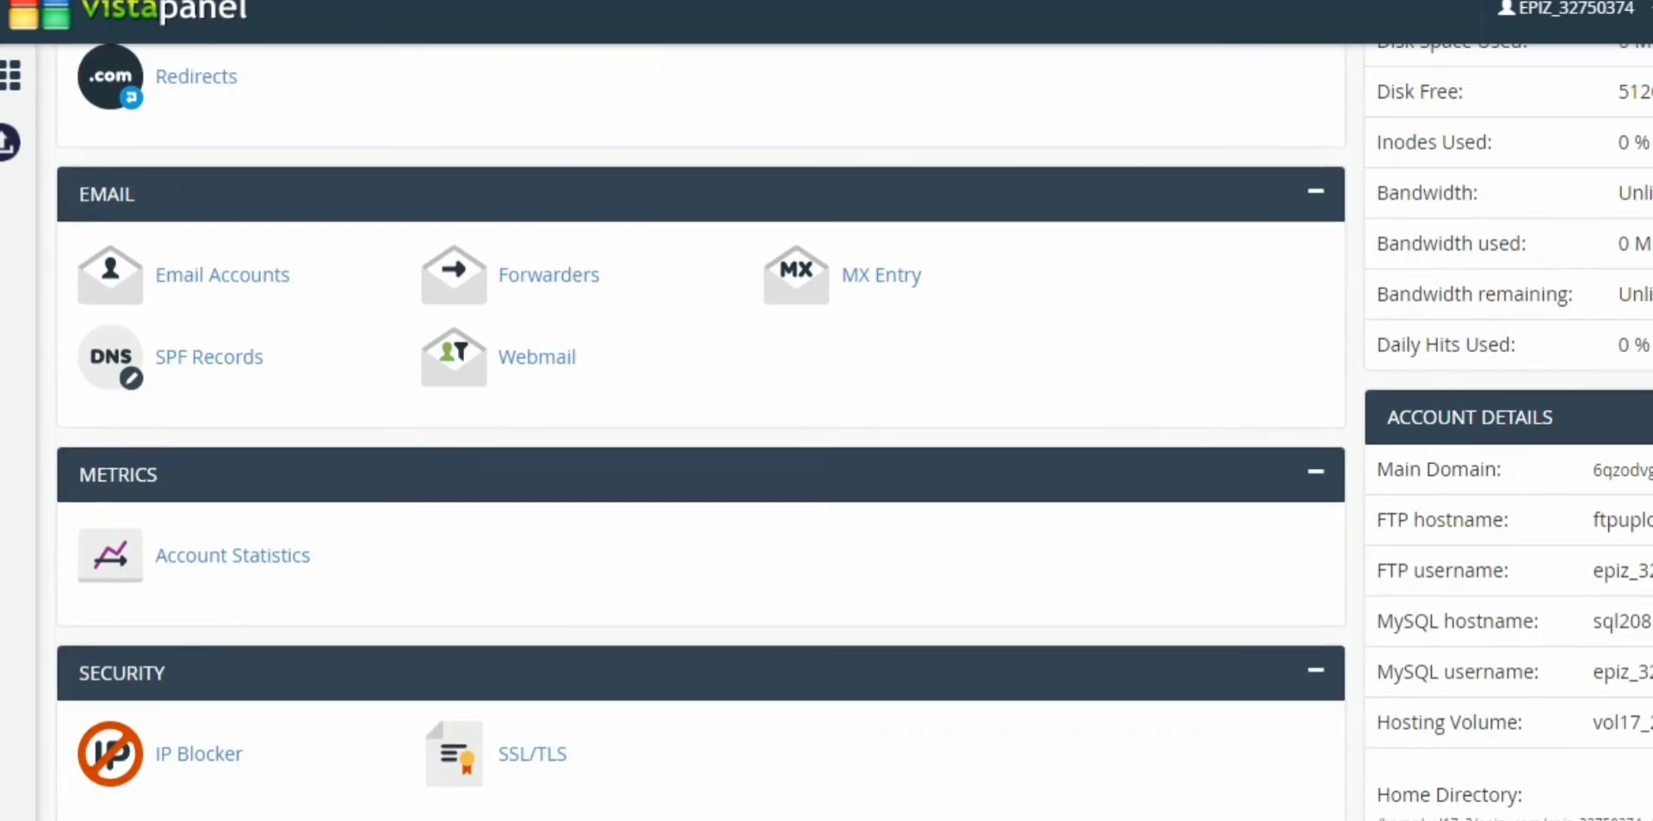
scroll("down", 3)
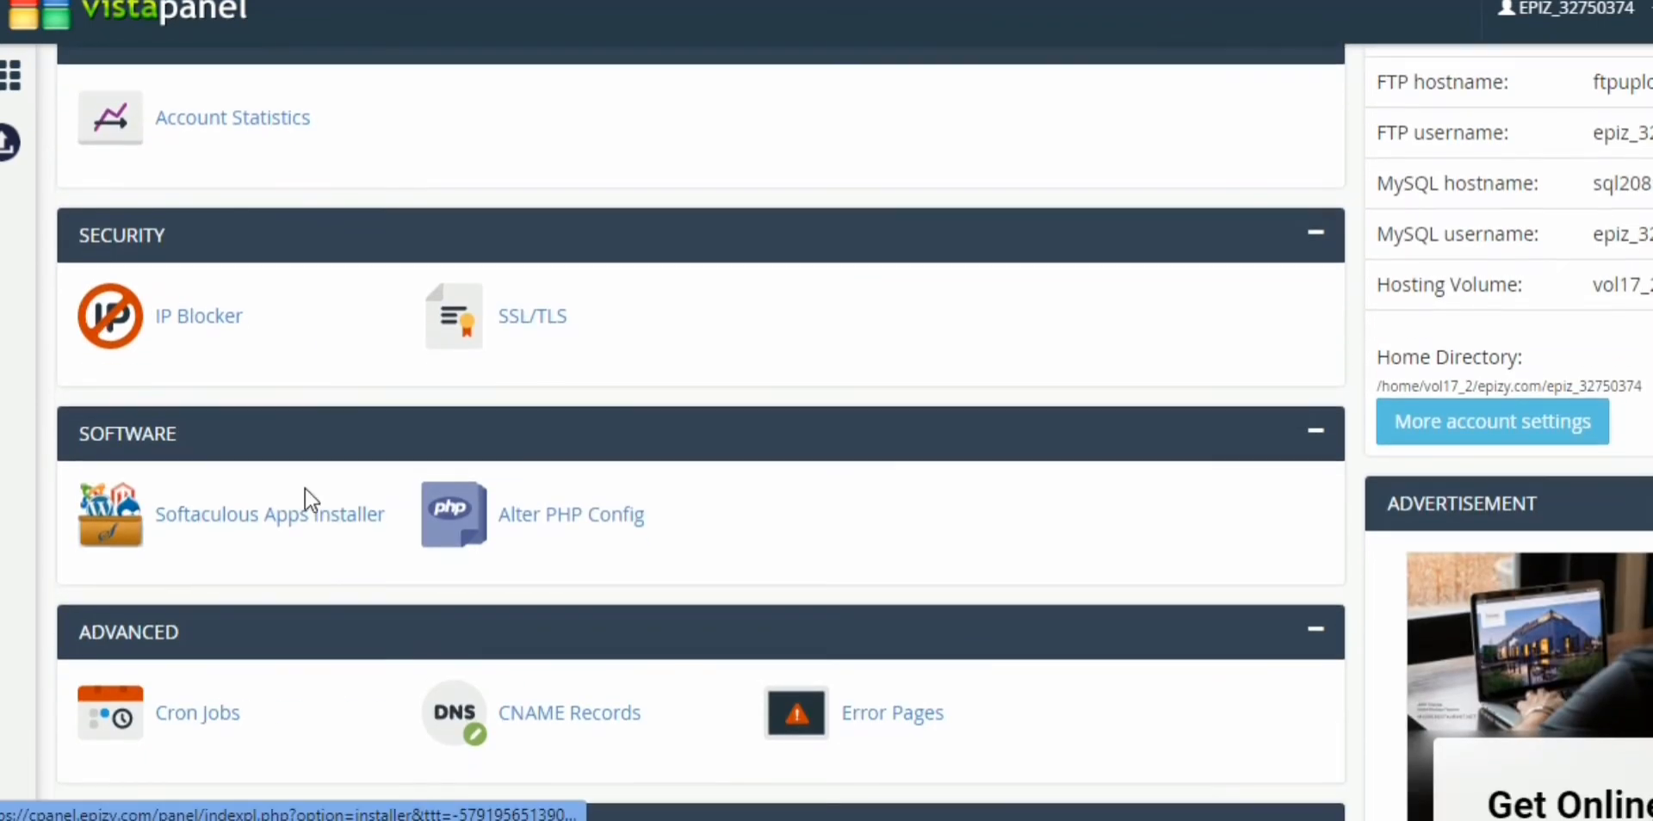
- Start a WordPress install from Softaculous Apps Installer for jowathome.42web.io
left_click(269, 513)
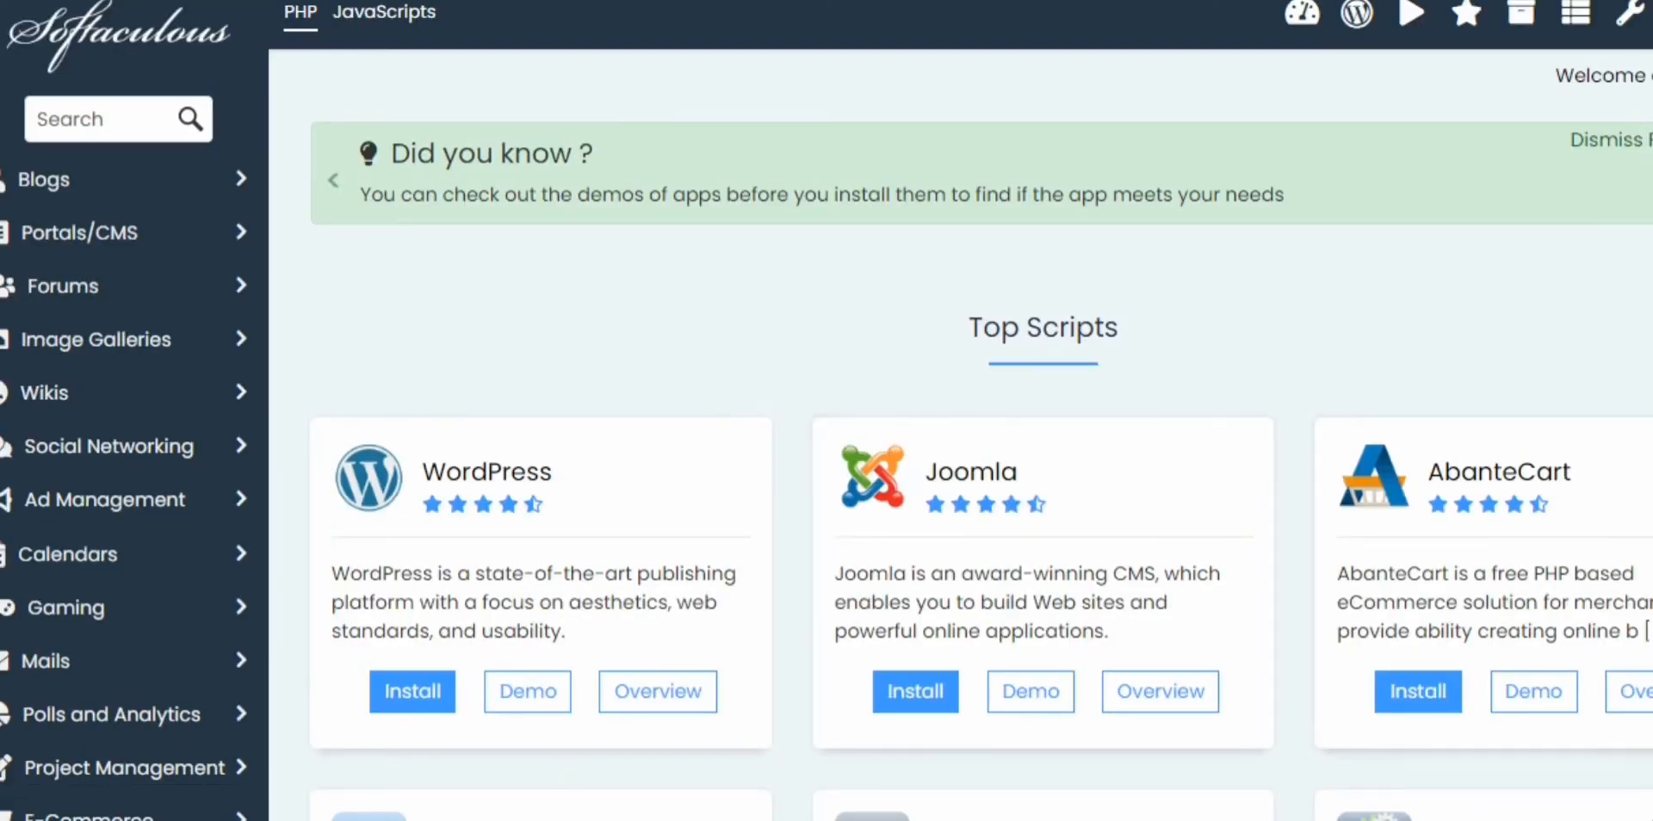
scroll("down", 3)
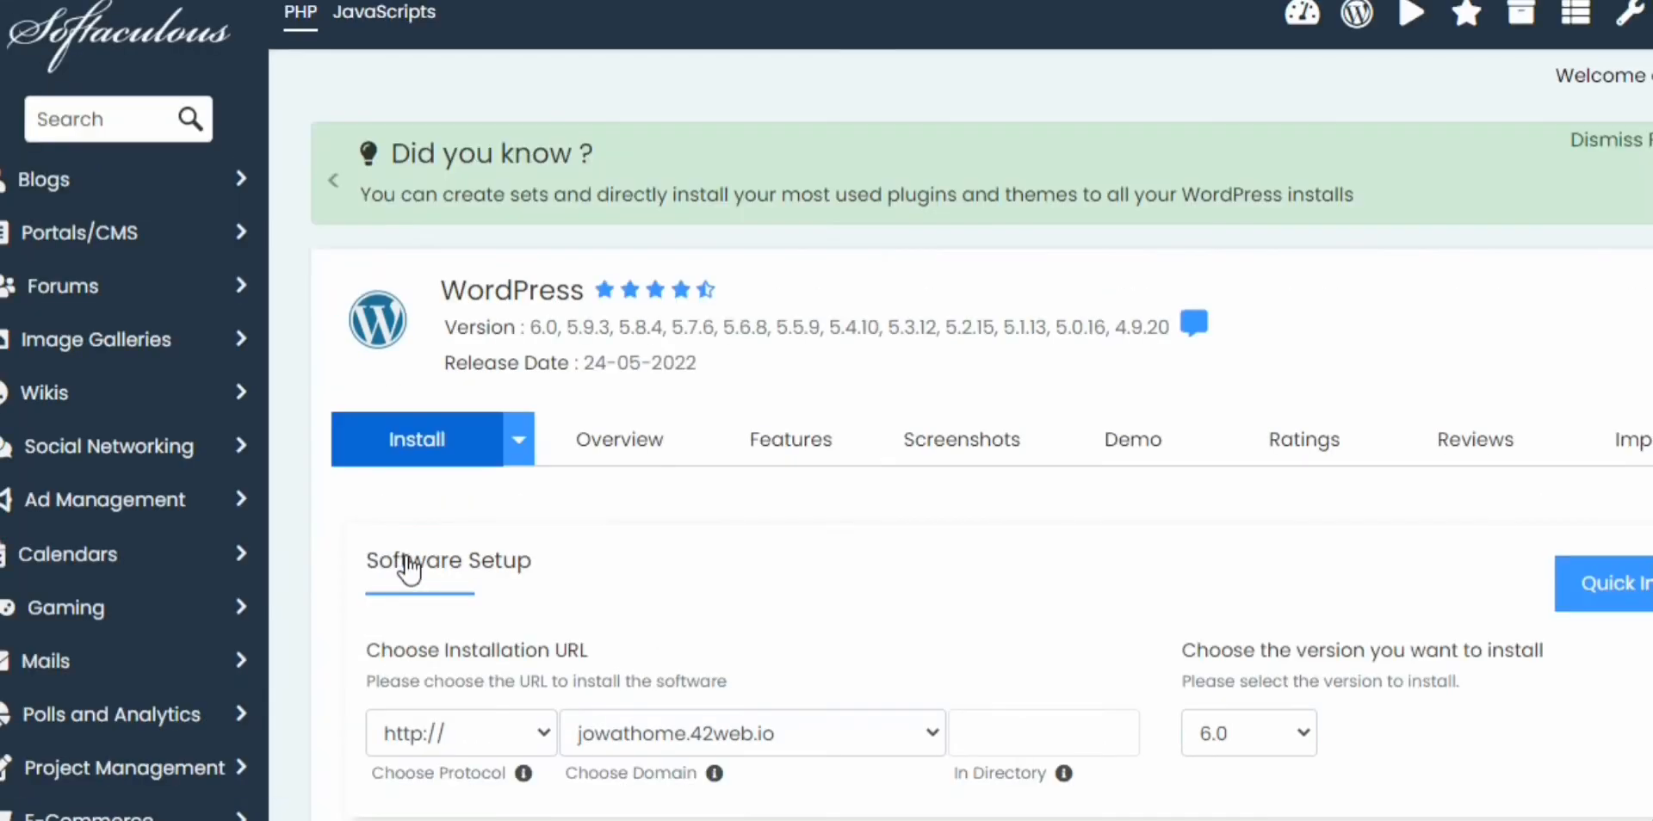
left_click(751, 734)
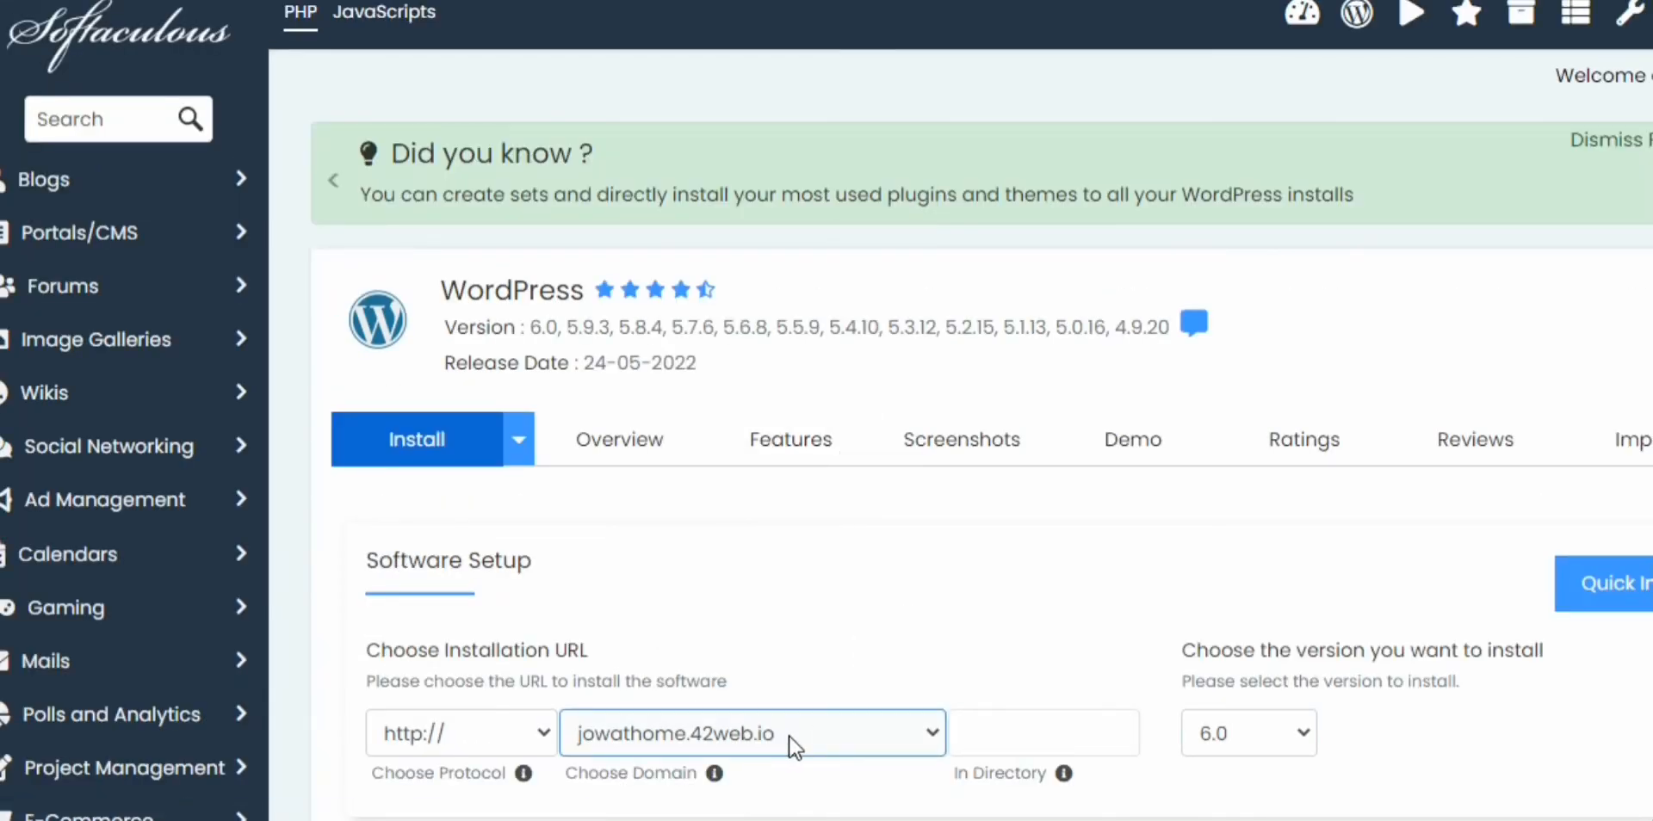
scroll("down", 3)
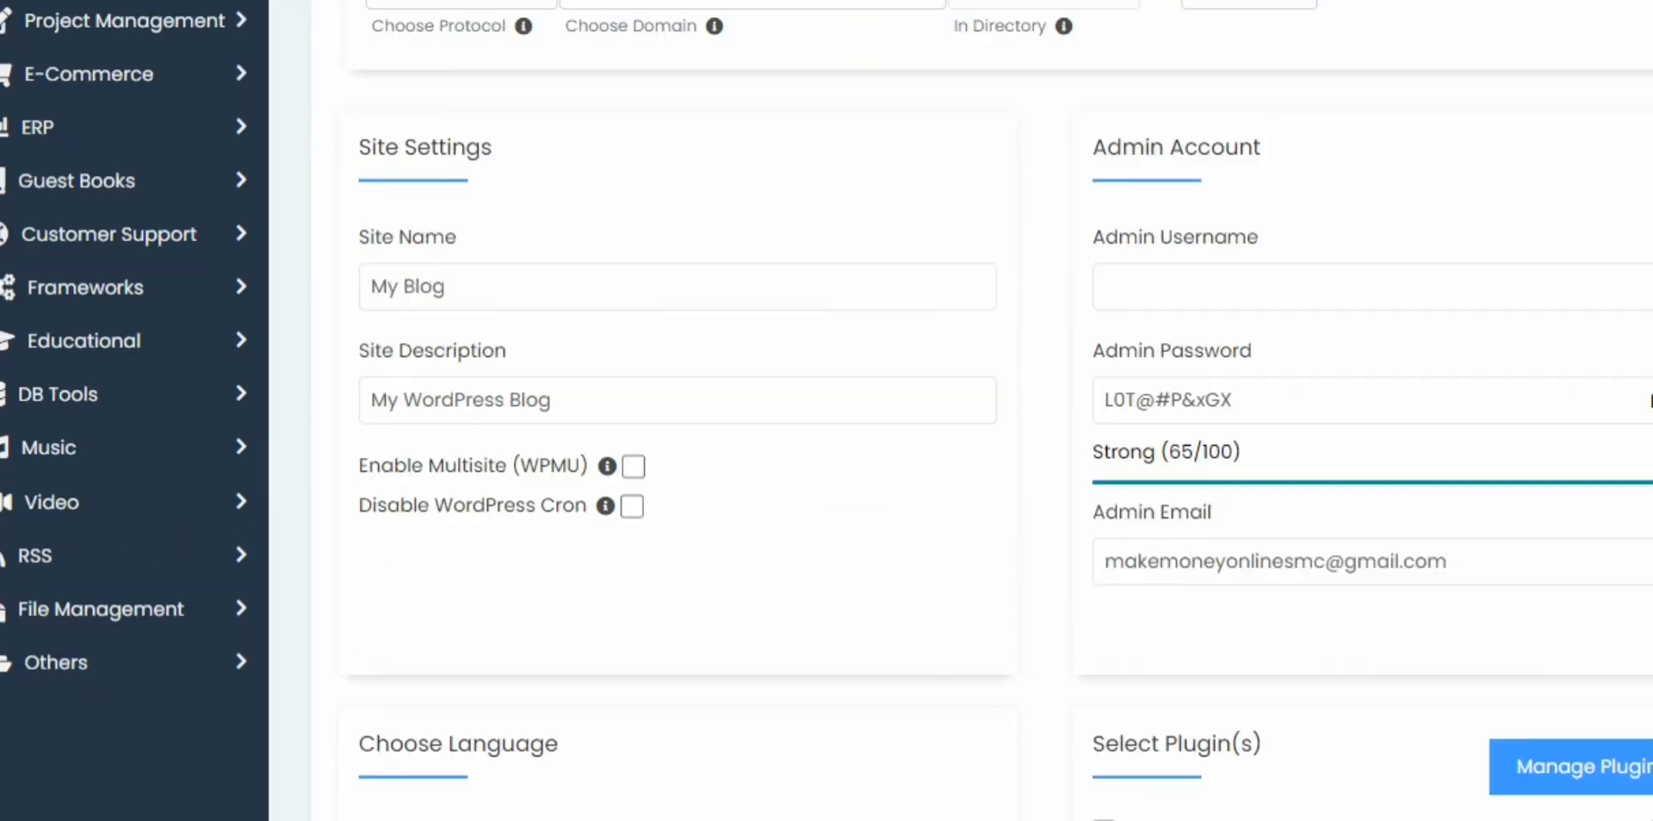
scroll("down", 3)
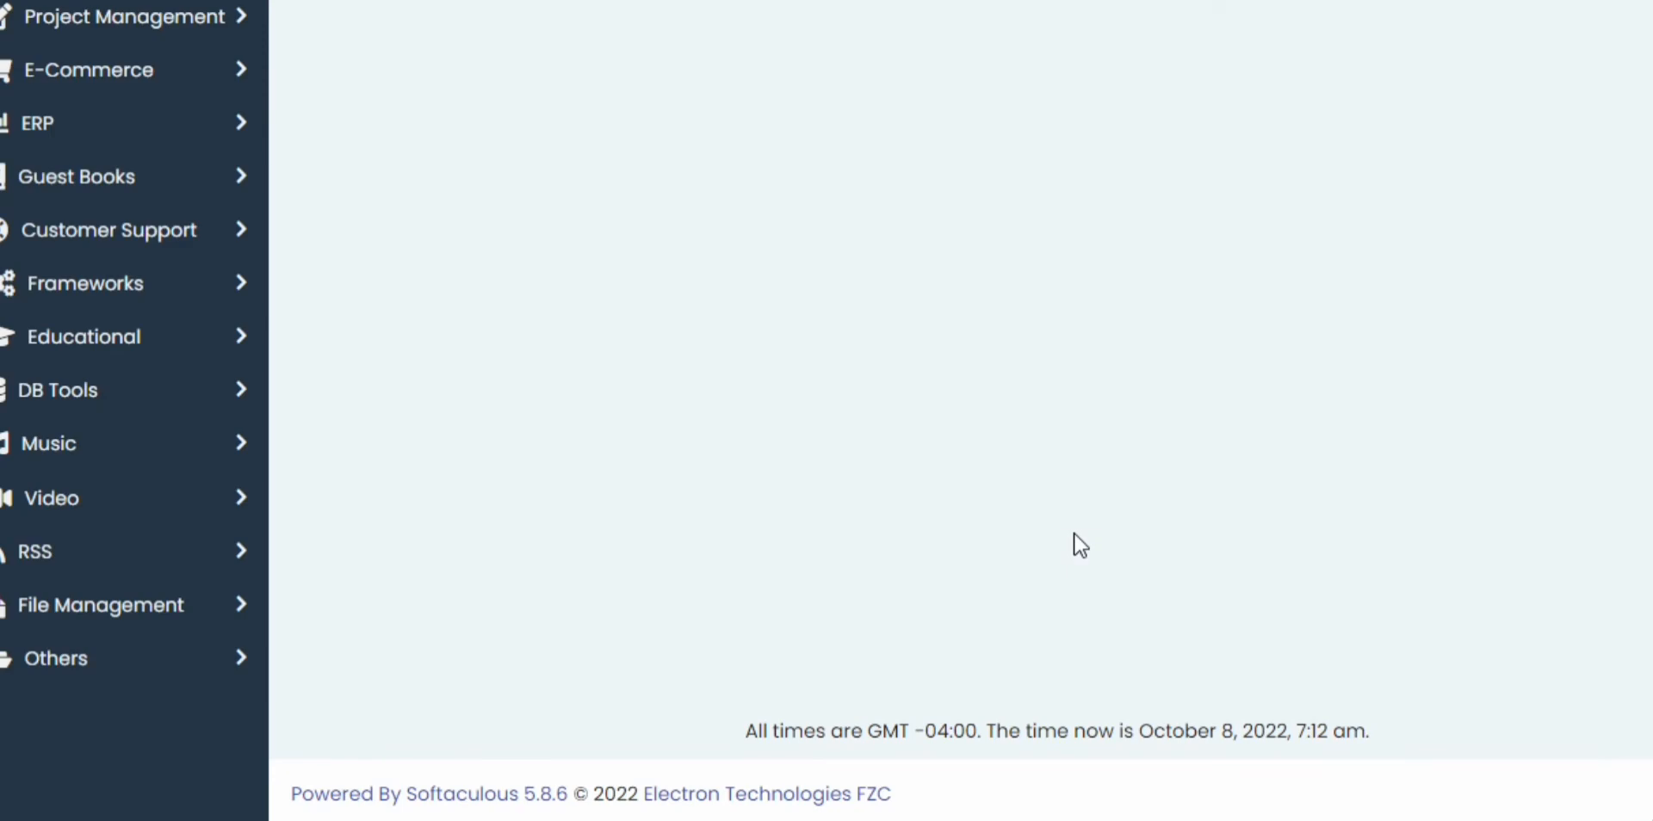
- Enter jowathome as the WordPress admin username in the Admin Account section
left_click(416, 295)
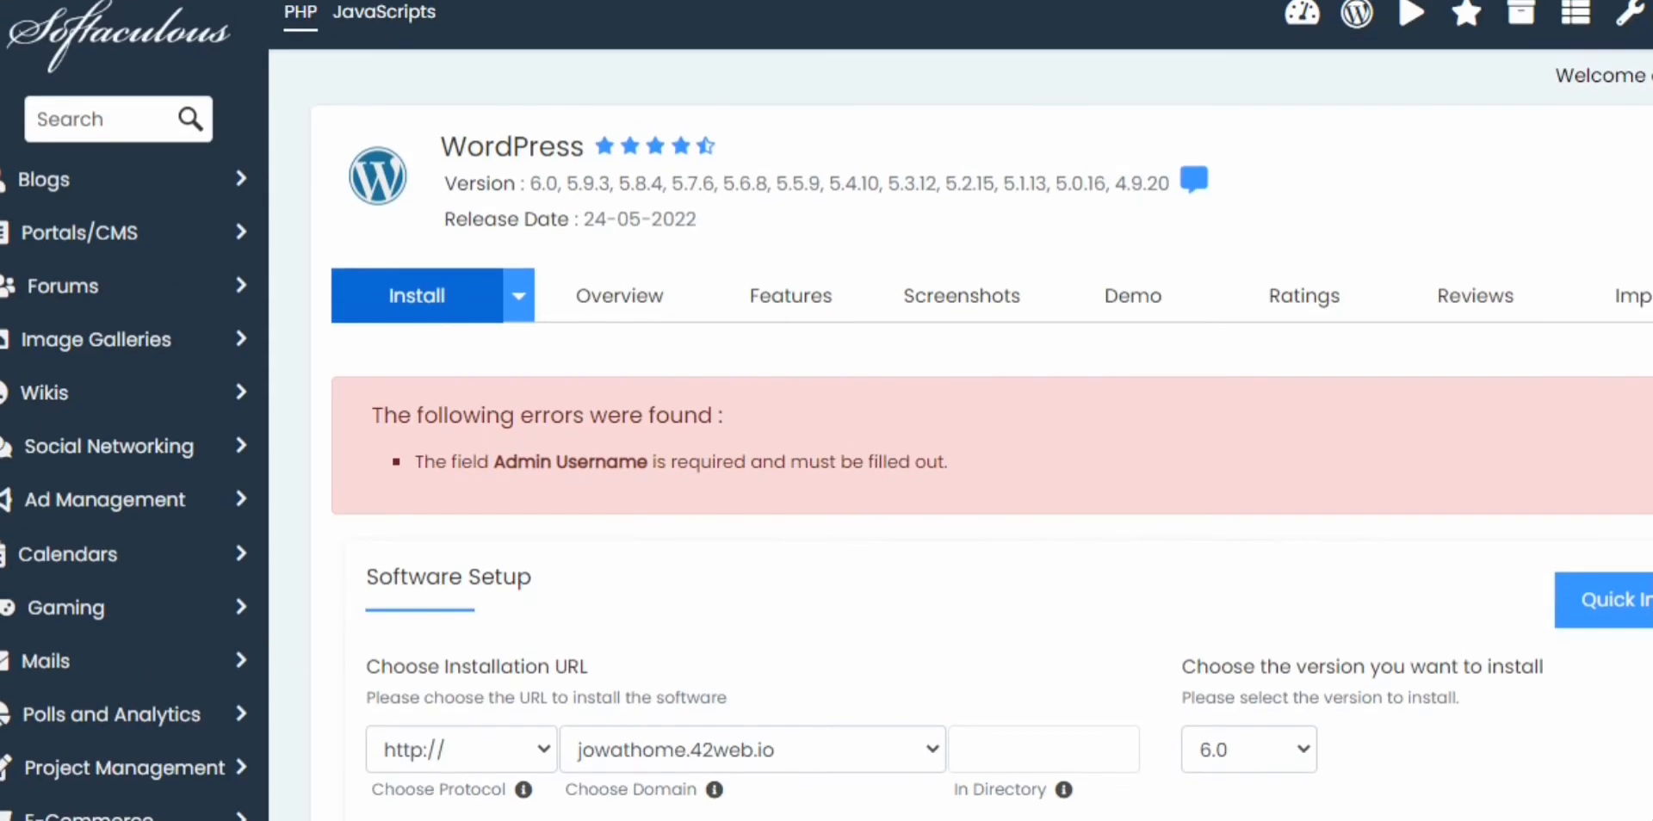
scroll("down", 3)
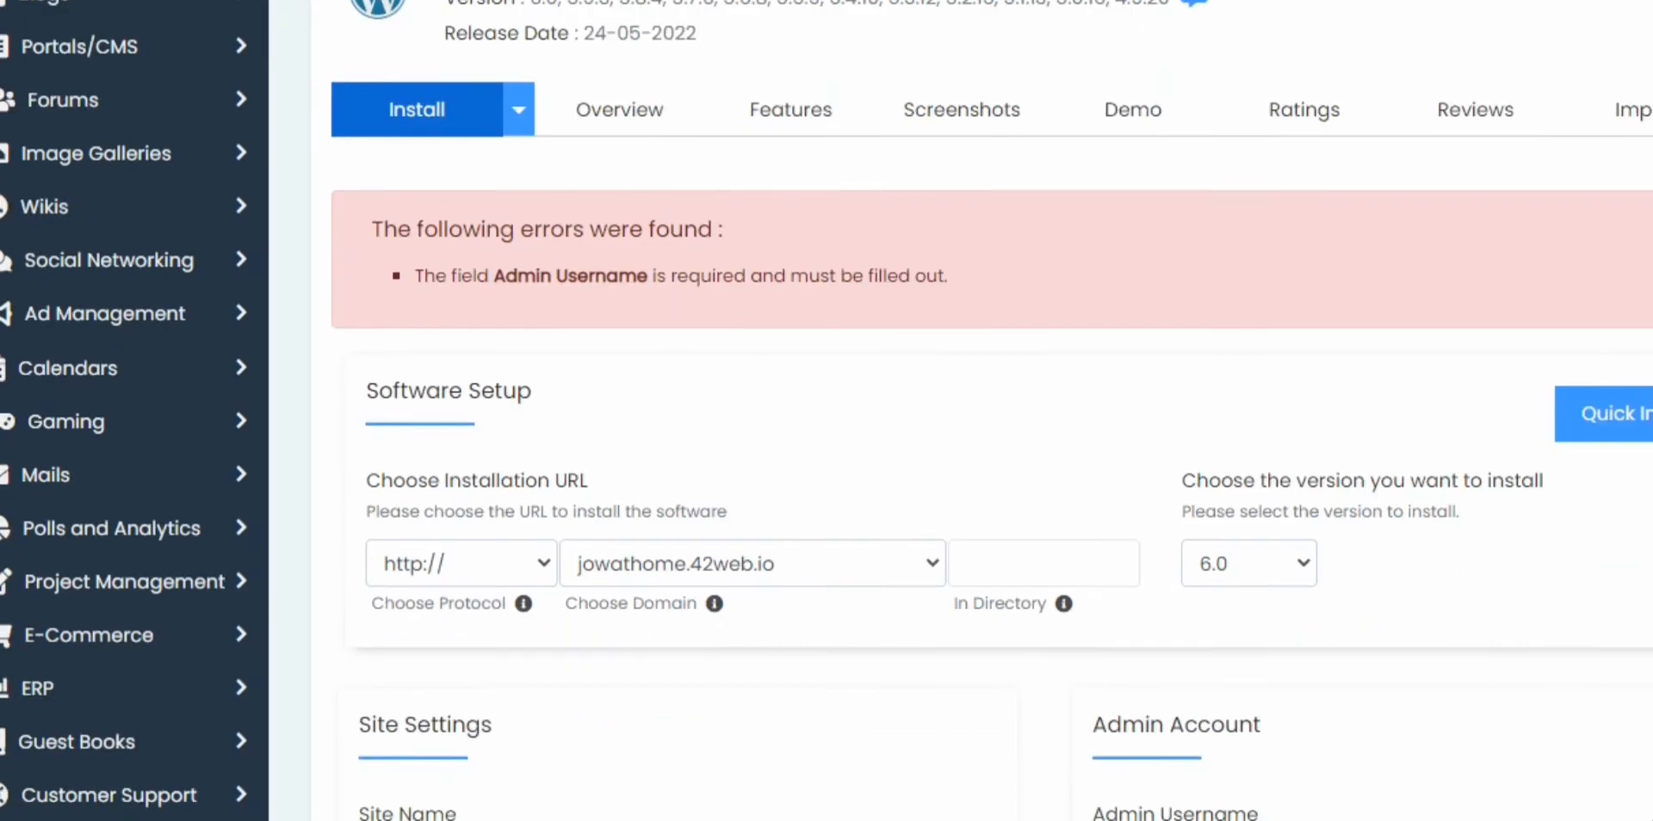
scroll("down", 3)
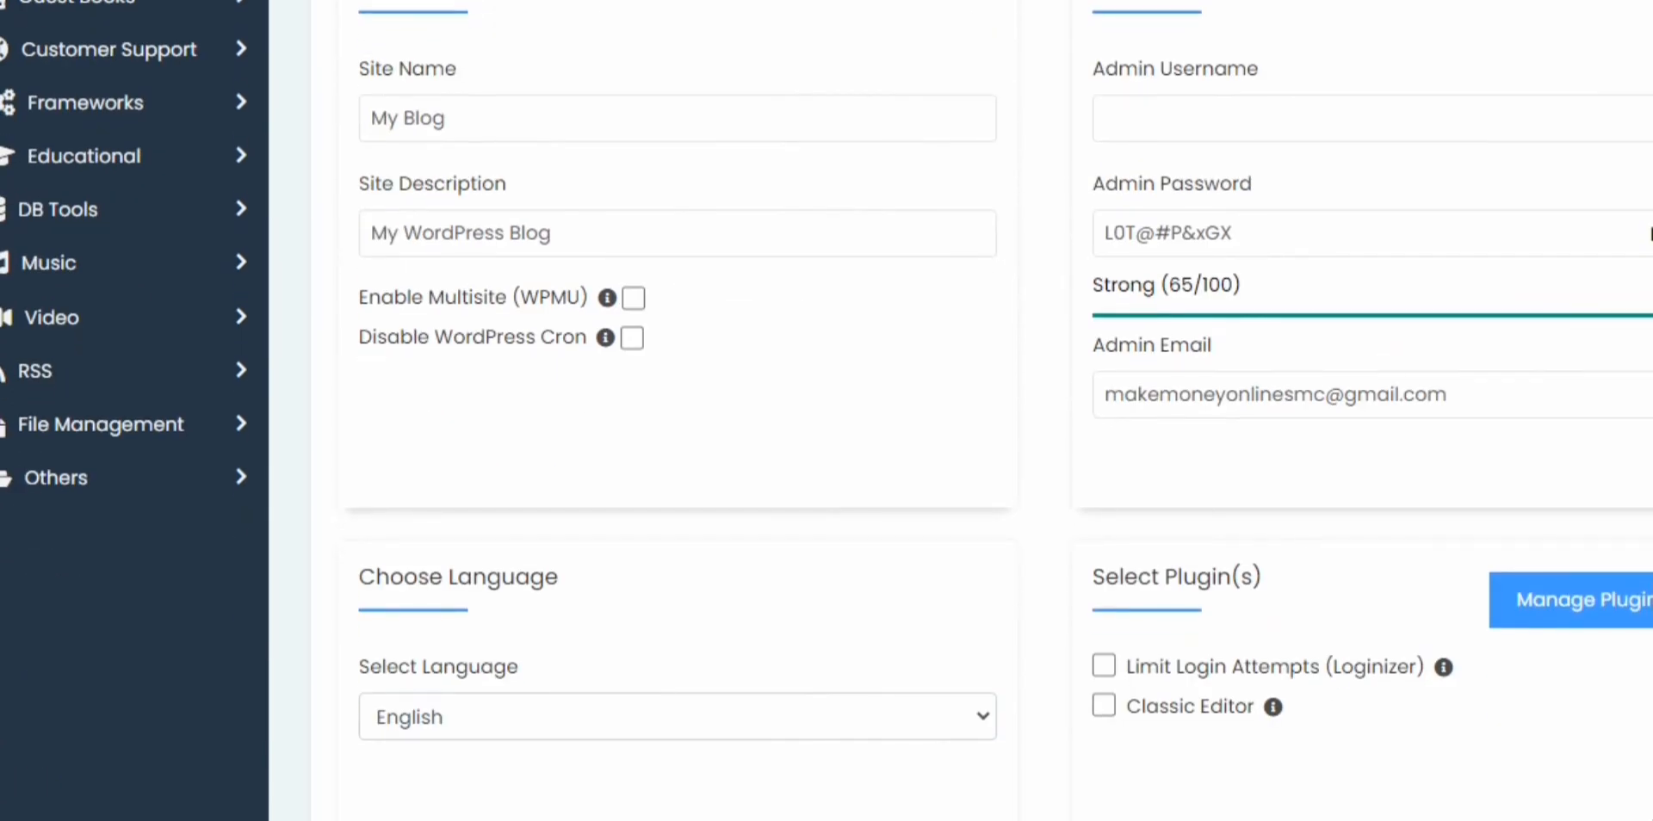
scroll("down", 3)
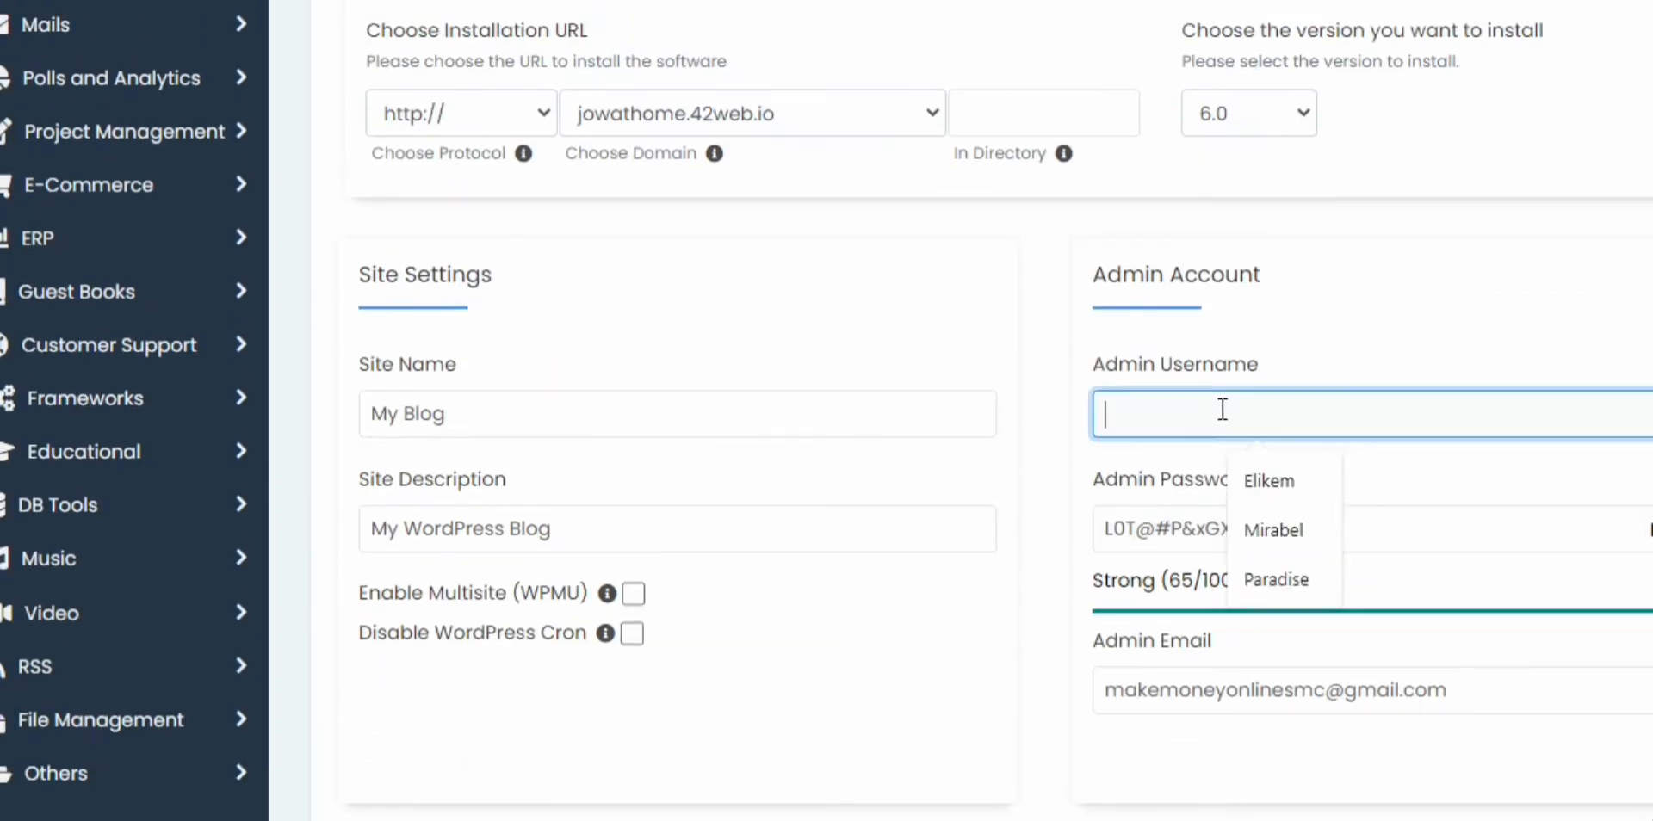
type("j")
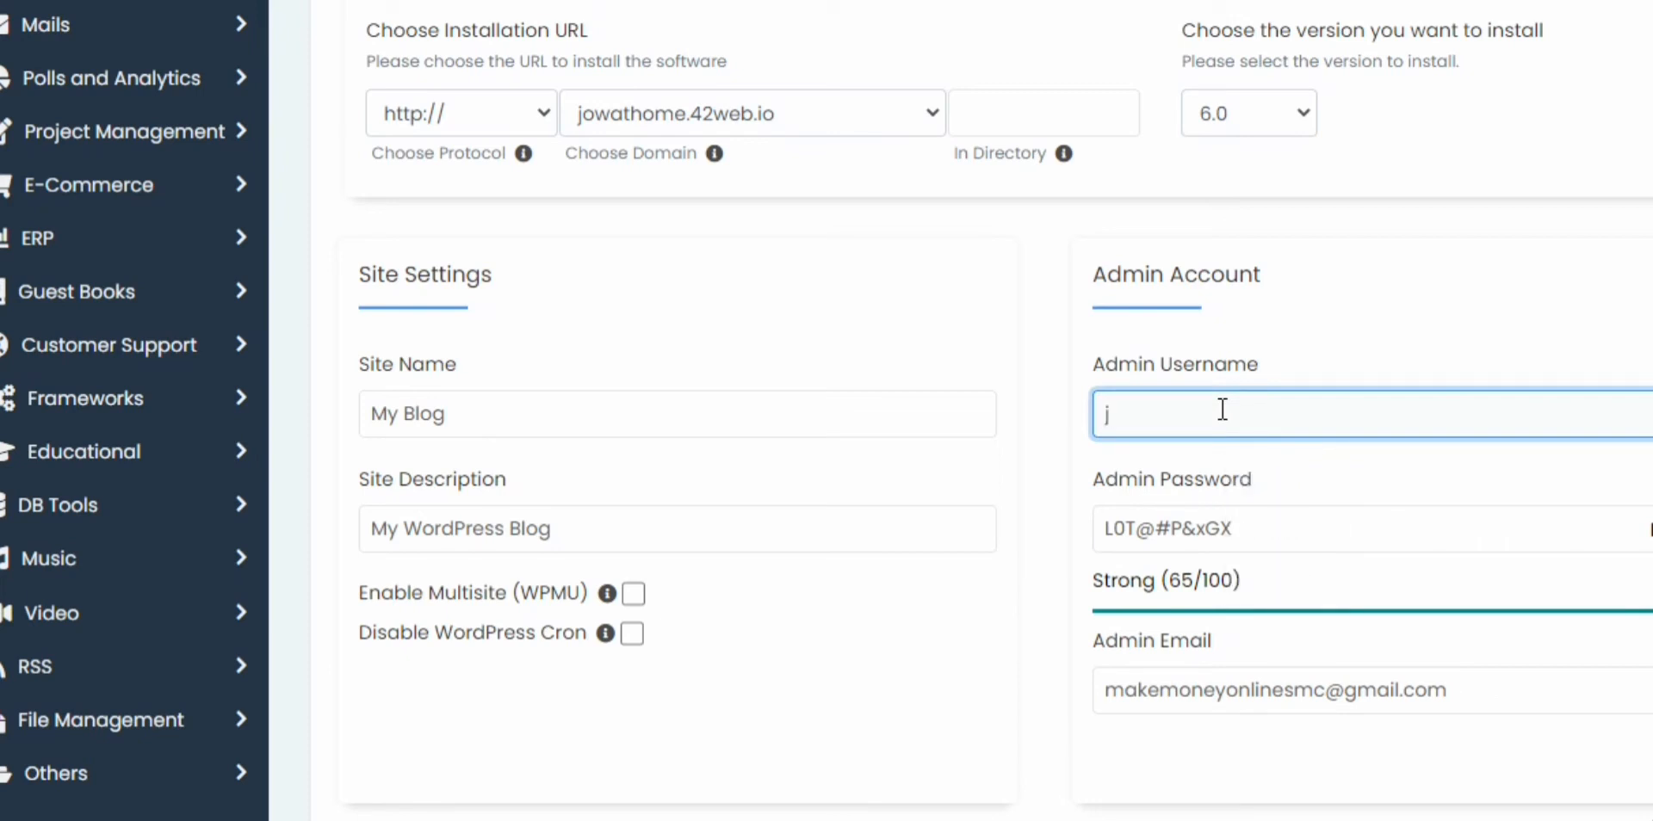
type("owathome")
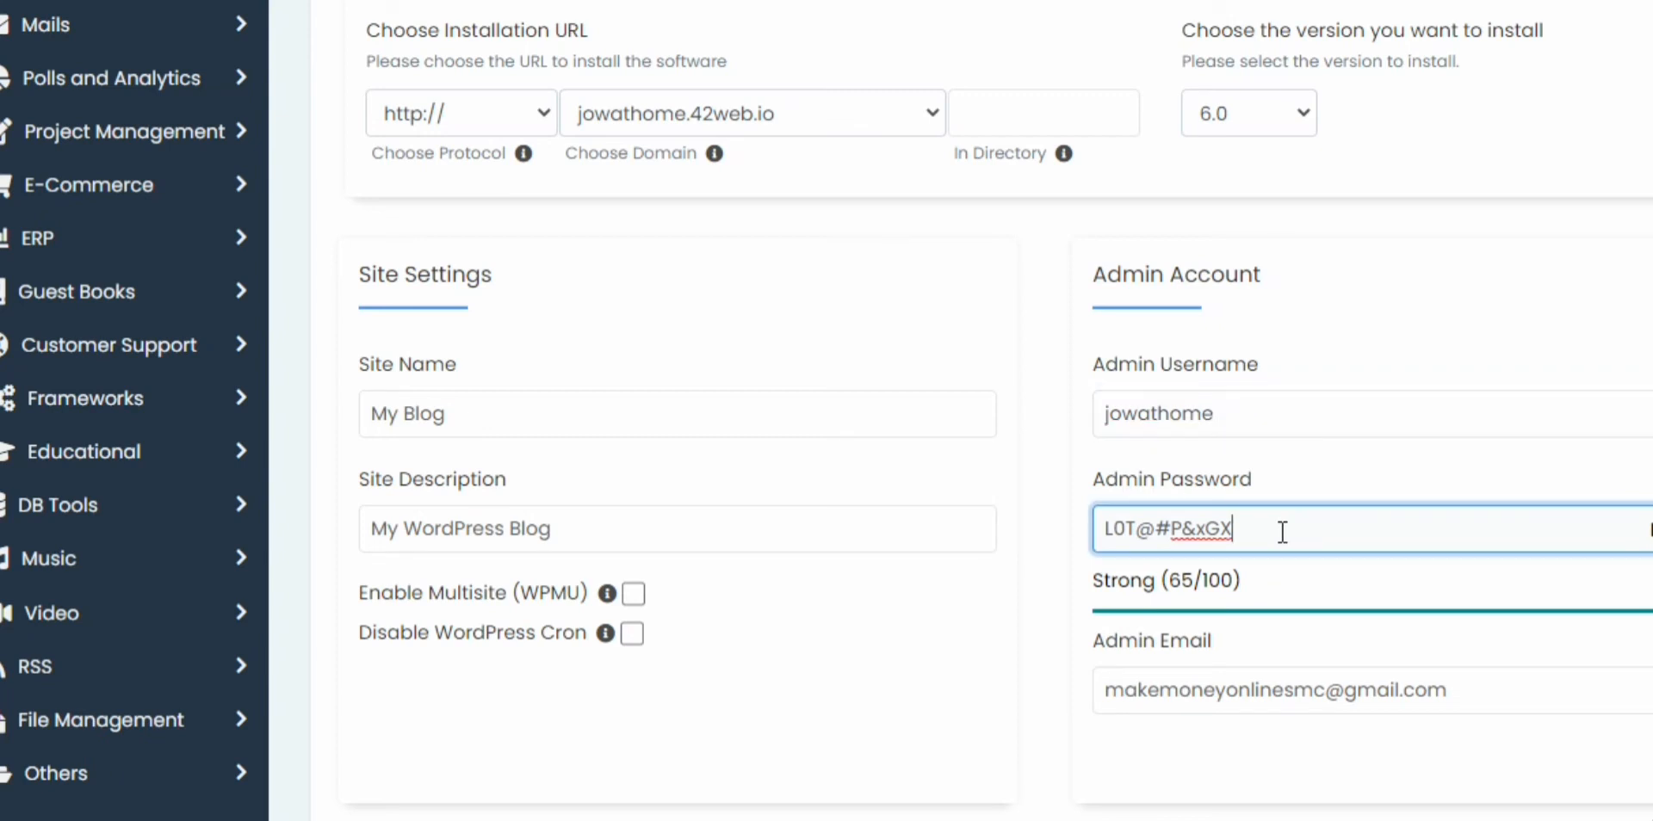
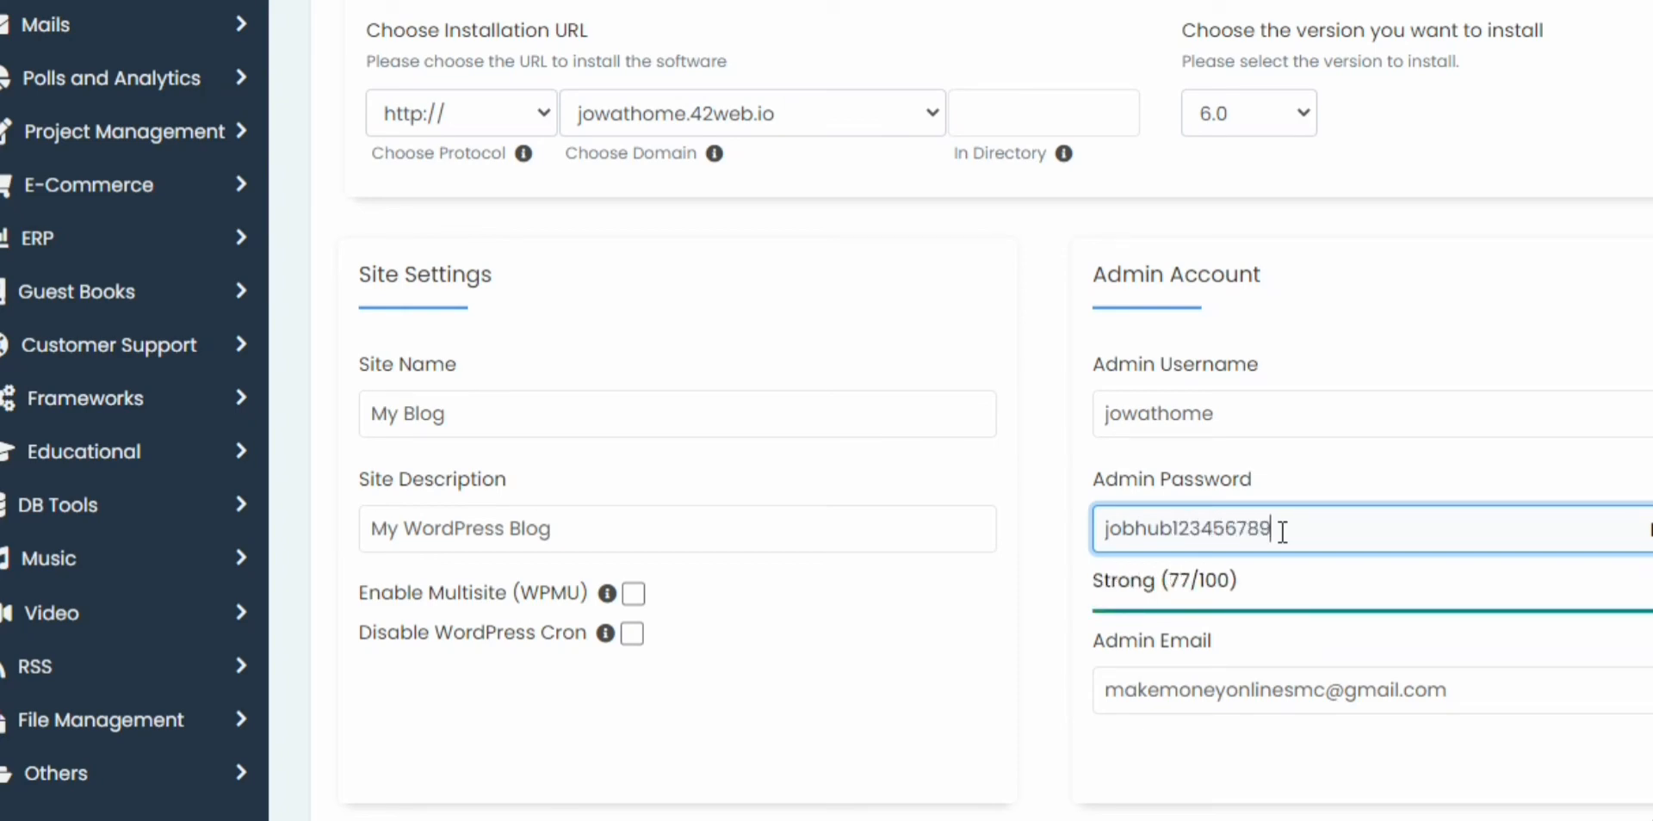
scroll("down", 3)
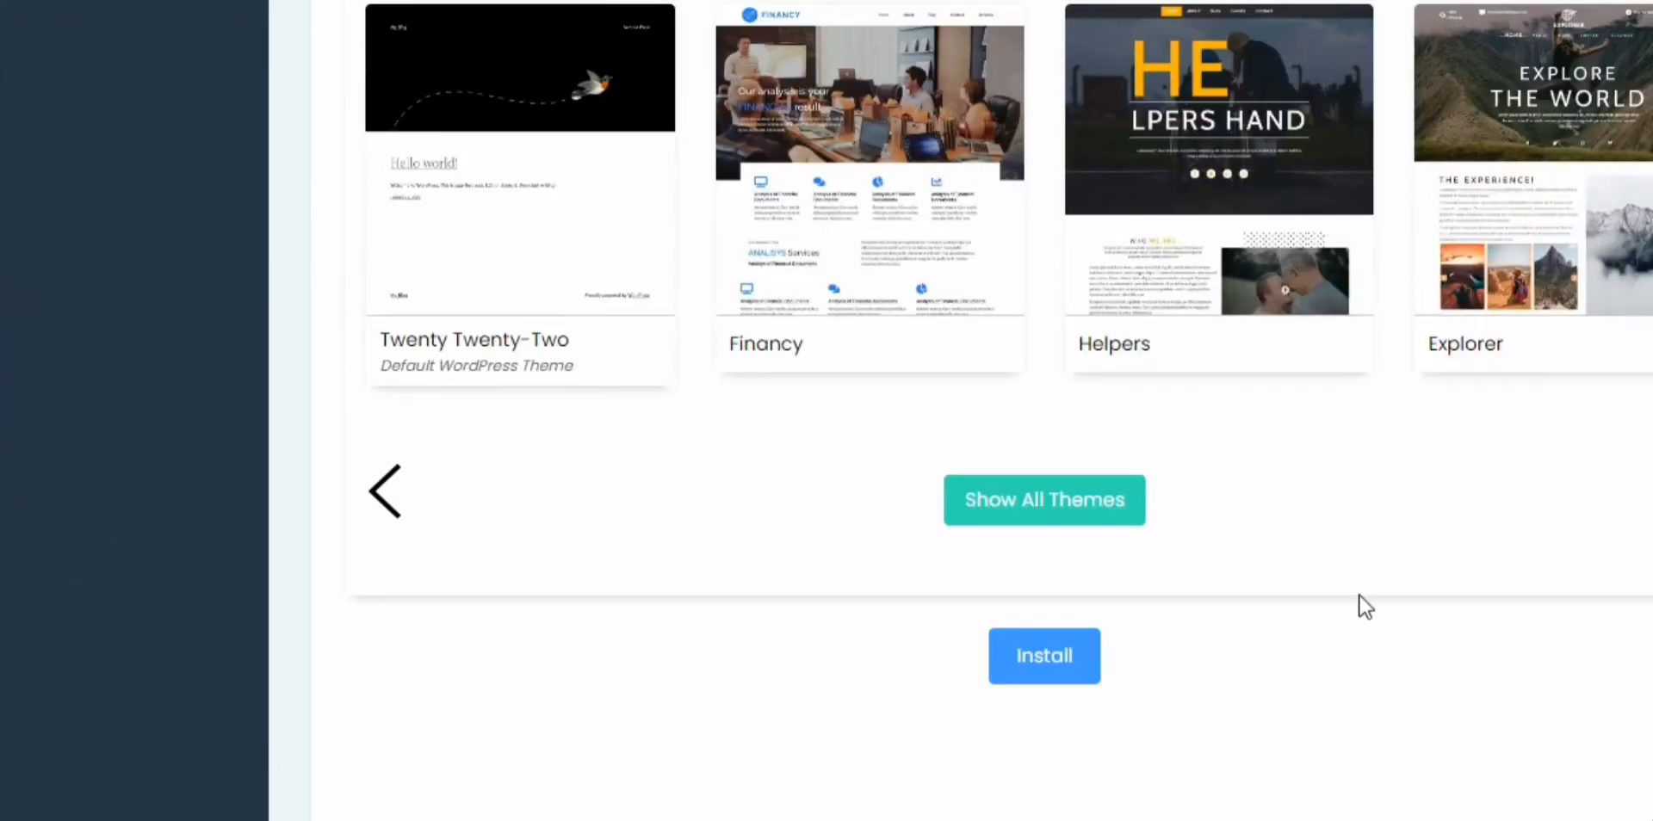
- Install WordPress with these settings and reach the Softaculous success page
left_click(1043, 656)
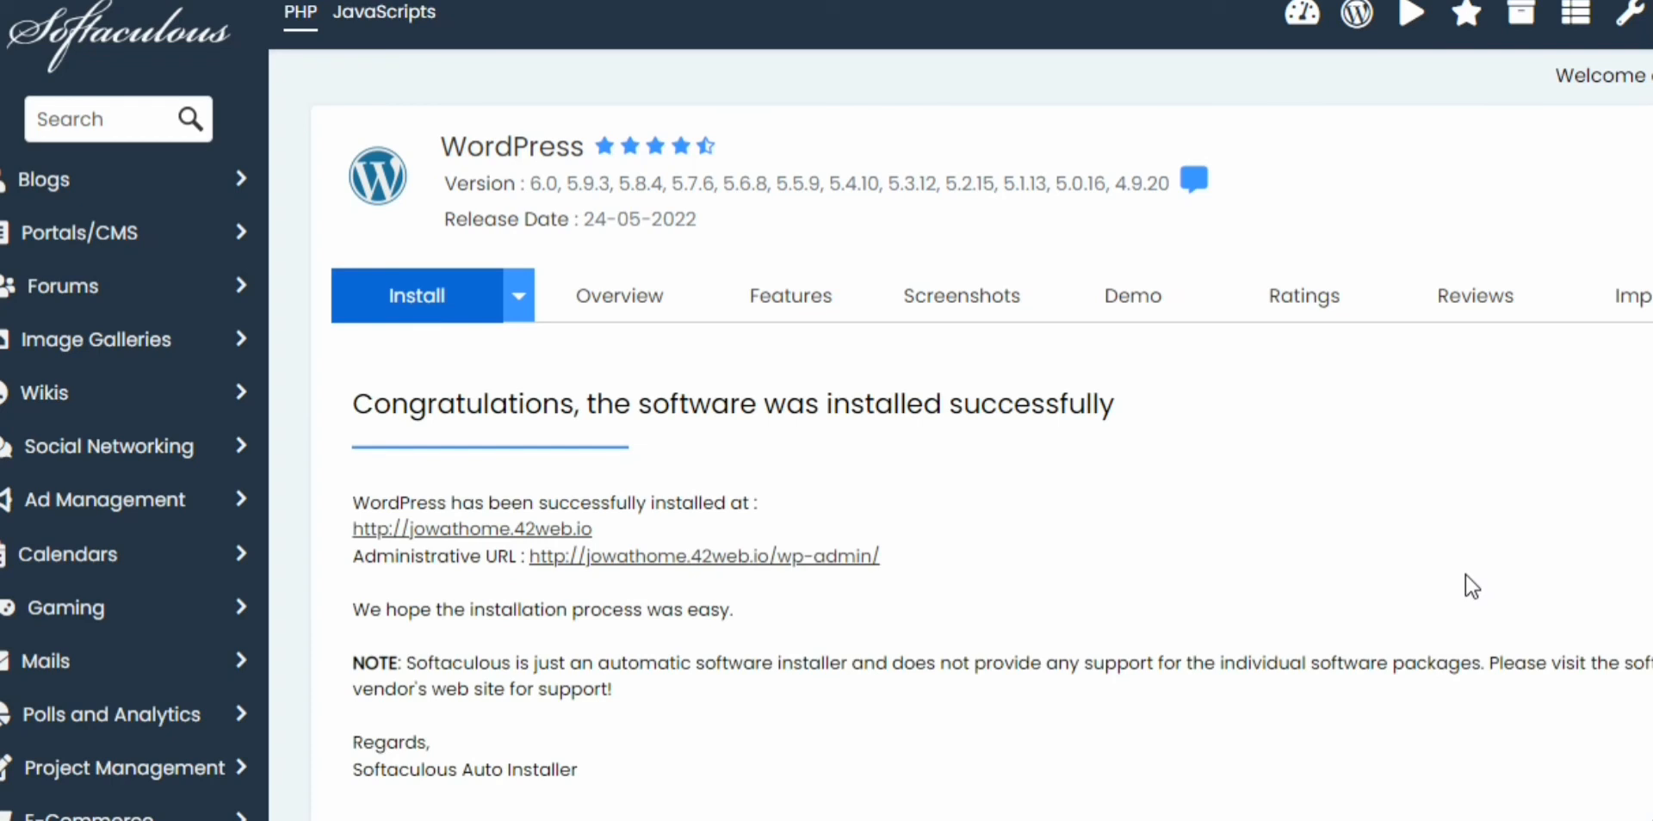
mouse_move(1209, 14)
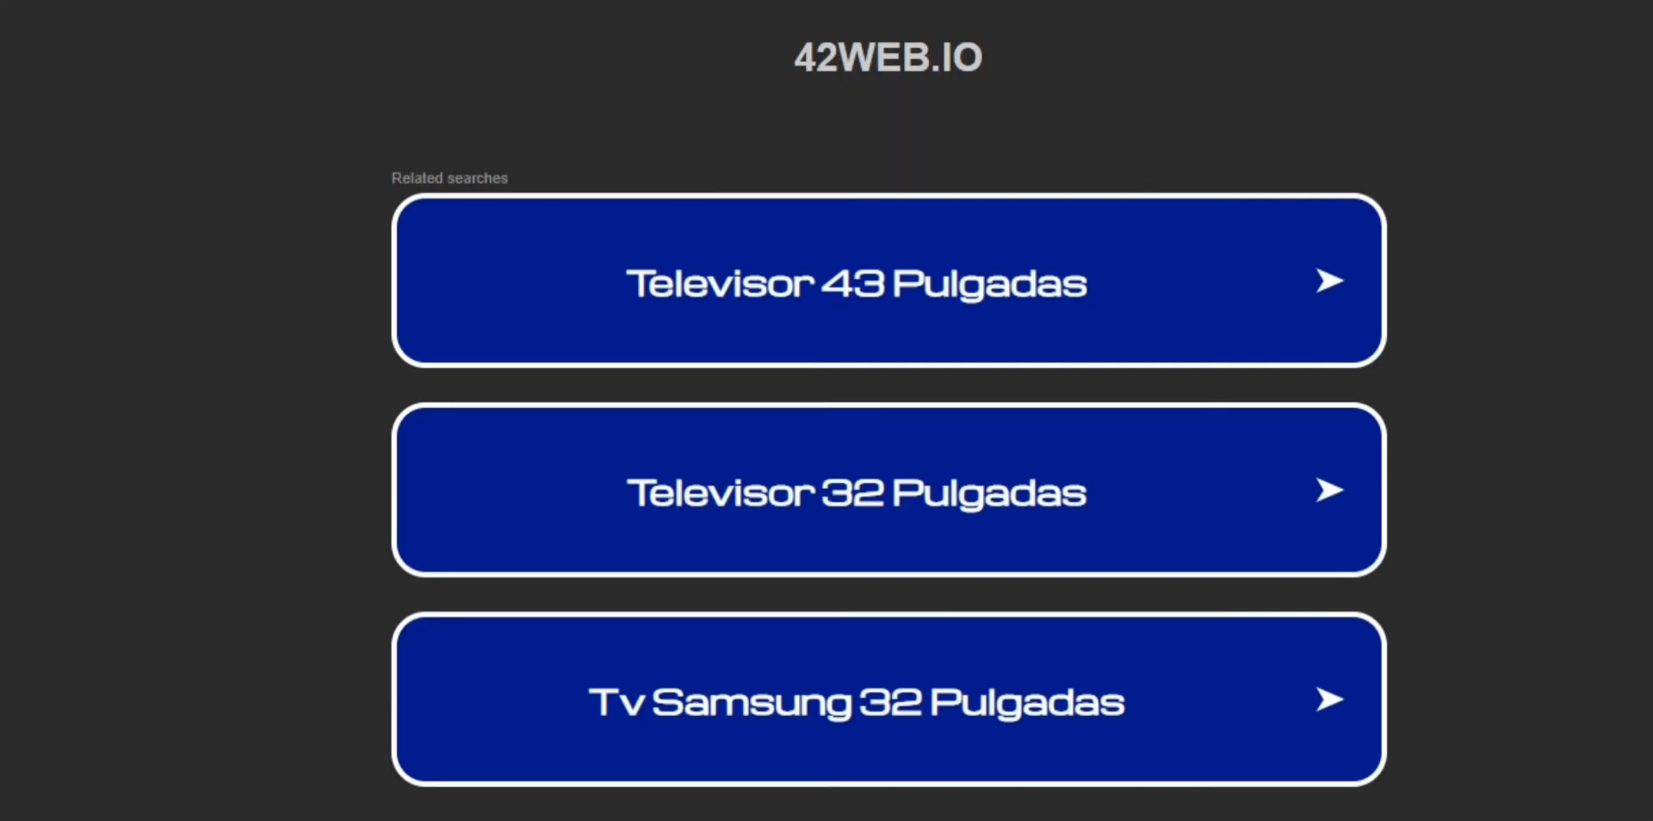
- Return to the Softaculous WordPress installation success page from the parked page
scroll("down", 3)
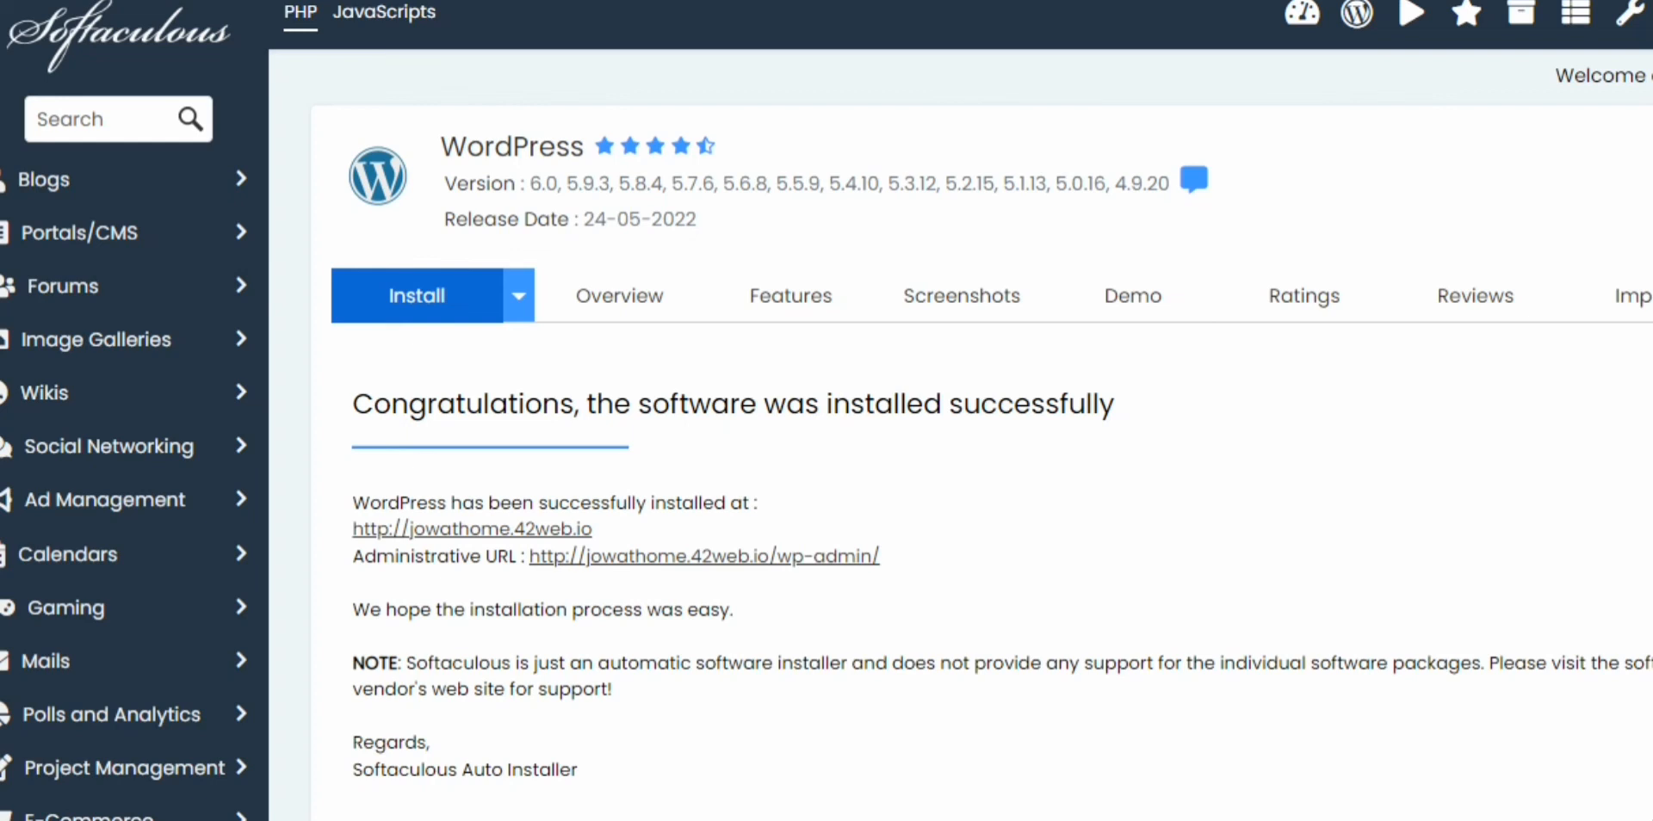
mouse_move(453, 599)
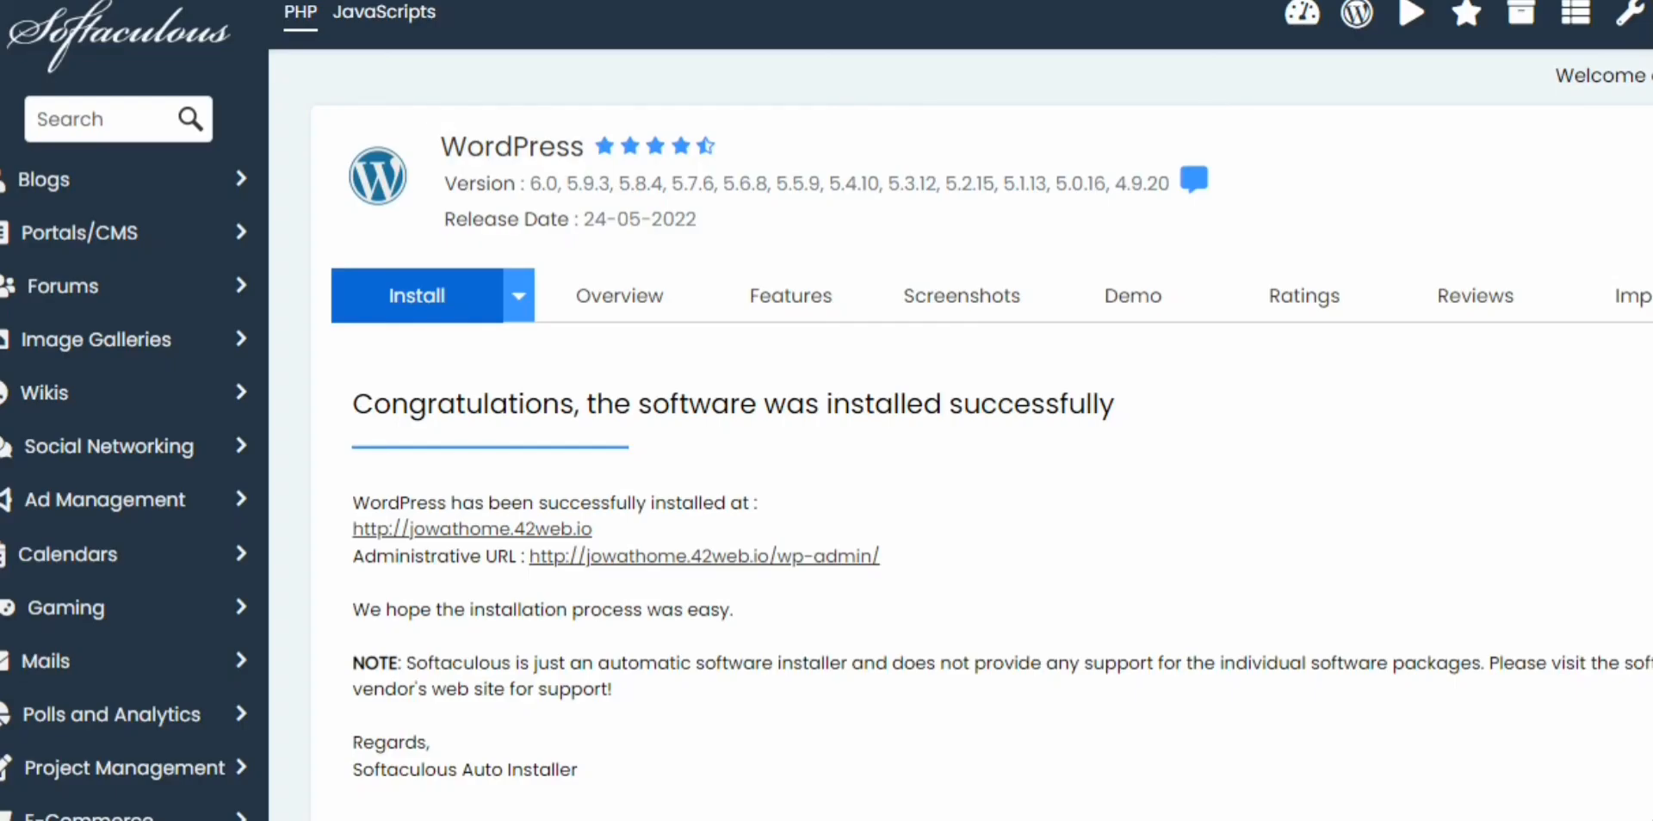
mouse_move(703, 556)
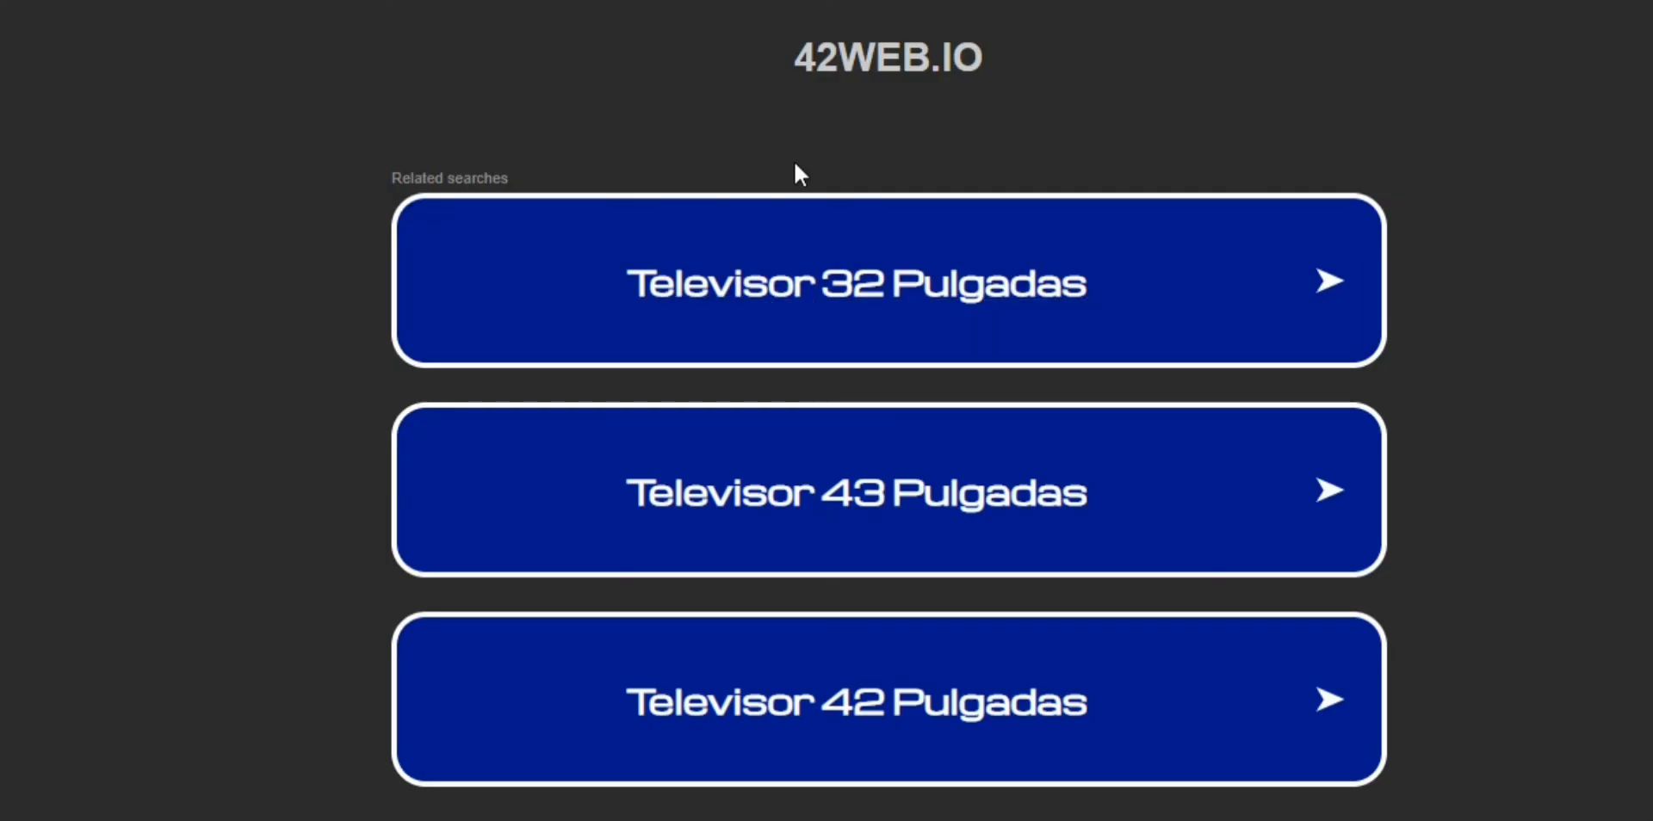
scroll("down", 3)
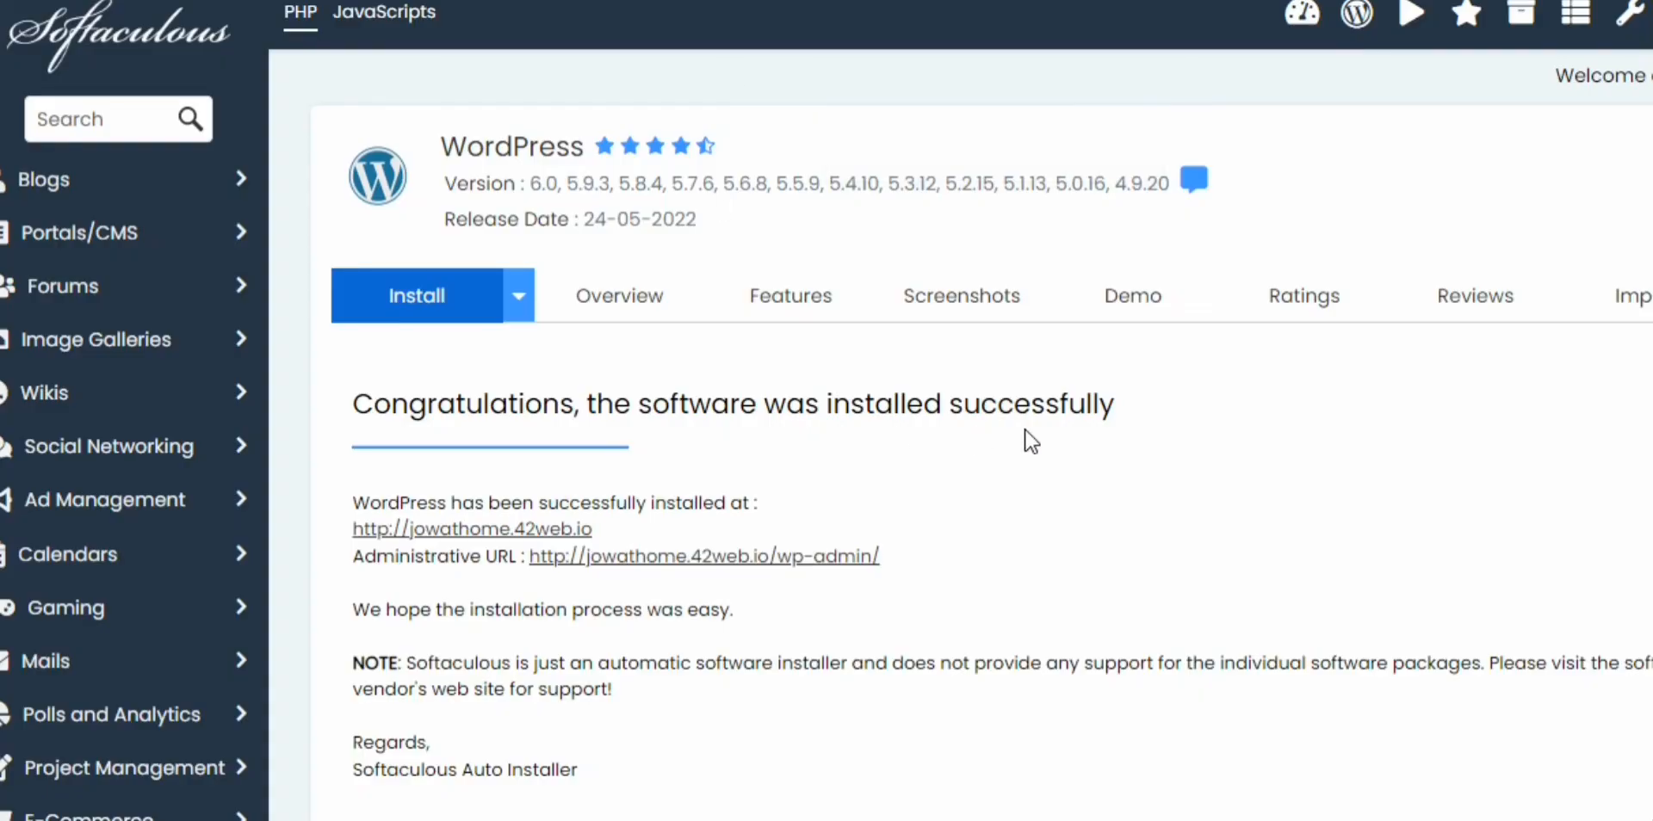
scroll("down", 3)
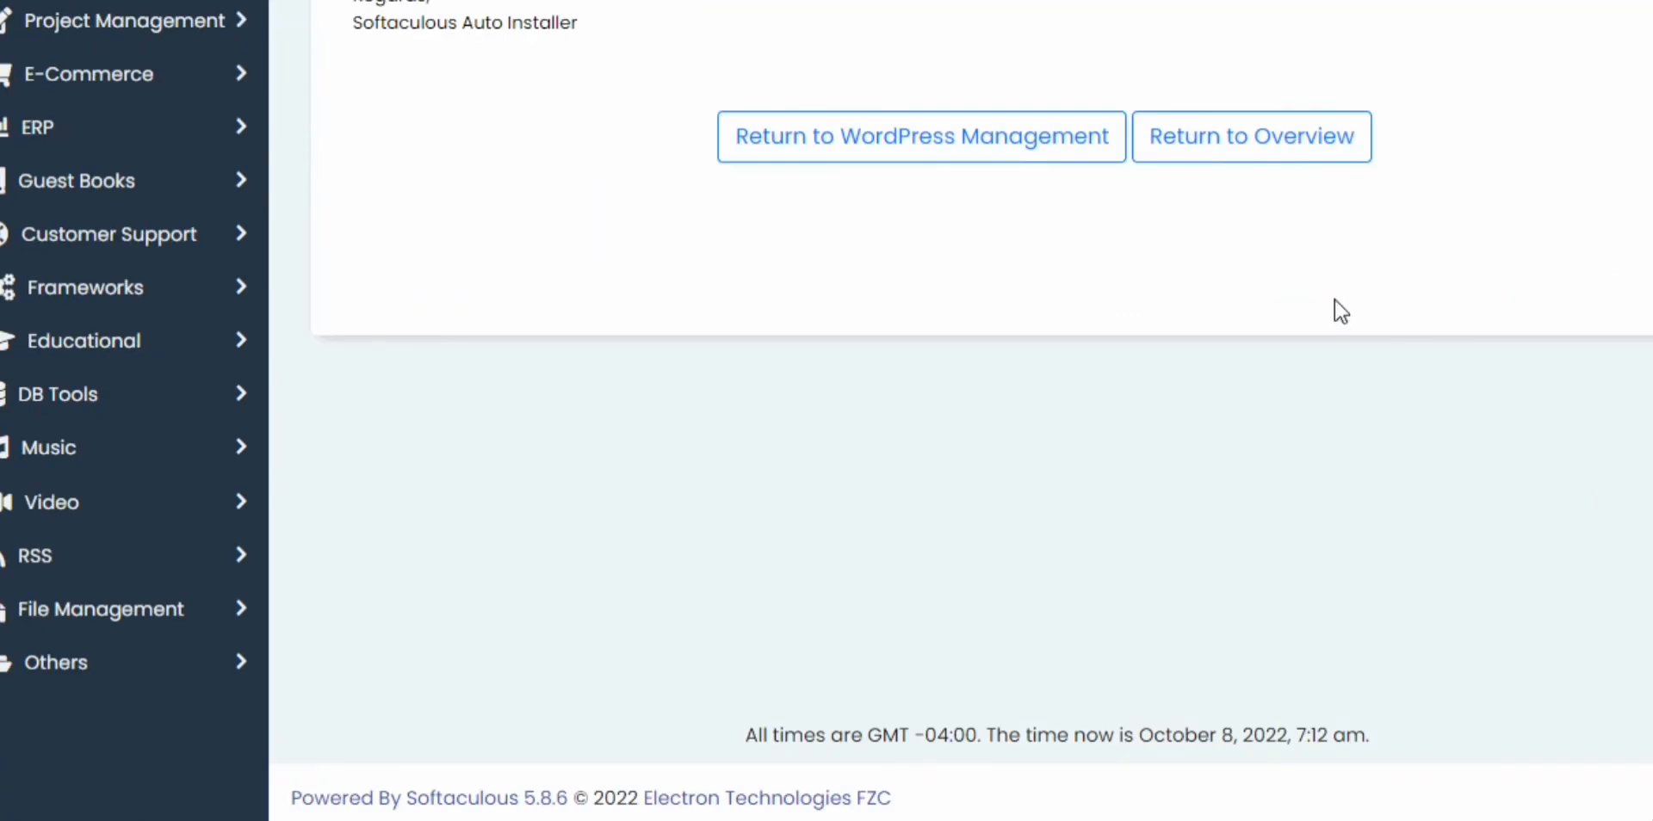
scroll("up", 3)
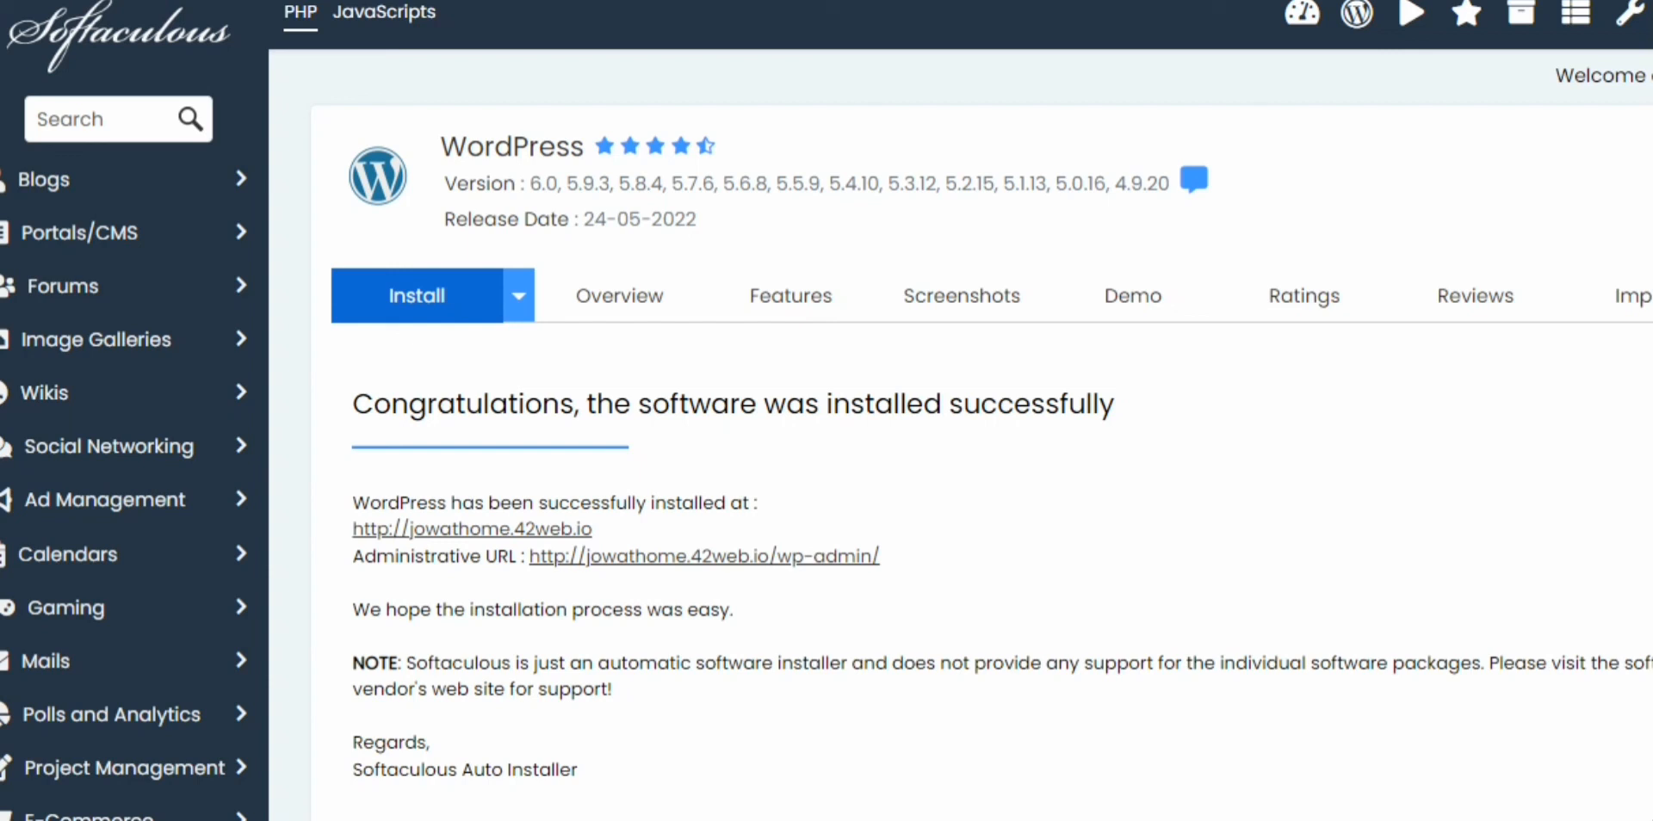
mouse_move(624, 651)
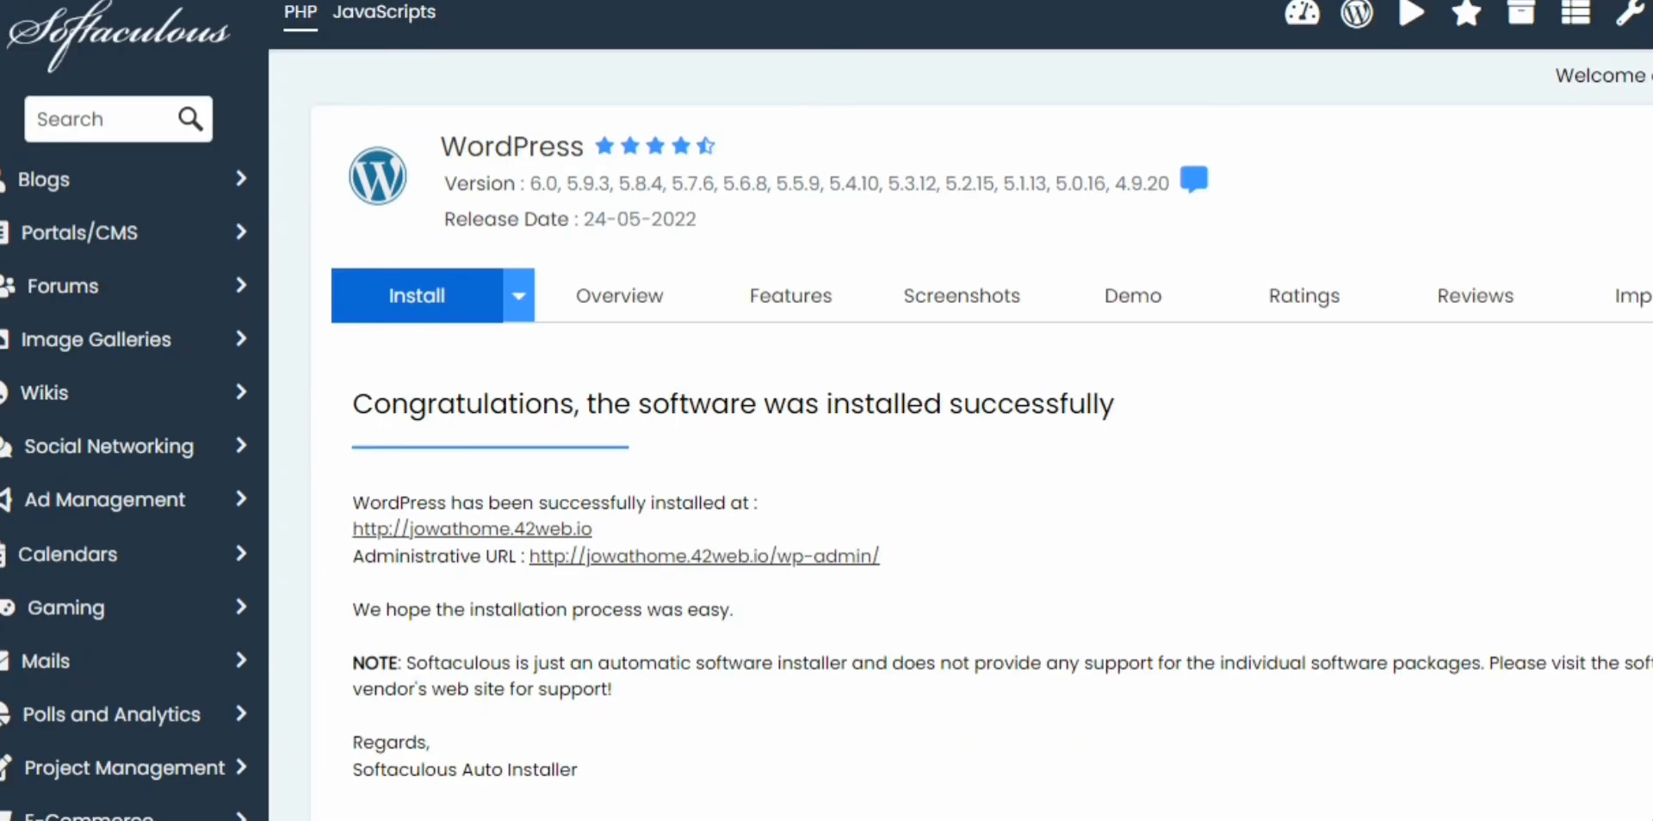
scroll("down", 3)
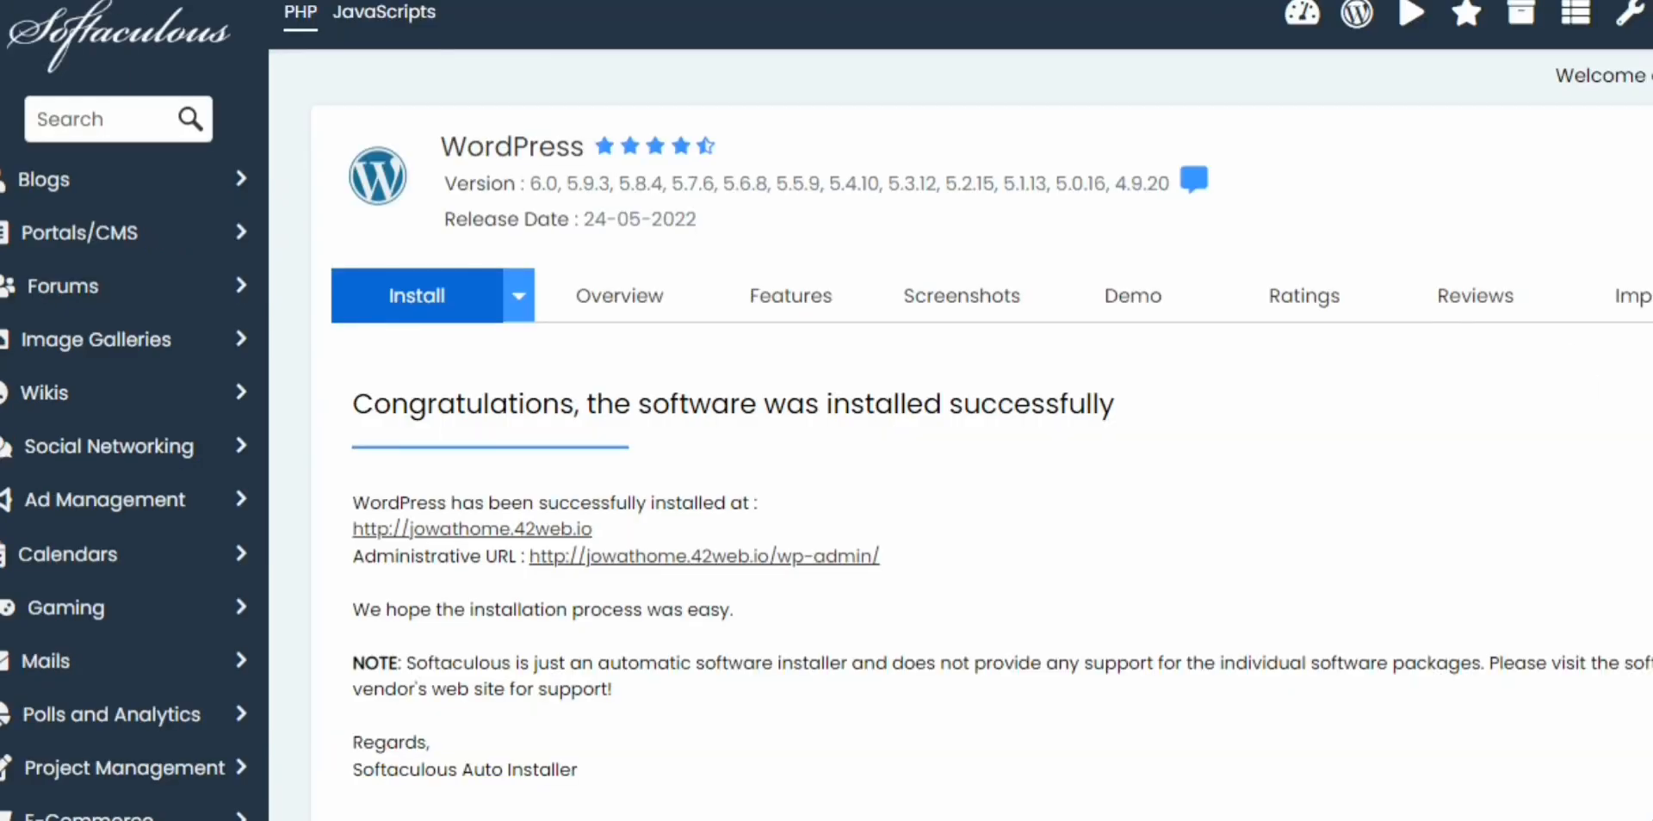
scroll("down", 3)
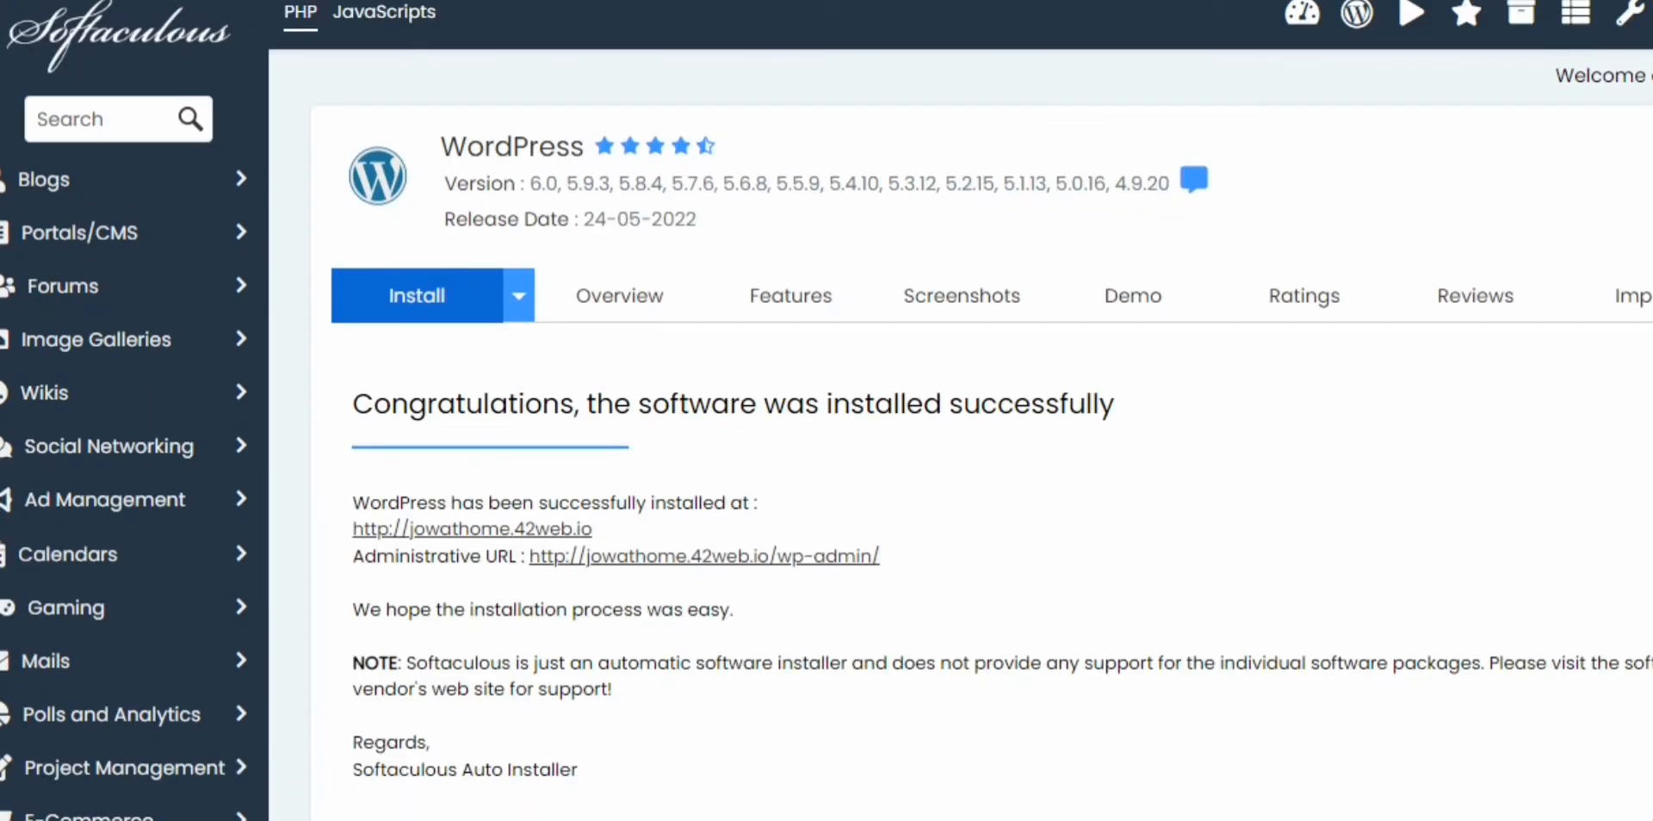
scroll("down", 3)
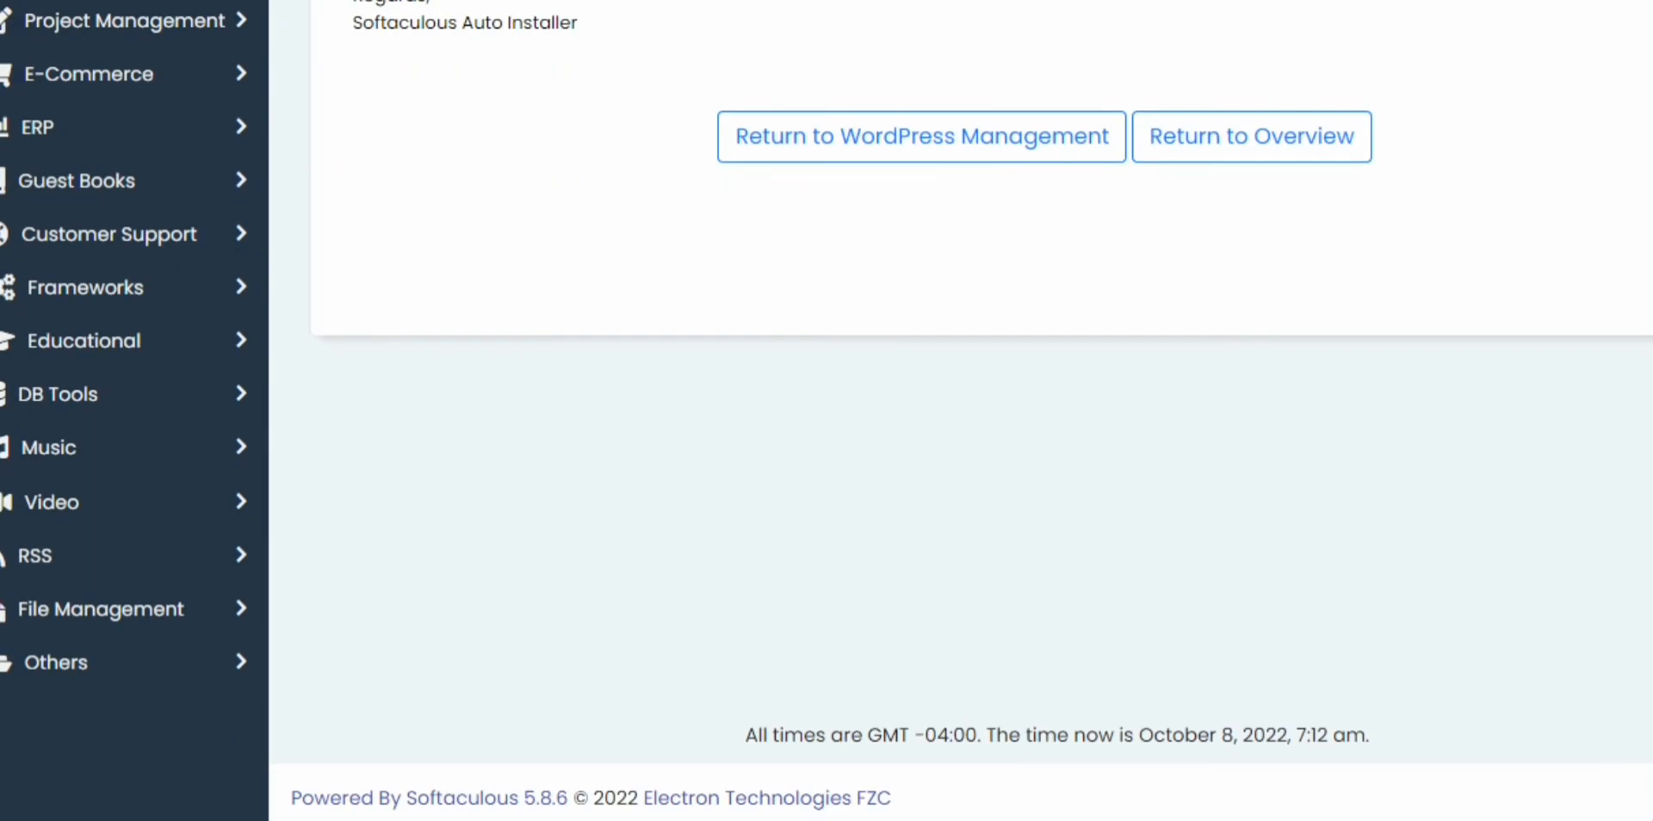
scroll("up", 3)
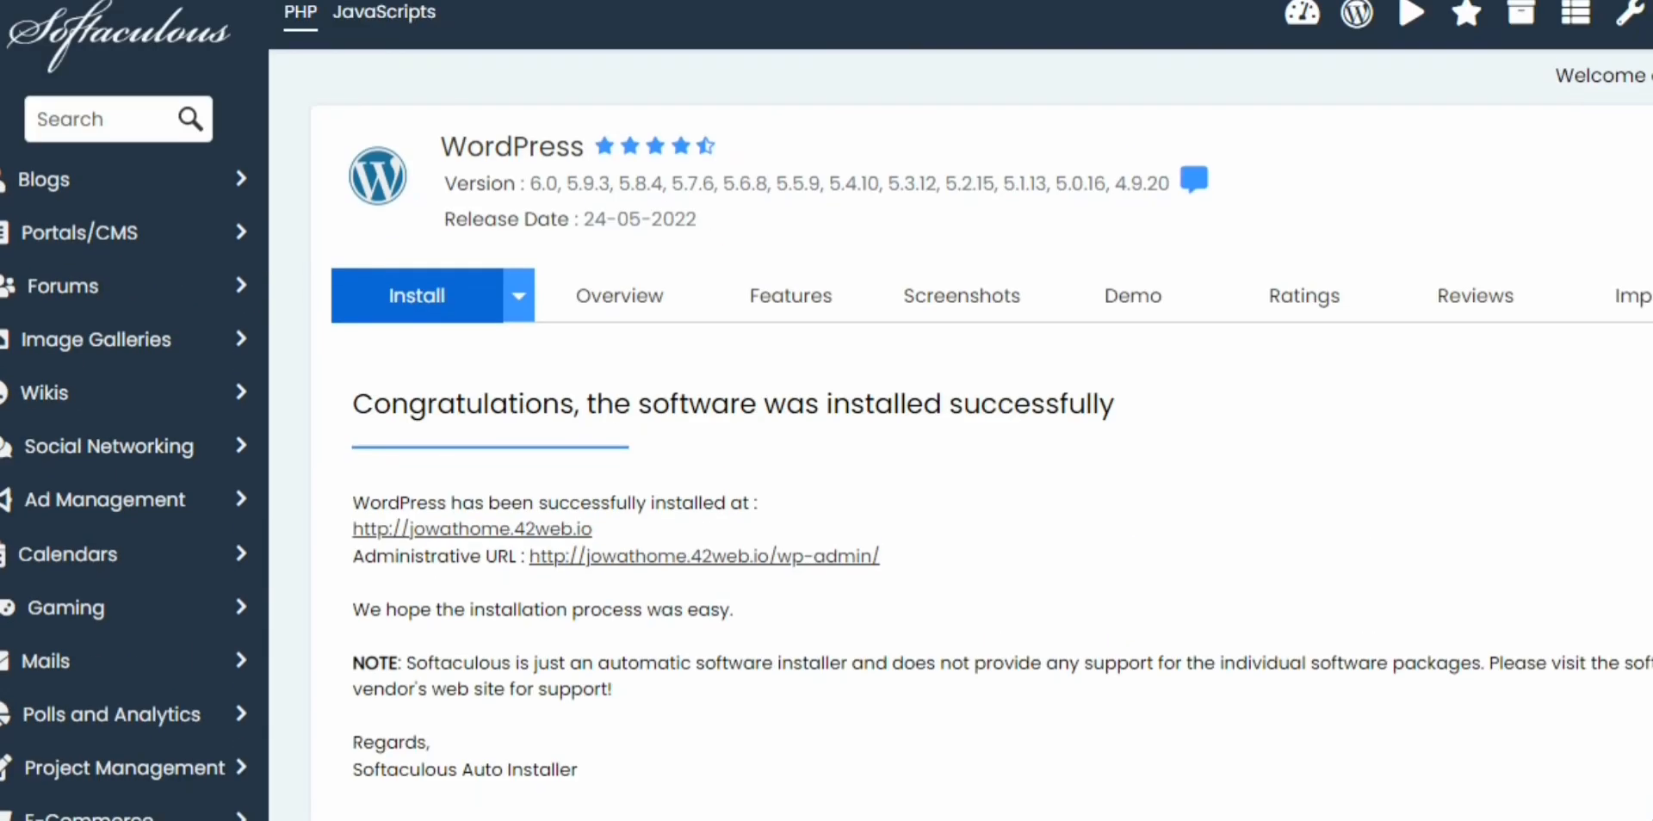